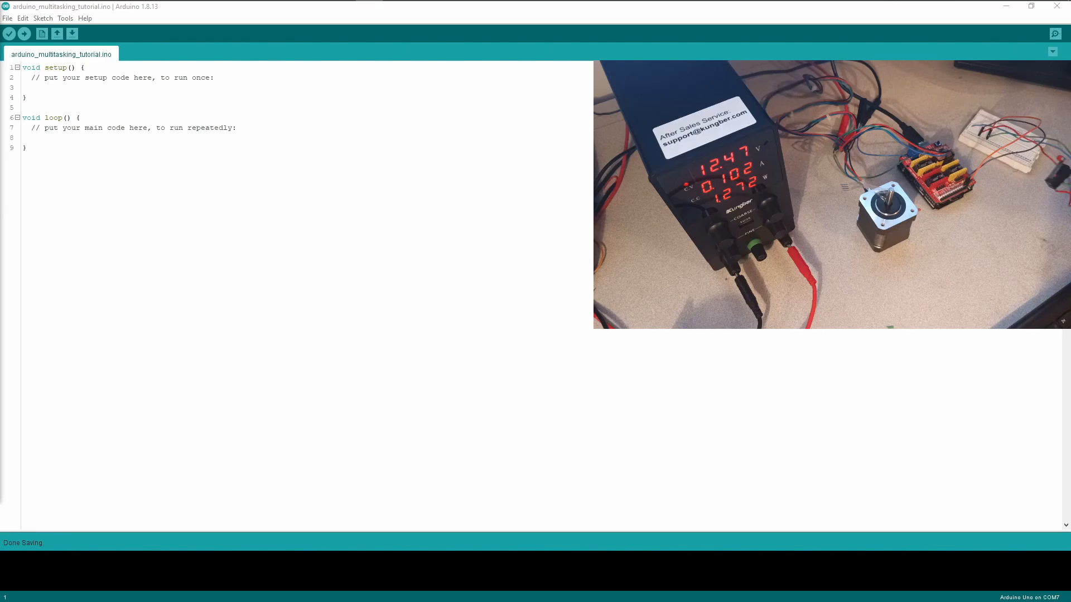
mouse_move(201, 58)
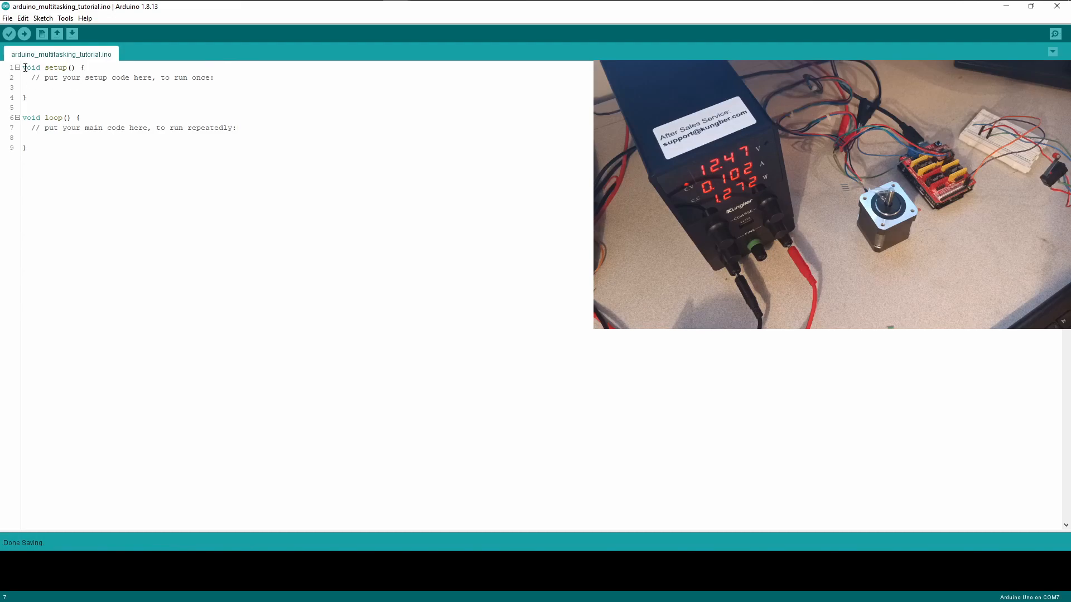
Insert two blank lines above void setup() at the top of the sketch
key(Enter)
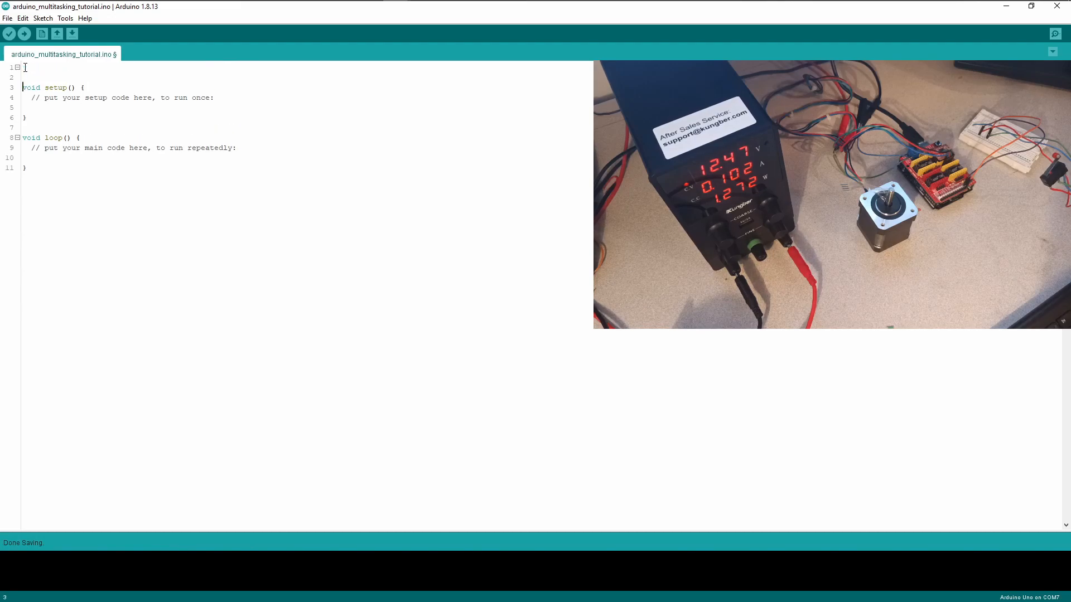
Write #include <AccelStepper.h> on the sketch's first line
click(25, 67)
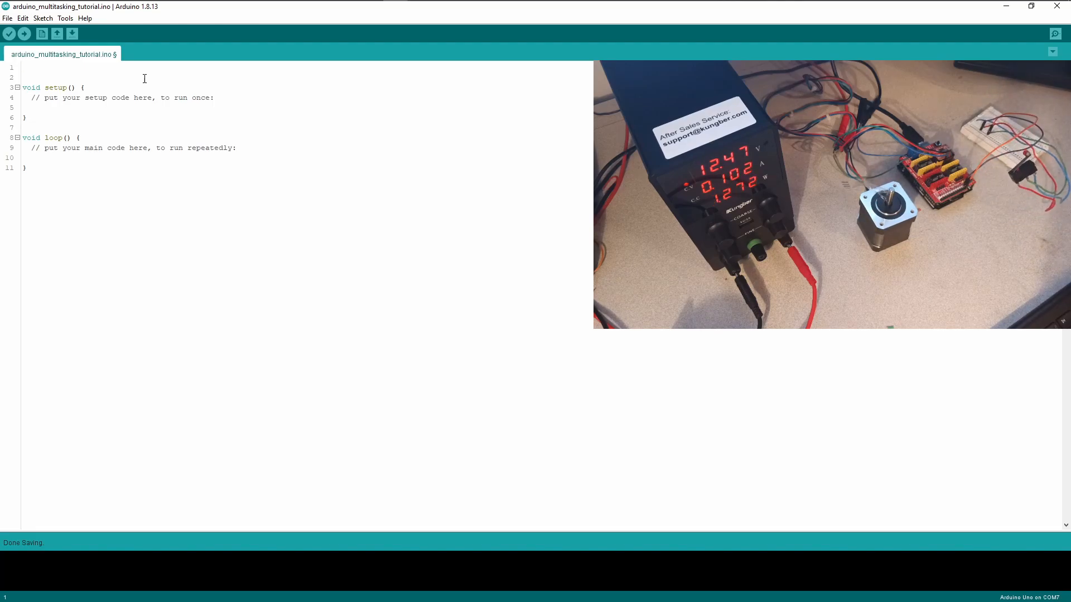
text(#inclu)
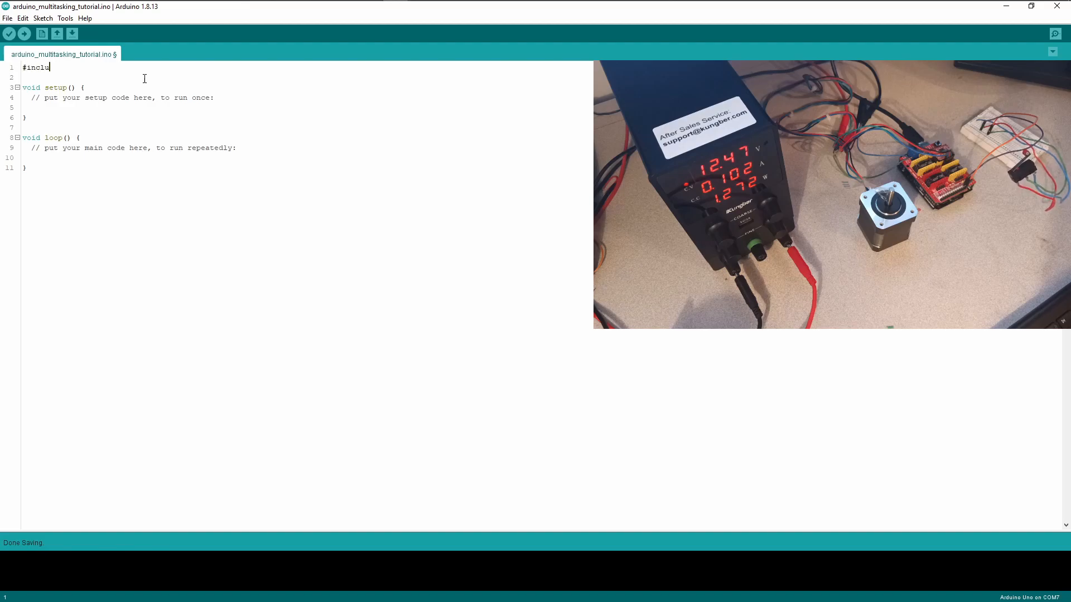
text(de <)
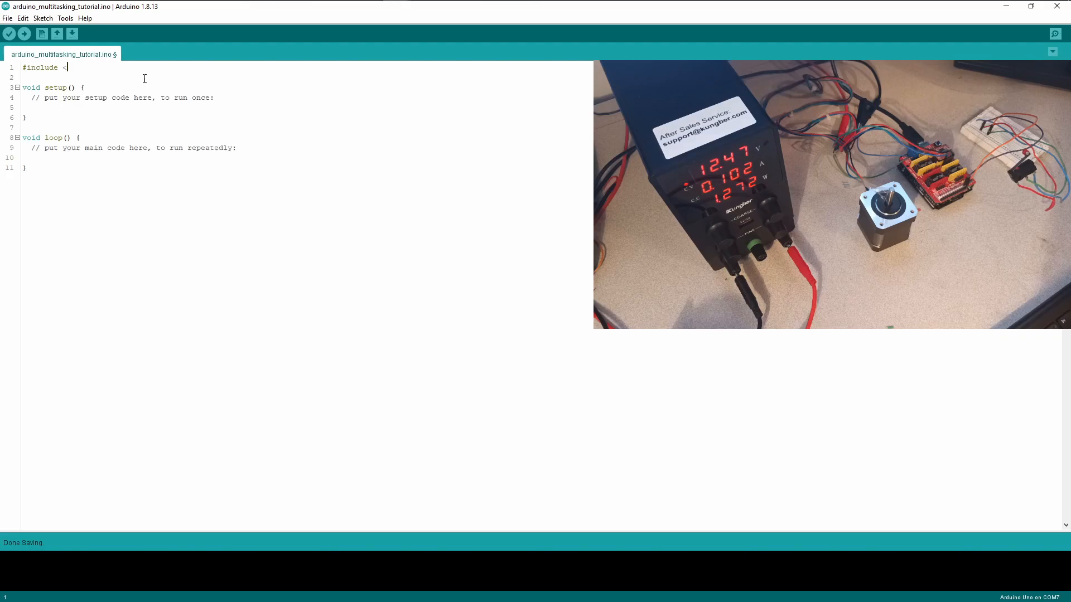
text(AccelSte)
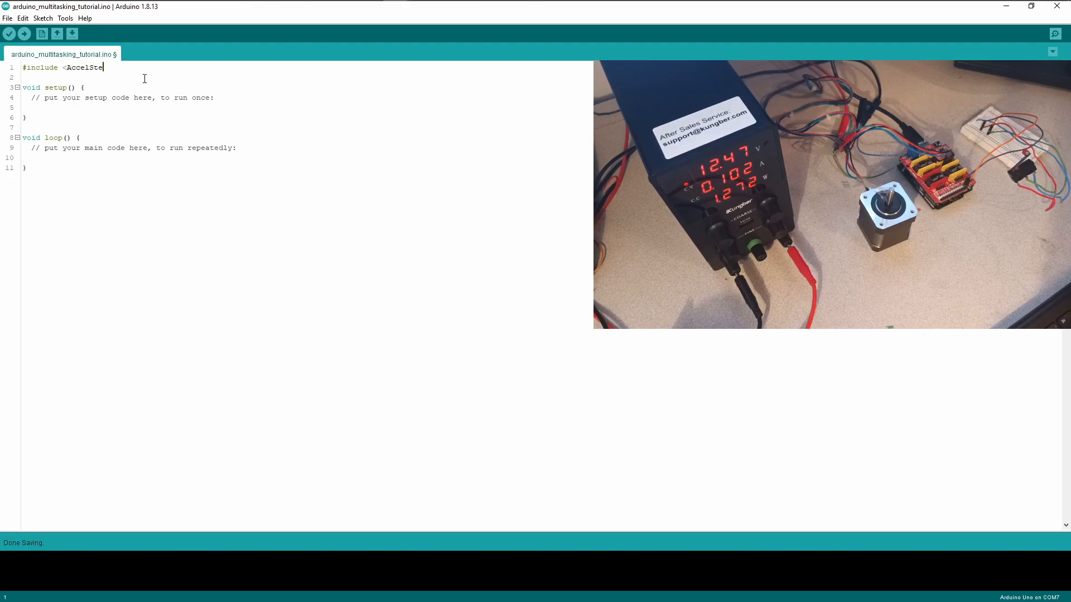
text(pper.h>)
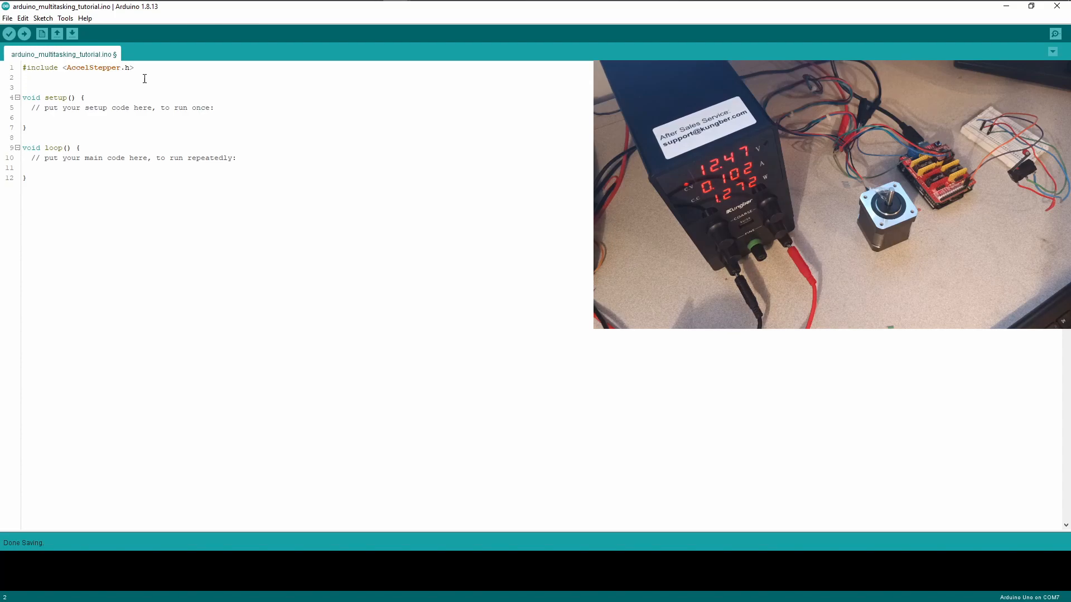
Declare the stepper instance AccelStepper Xaxis(1,2,5); below the include
text(a)
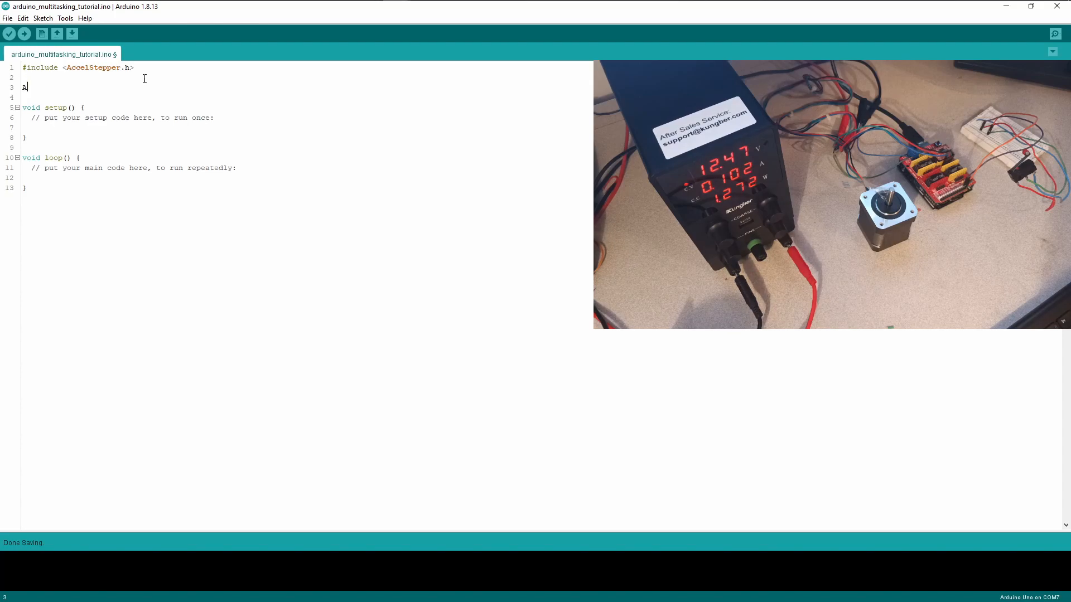
text(AccelStepper)
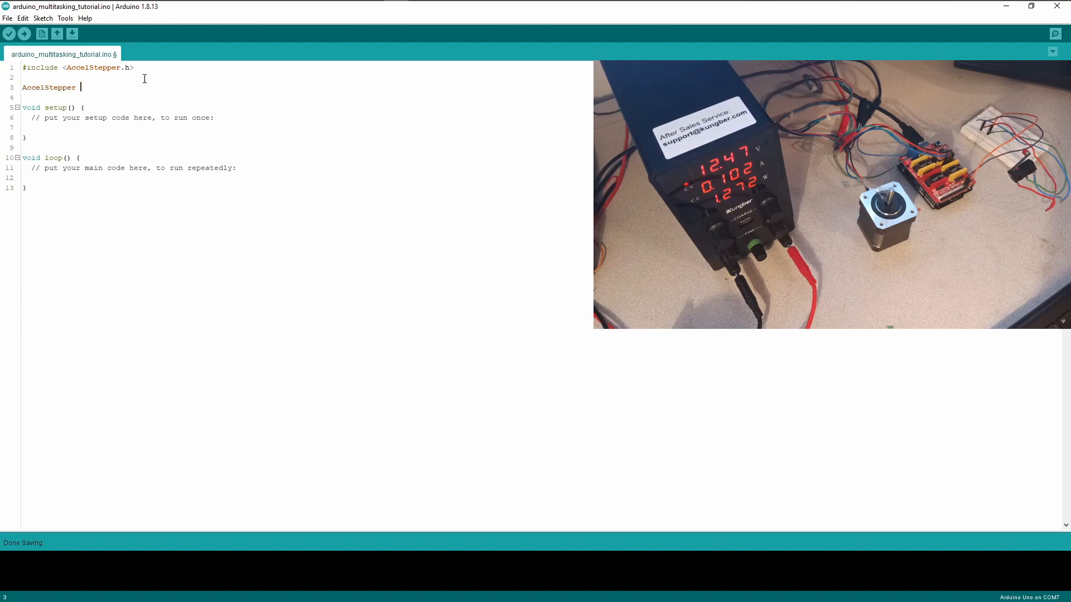
text(Xaxis)
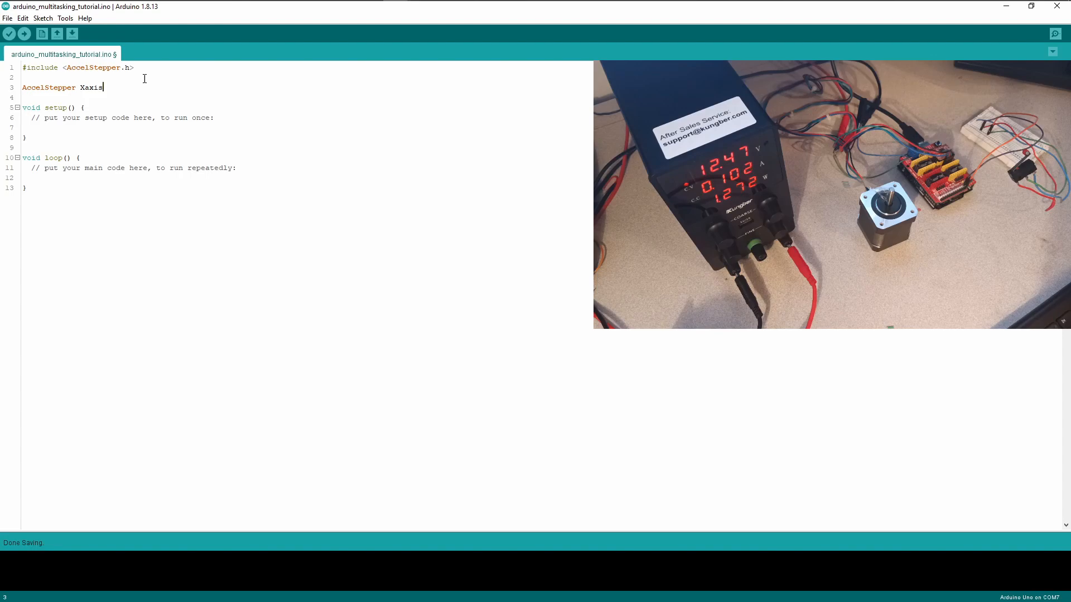
text(())
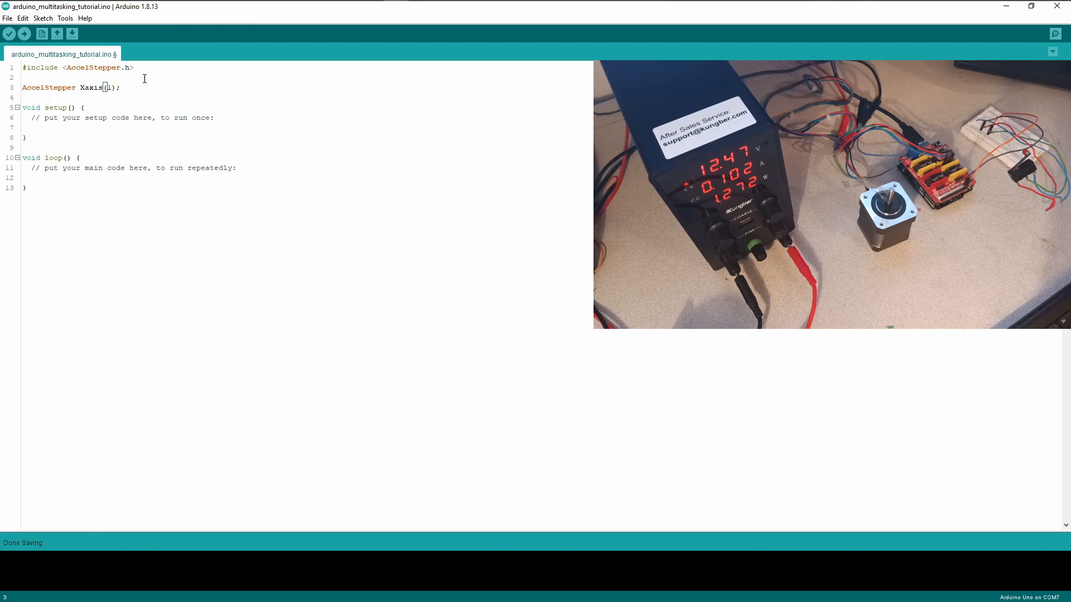
text(,)
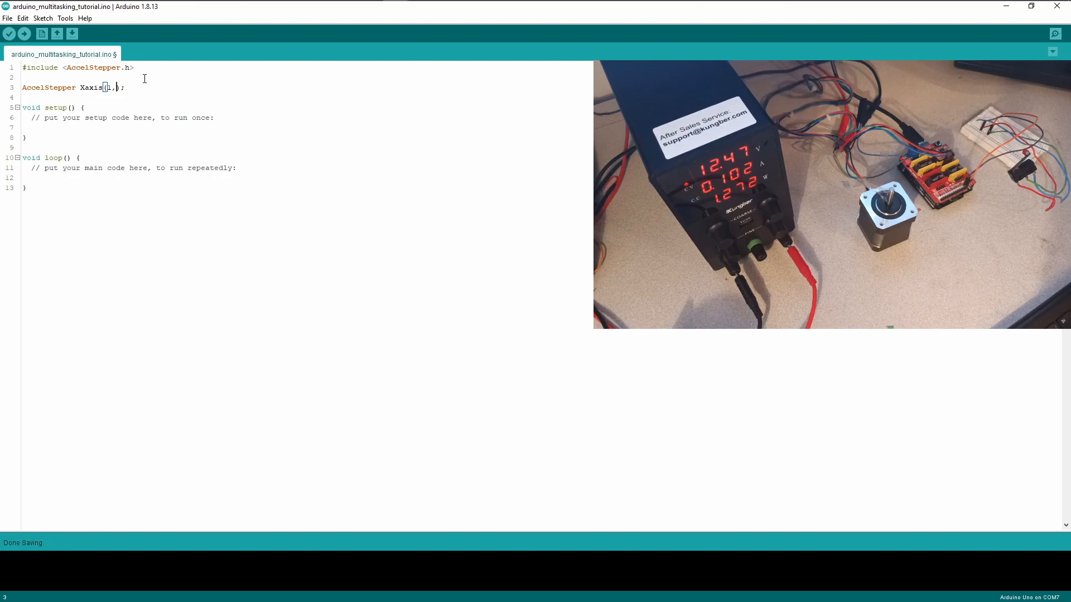
text(2,)
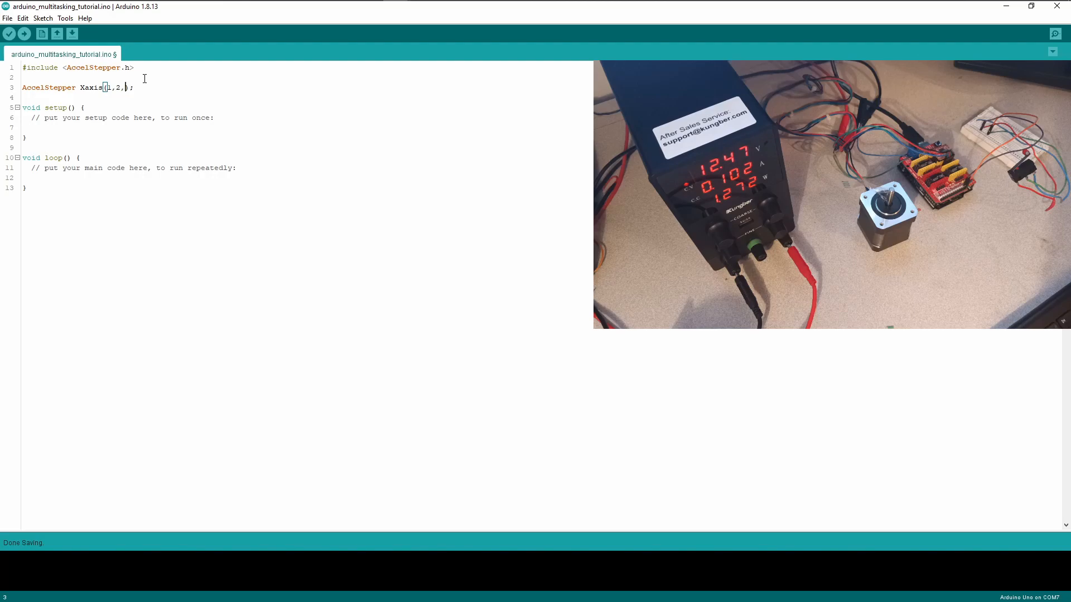
text(5)
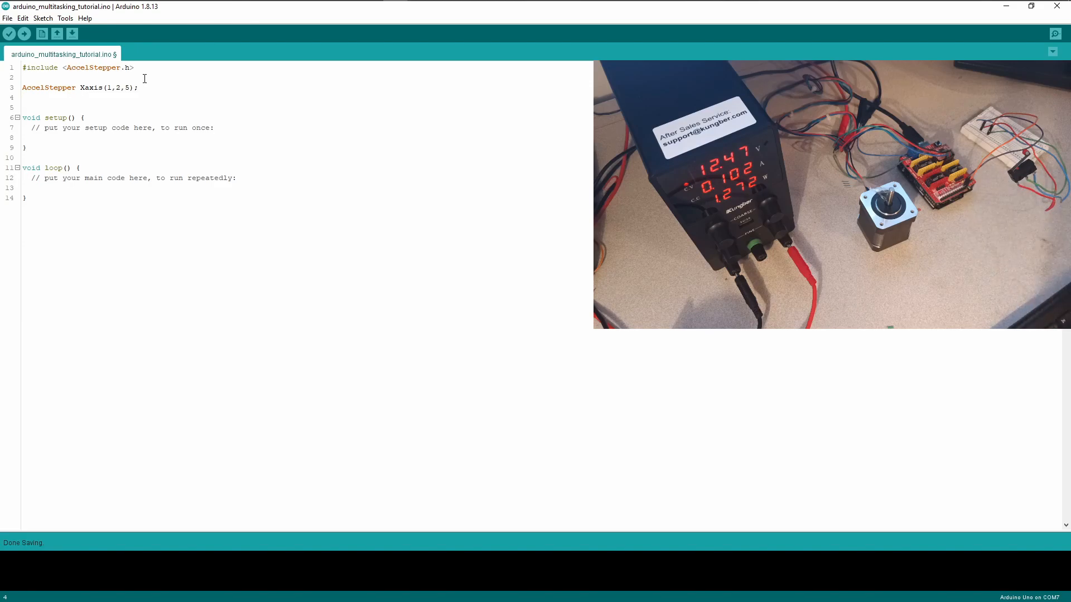
Define const int enPin = 8; with the comment //Enable Pin
text(const)
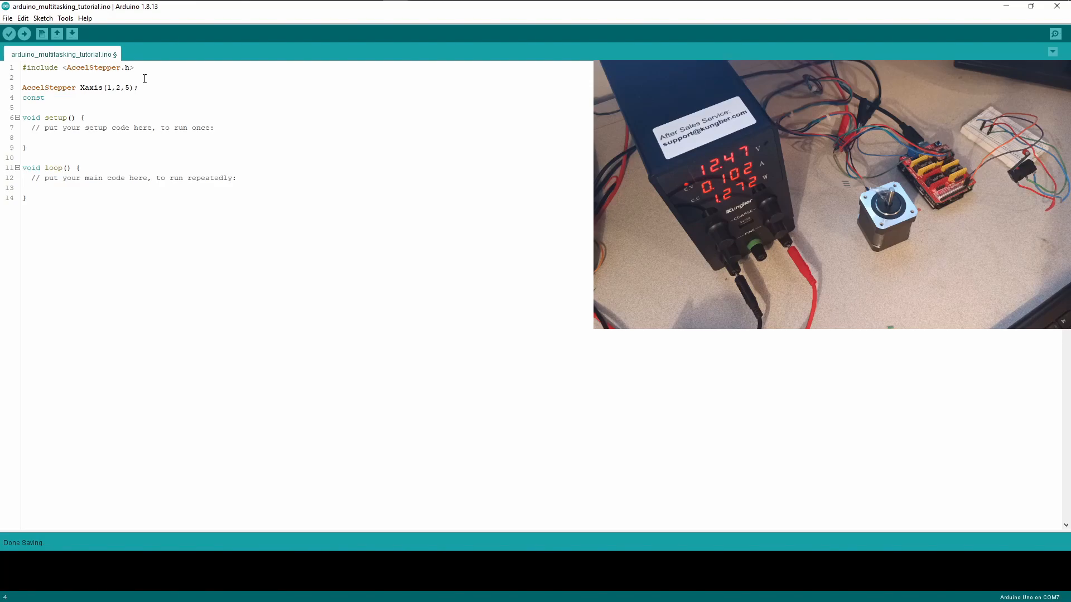
text(int)
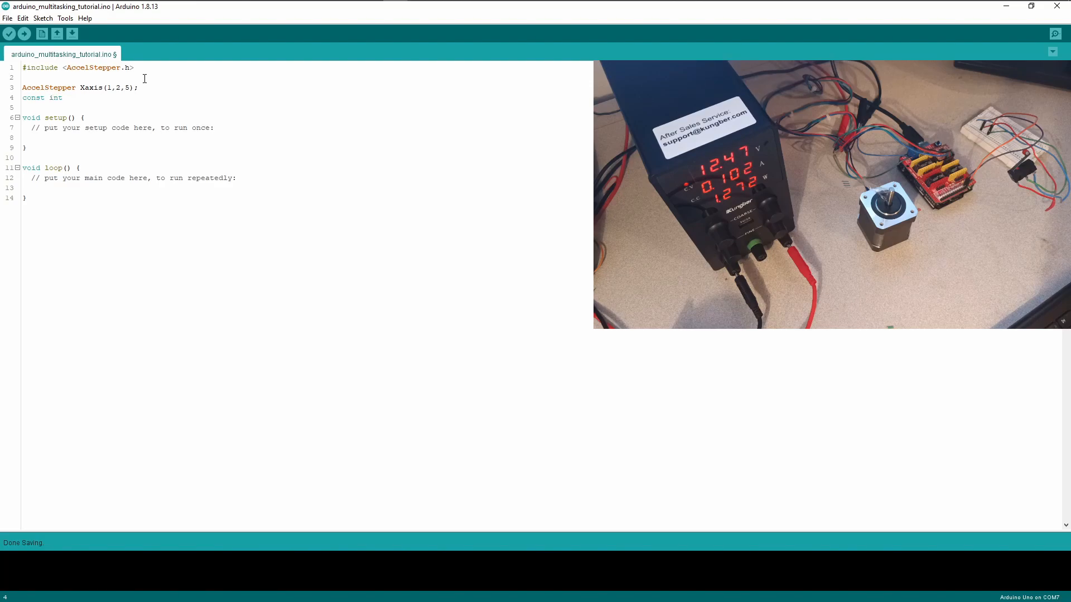
text(enPi)
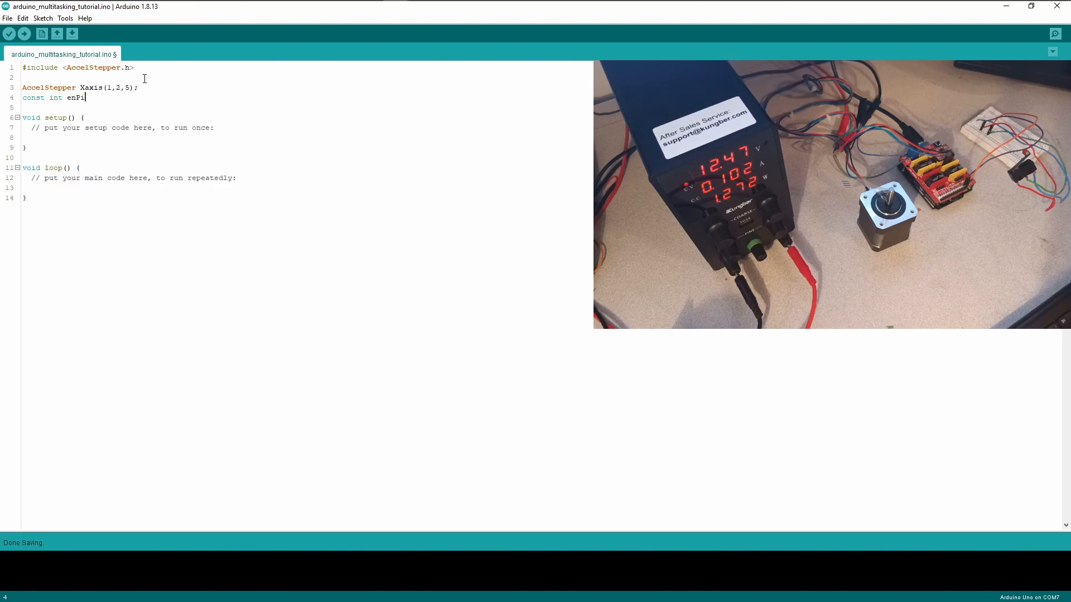
text(n)
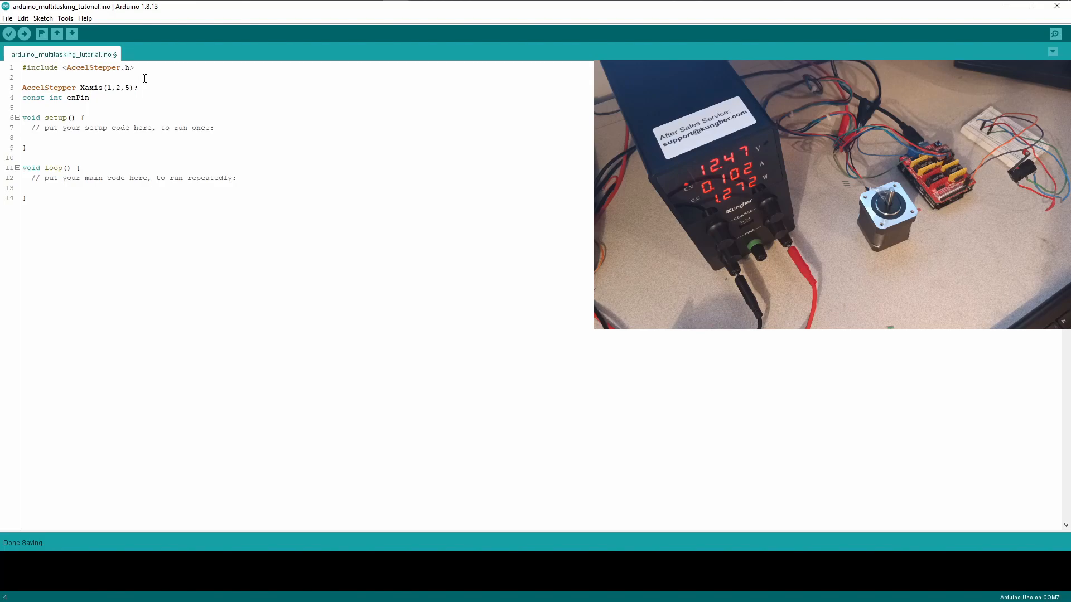
text(=)
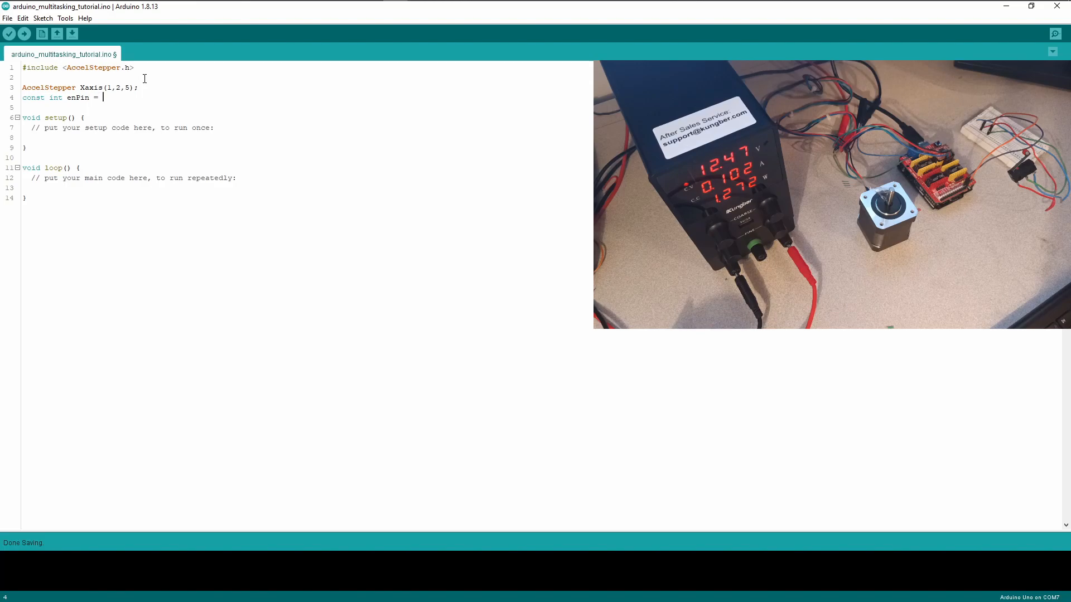
text(8;    //)
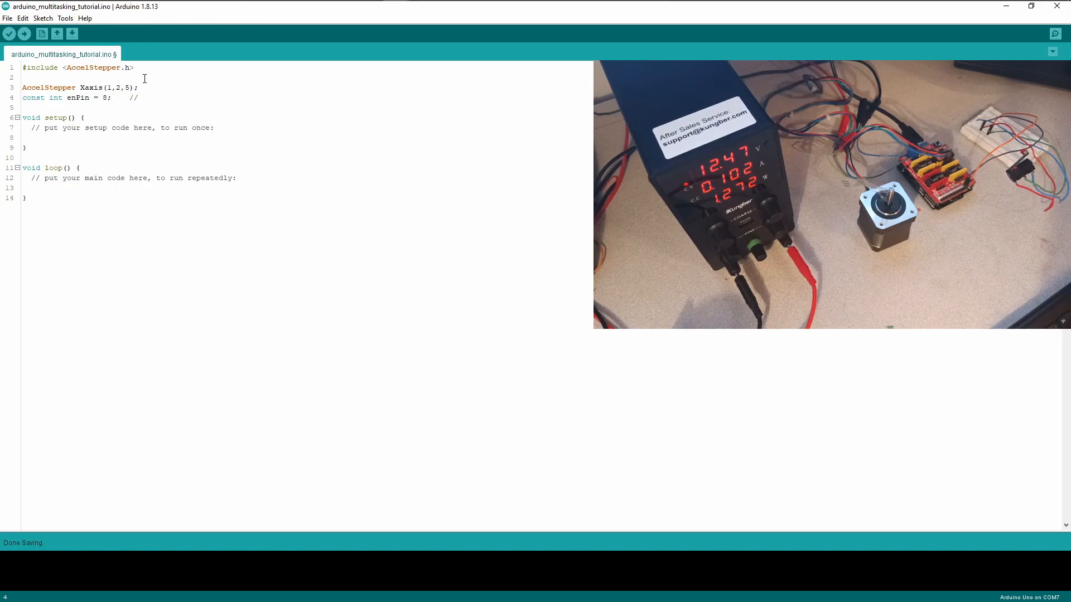
text(Enable Pin)
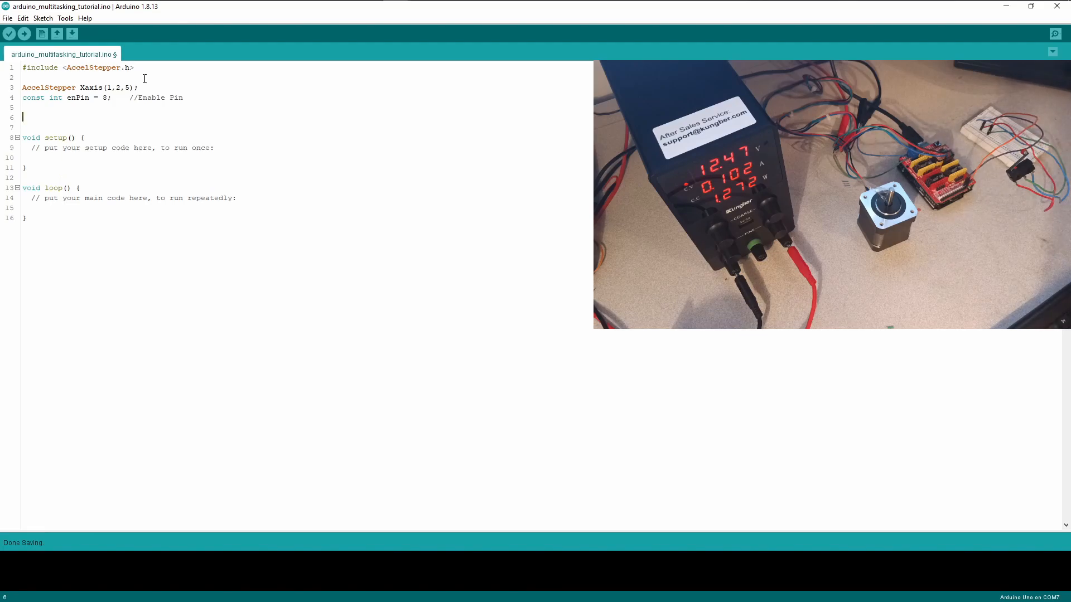
Define const int limit = 11; with the comment //limit switch
text(const int)
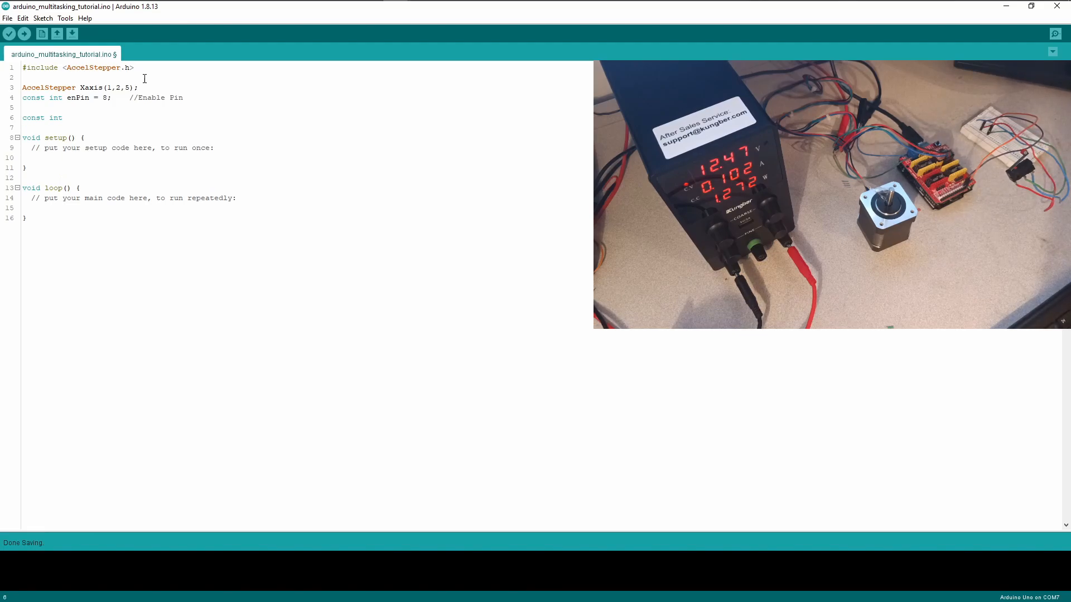
text(limit =)
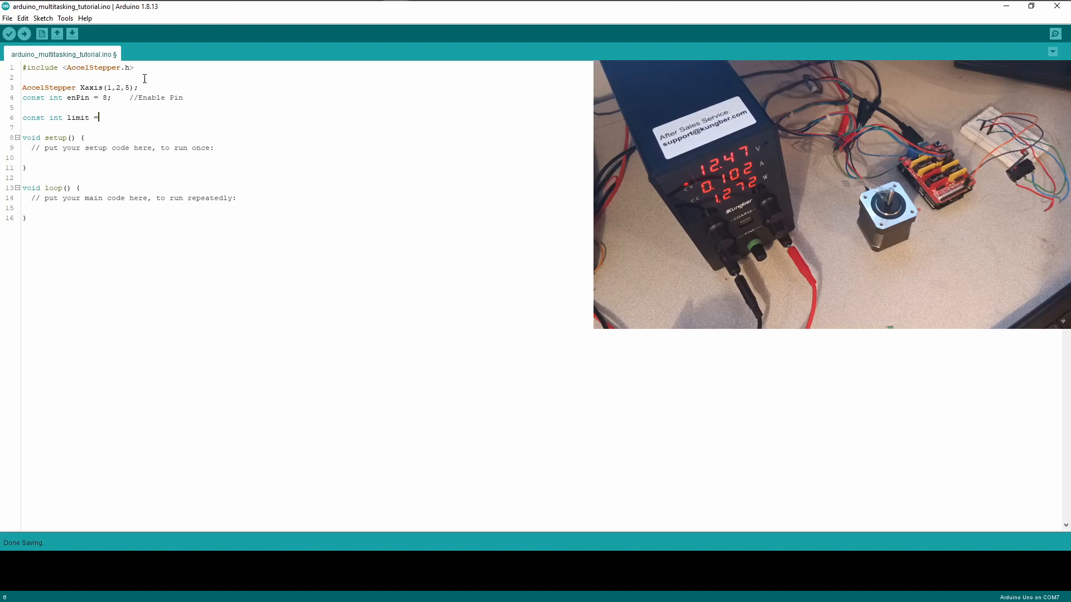
text(11;)
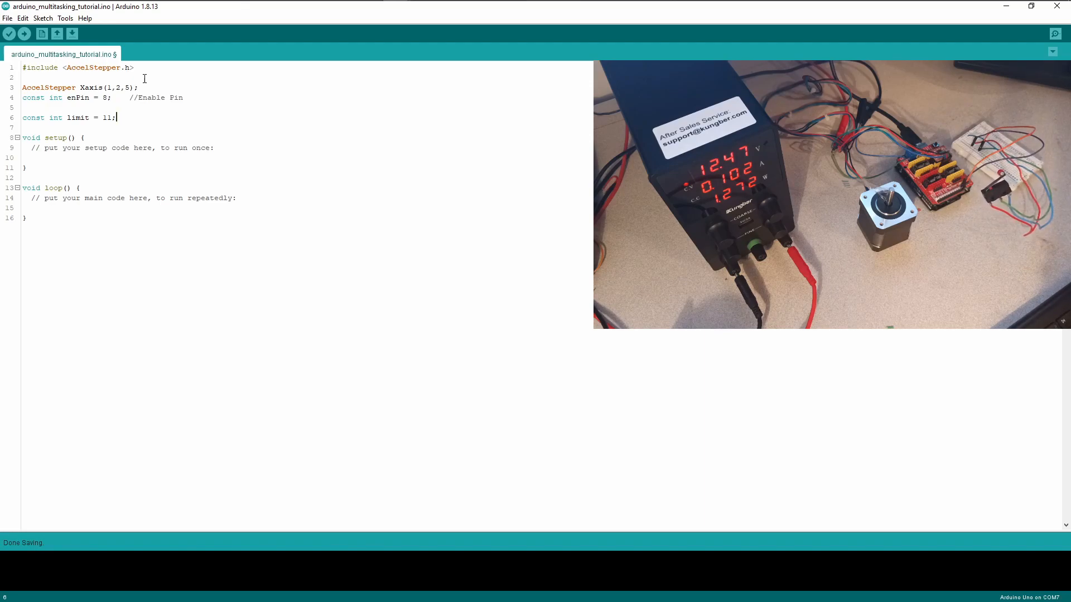
mouse_move(431, 103)
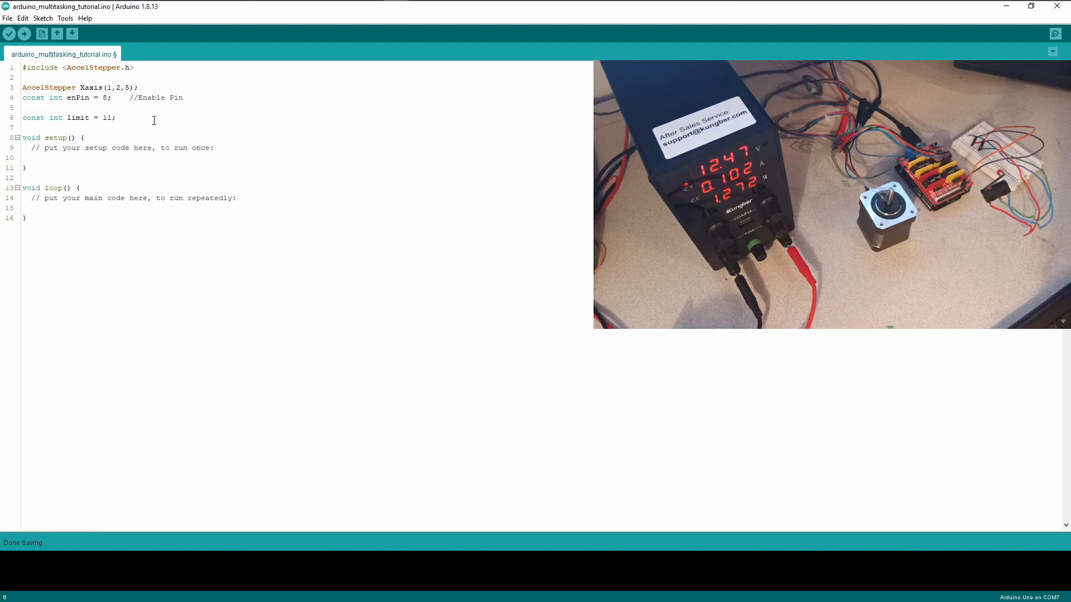
text(//limit)
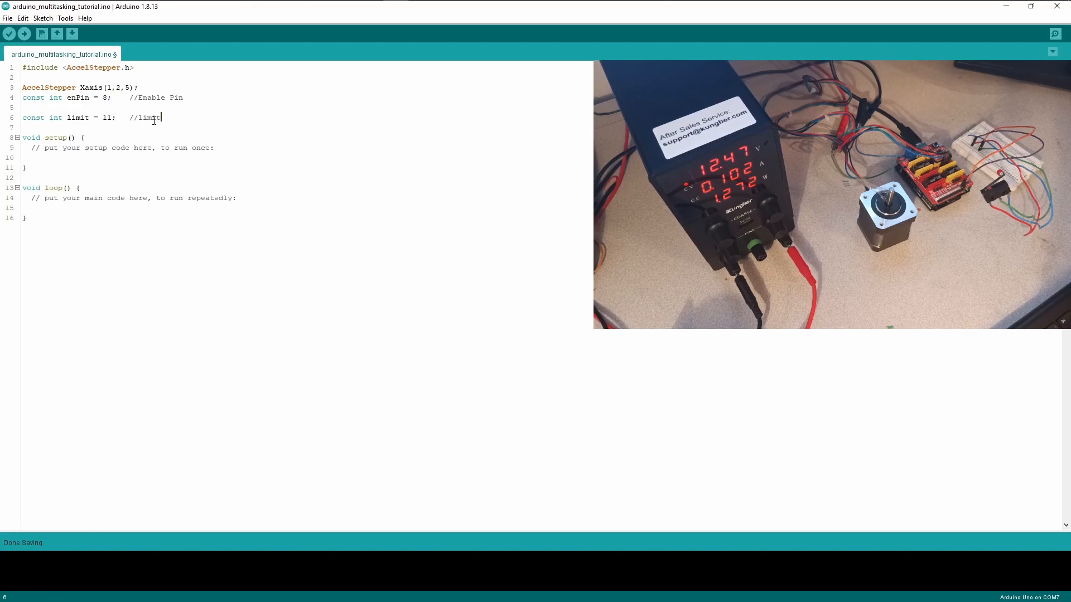
text(switch)
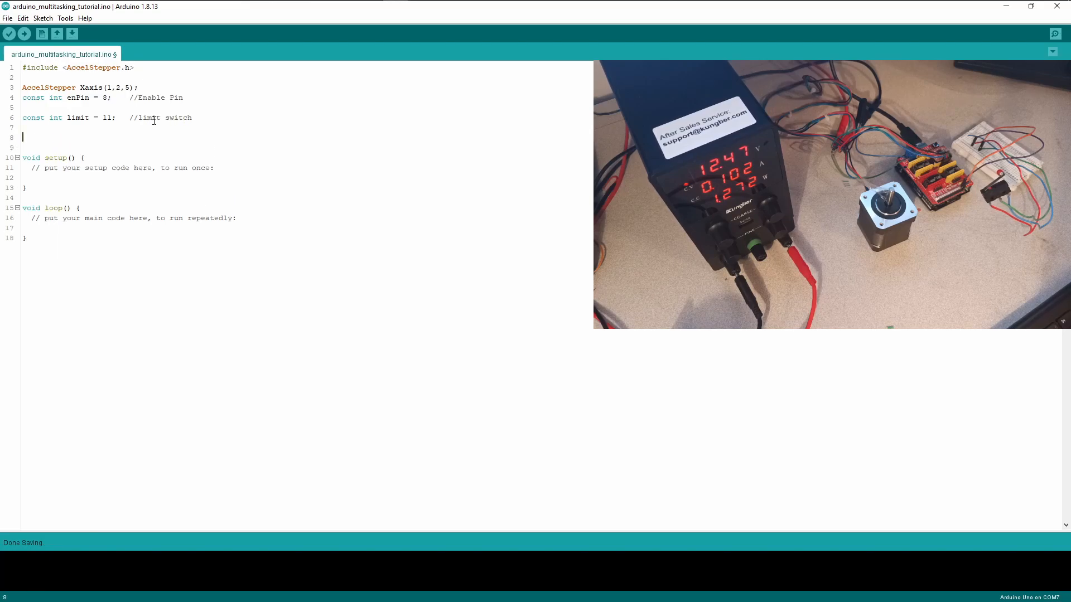
Declare int switchVal = 0; below the limit constant, leaving blank lines before setup()
text(c)
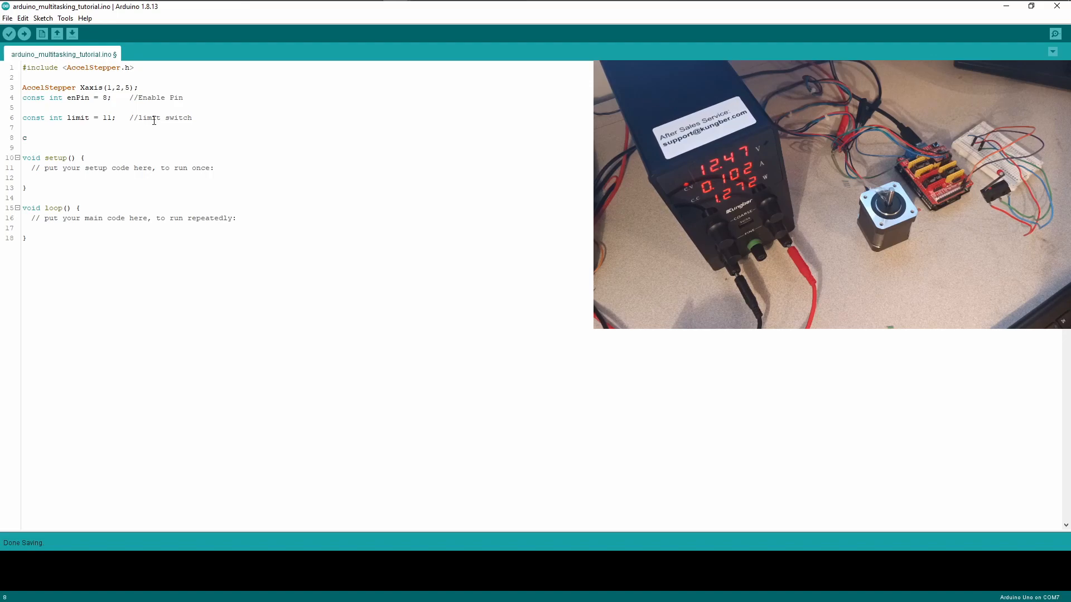
key(Backspace)
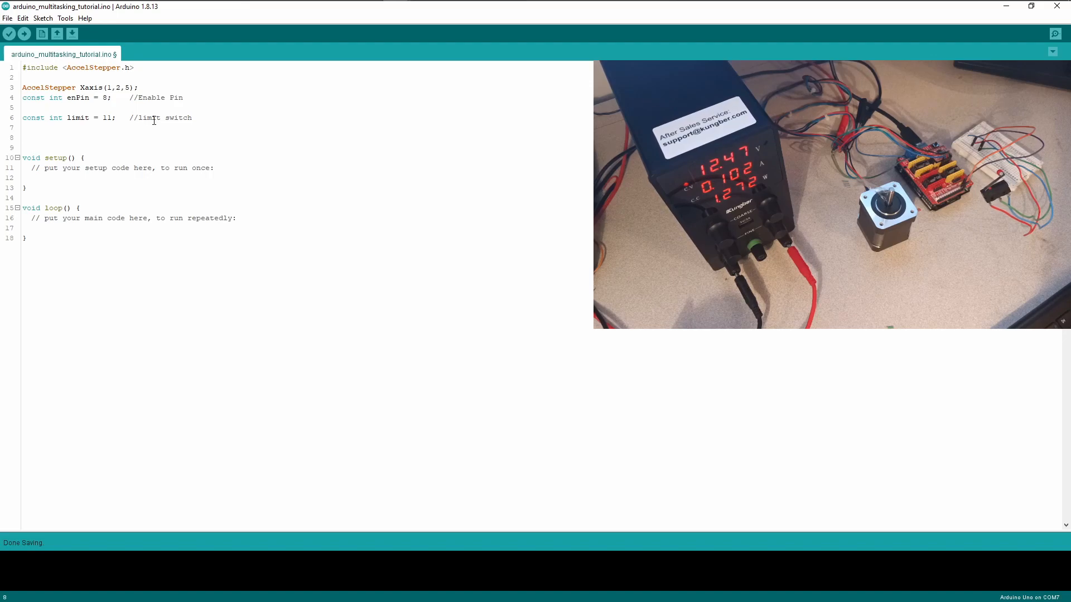
text(in)
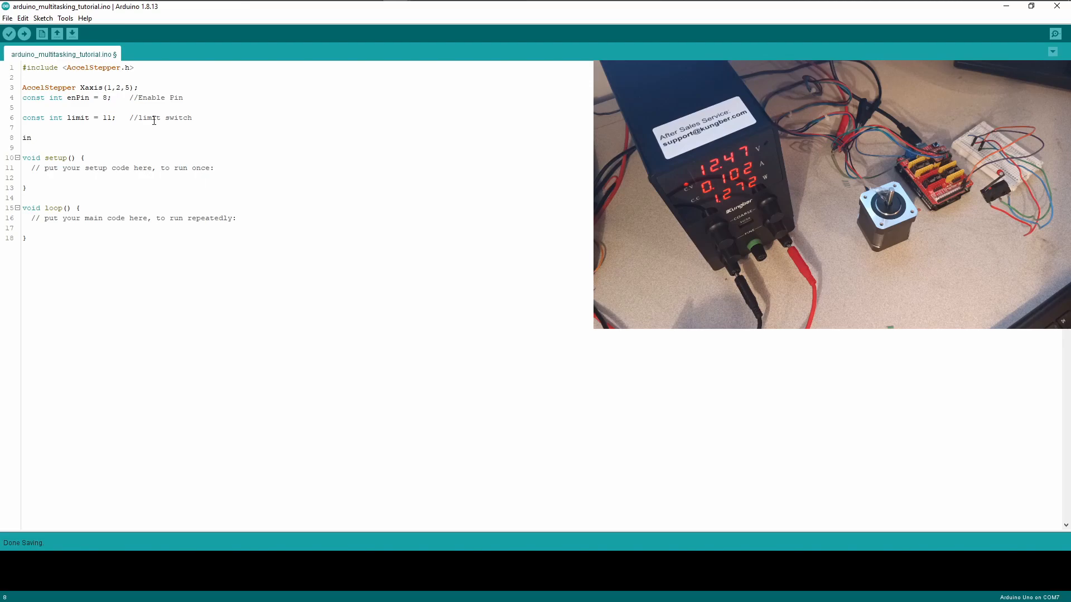
text(t)
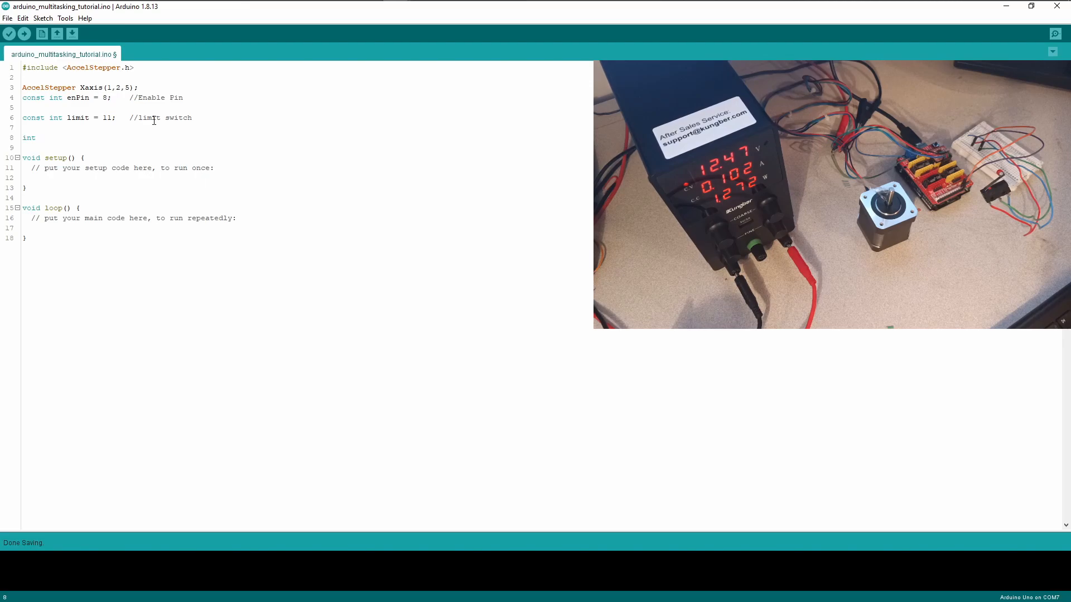
text(swit)
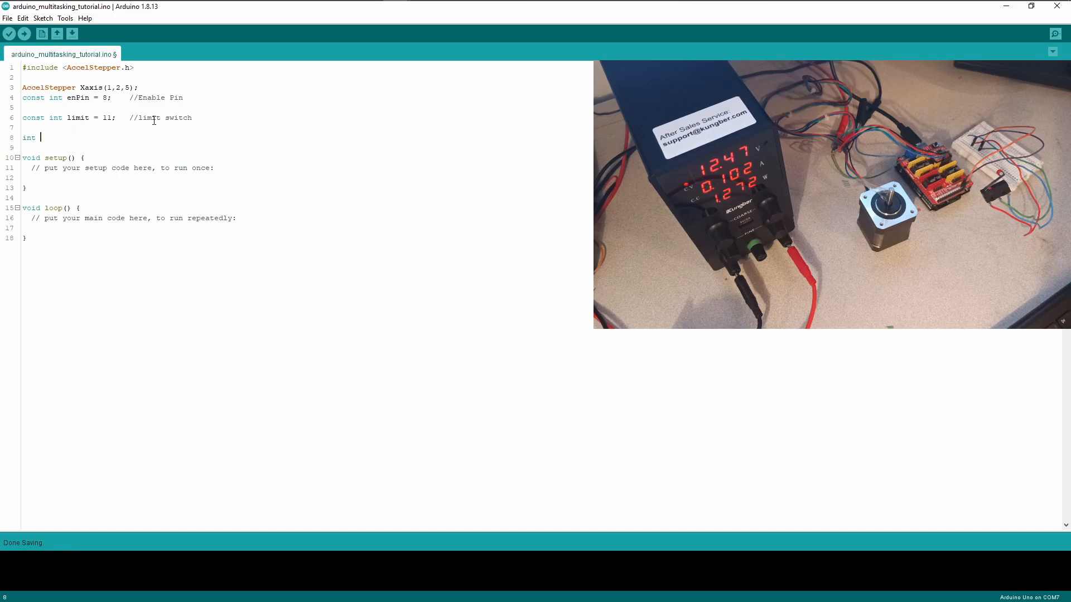
text(switchB)
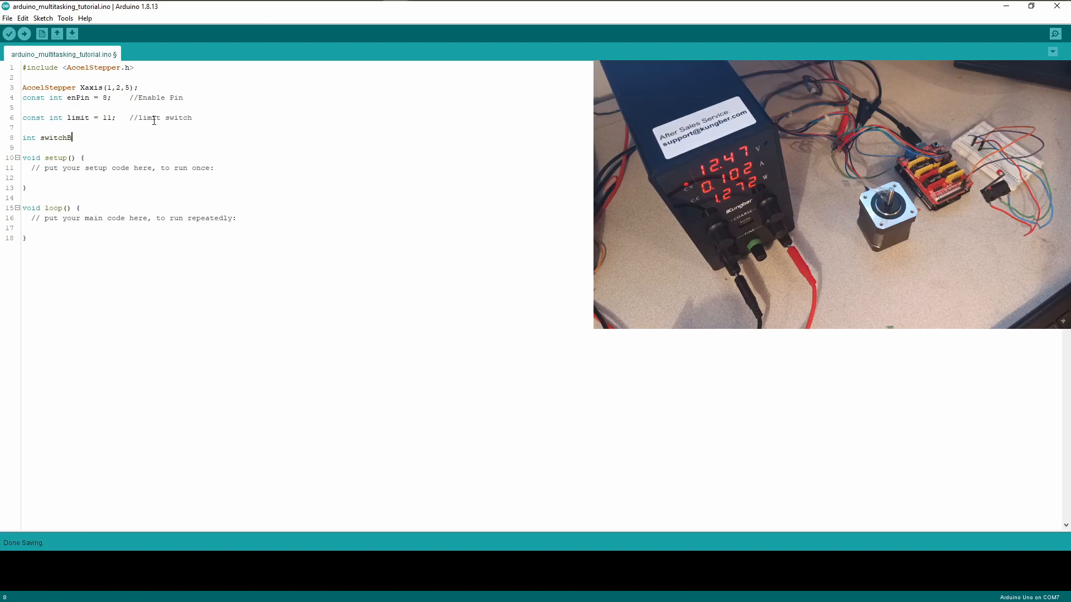
text(Val =)
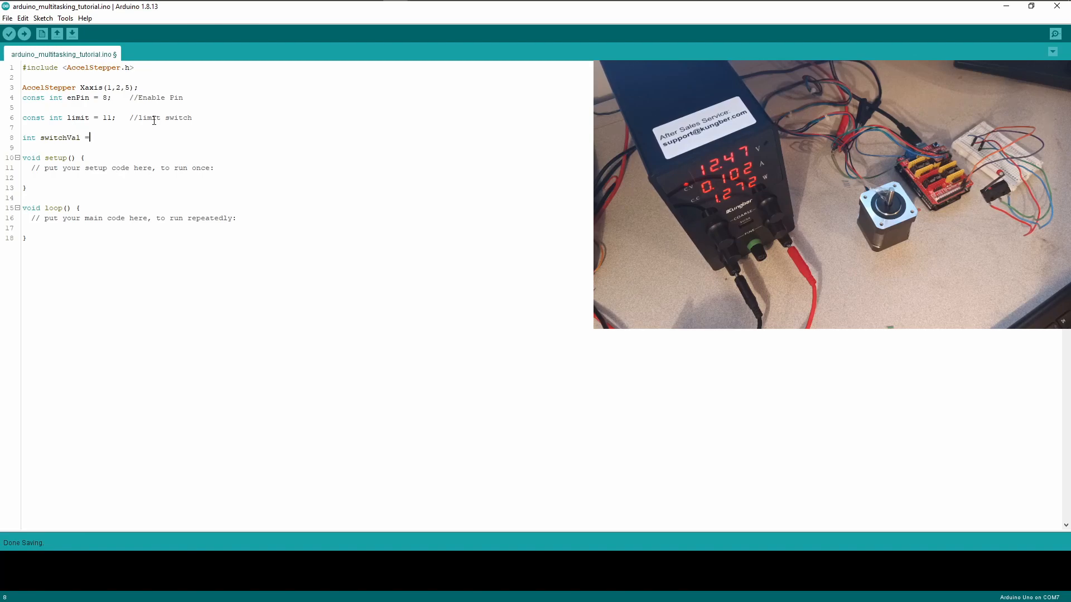
text(0)
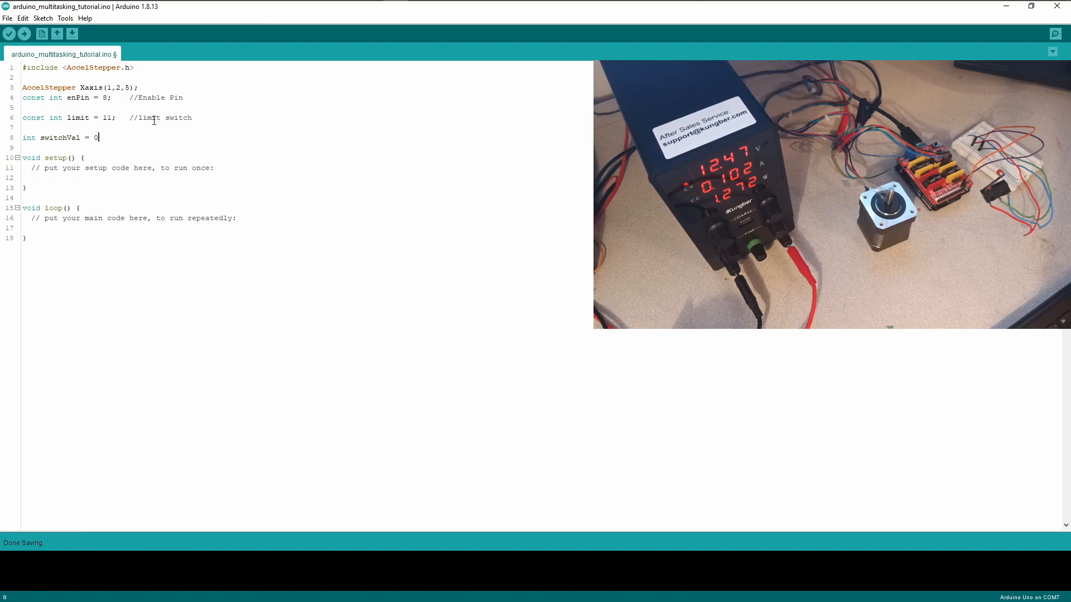
text(;)
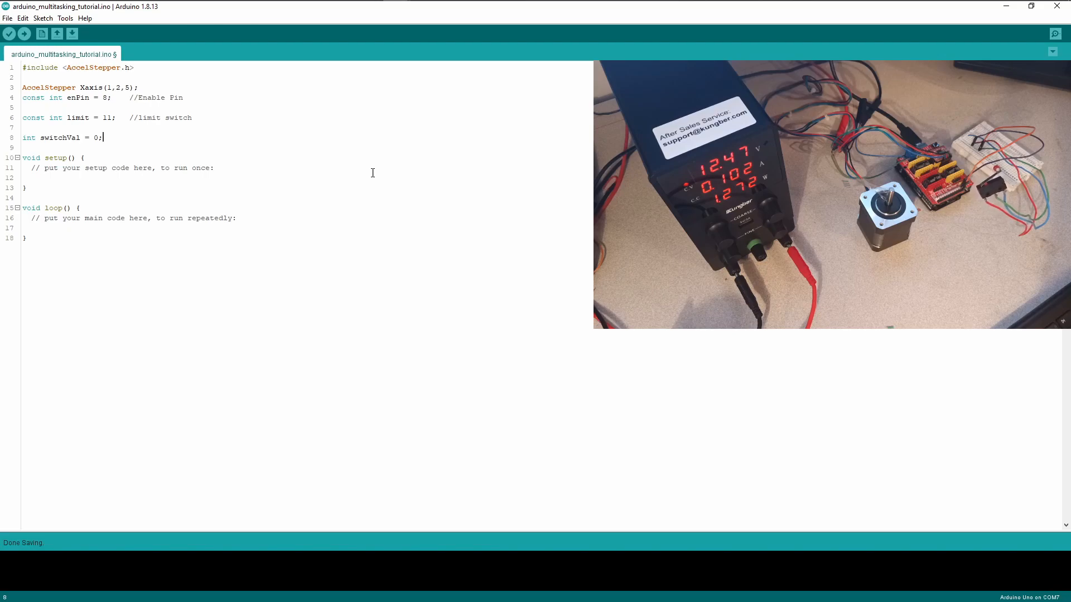
click(85, 157)
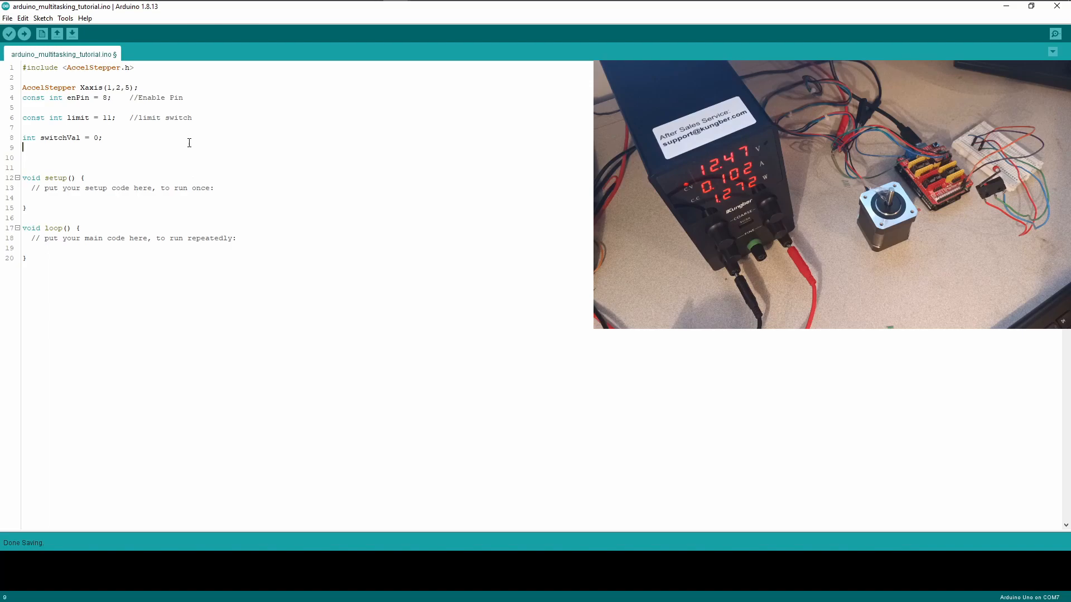
Declare int forwardPos = 1500; beneath switchVal
text(int)
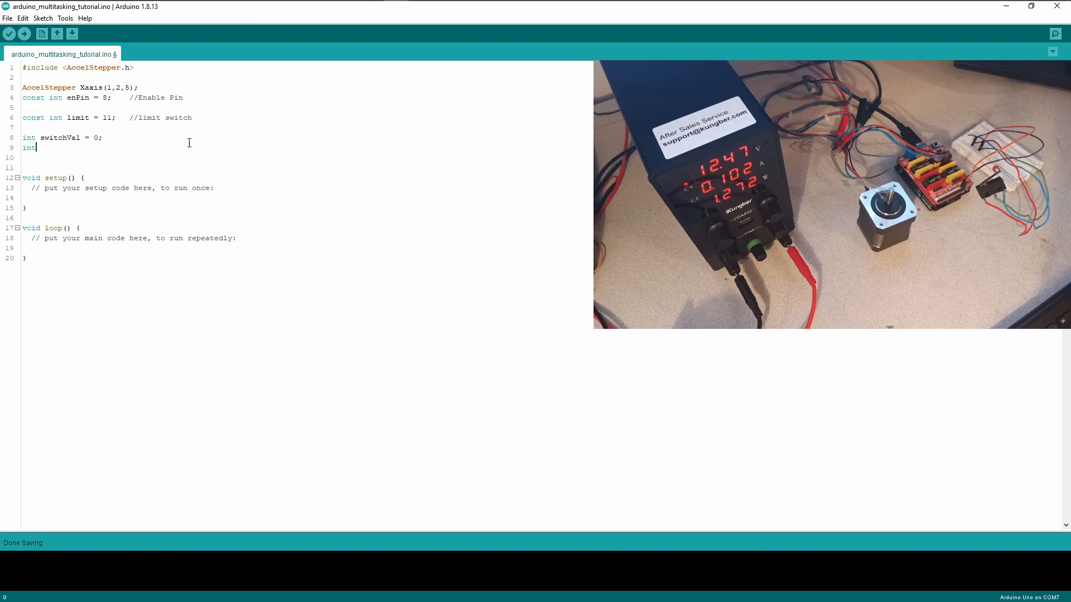
key(Backspace)
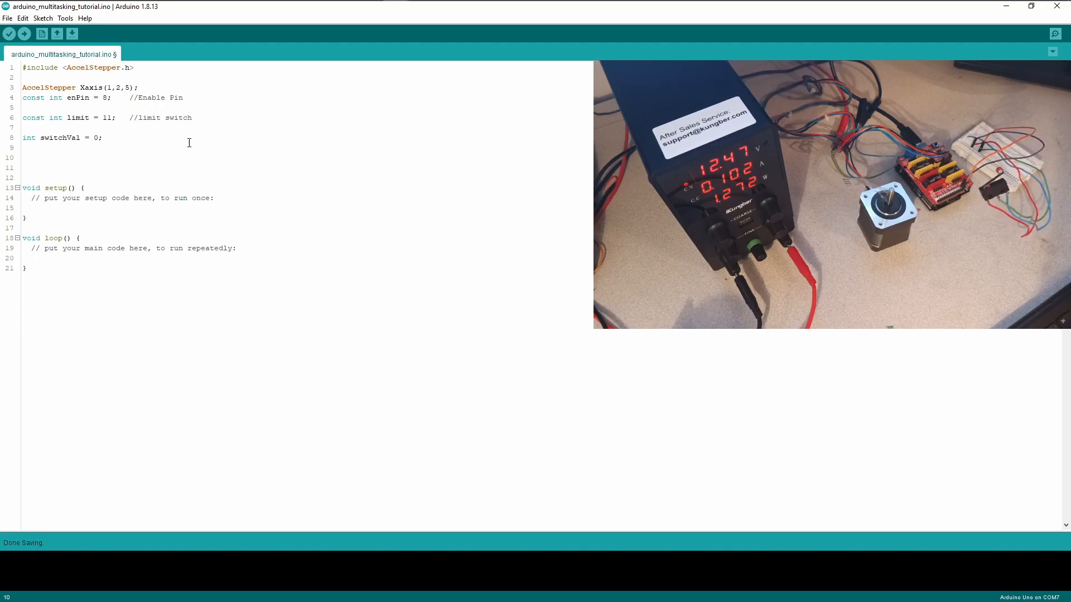
text(int for)
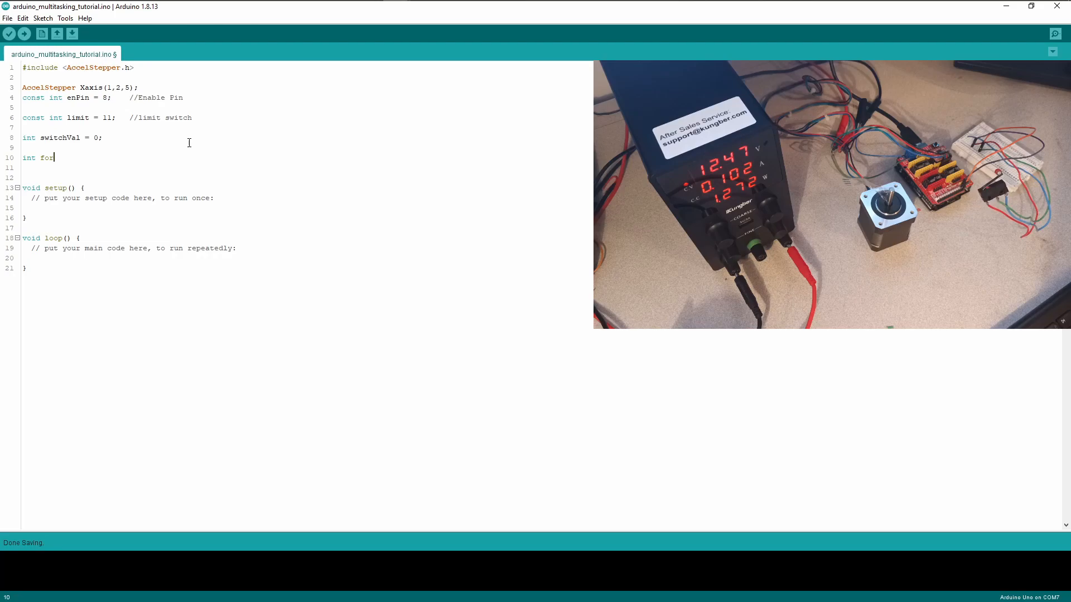
text(wardPos)
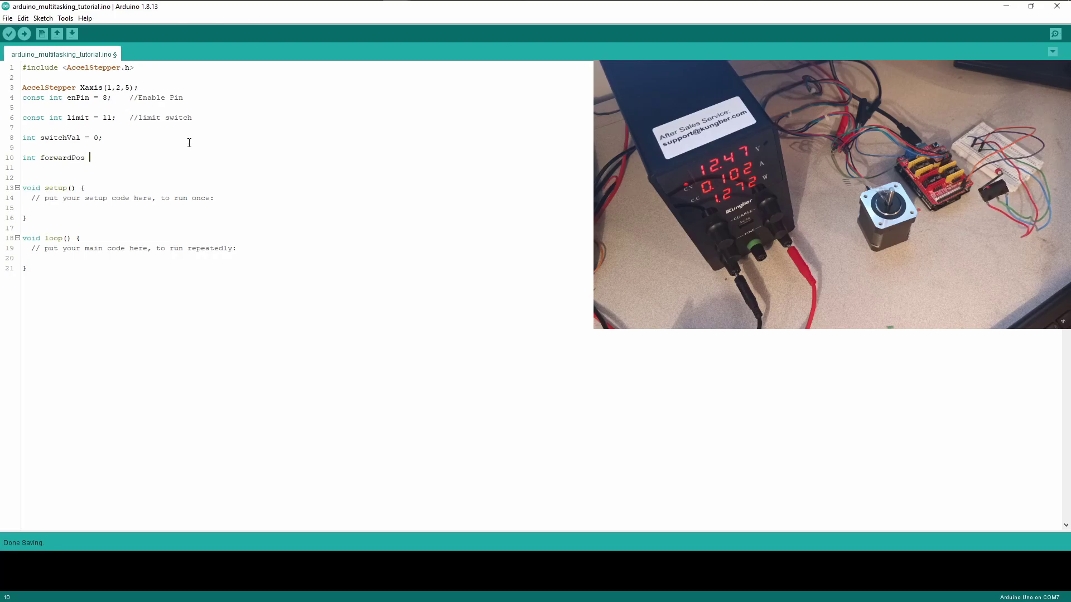
text(=)
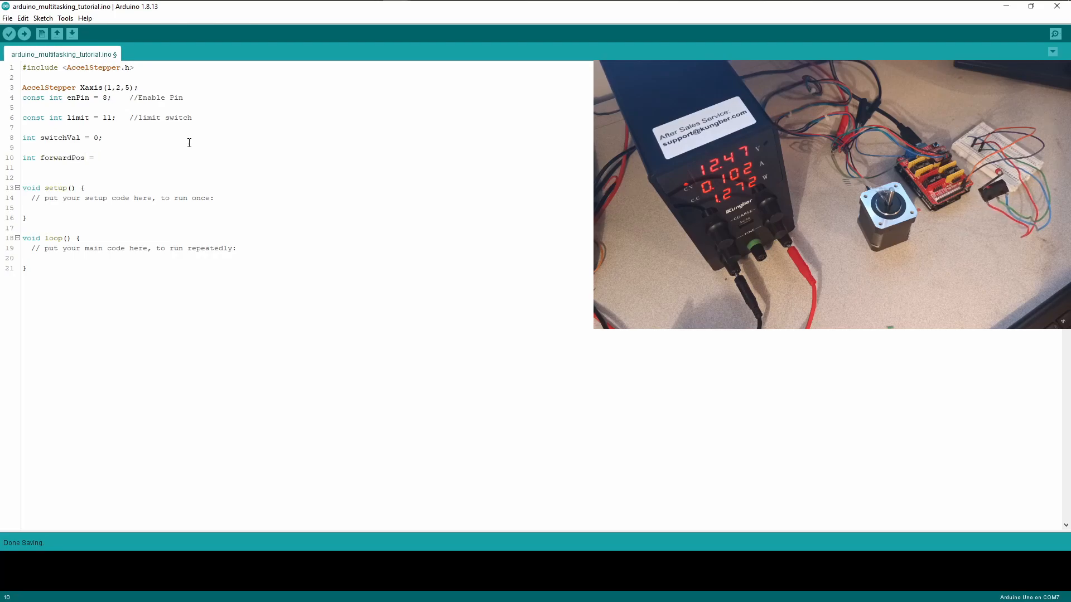
text(1500;)
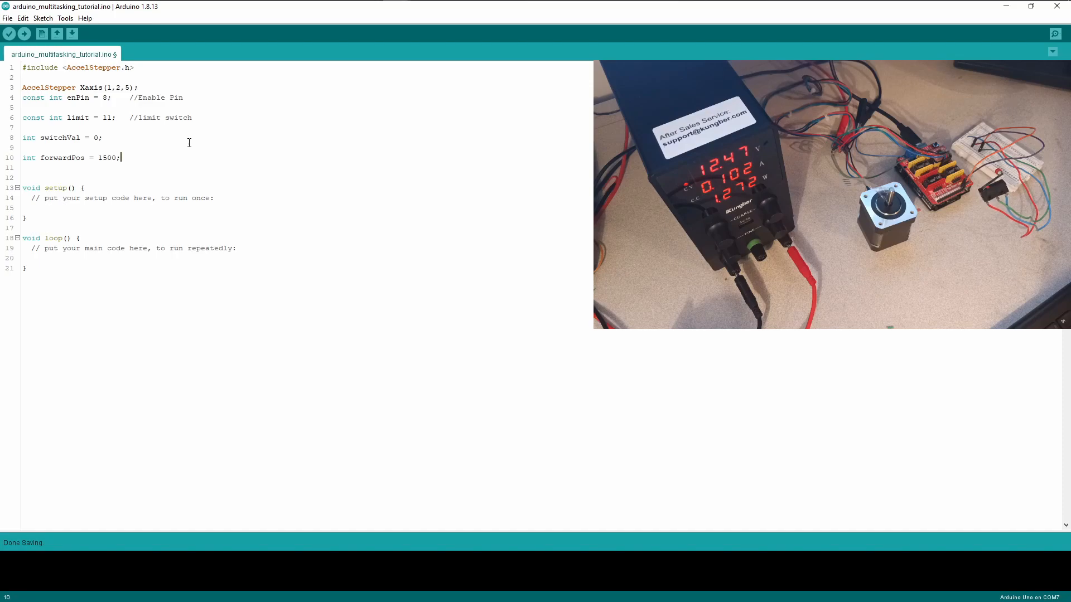
Declare int zeroPos = 0; on the next line, correcting the mistyped name
text(int)
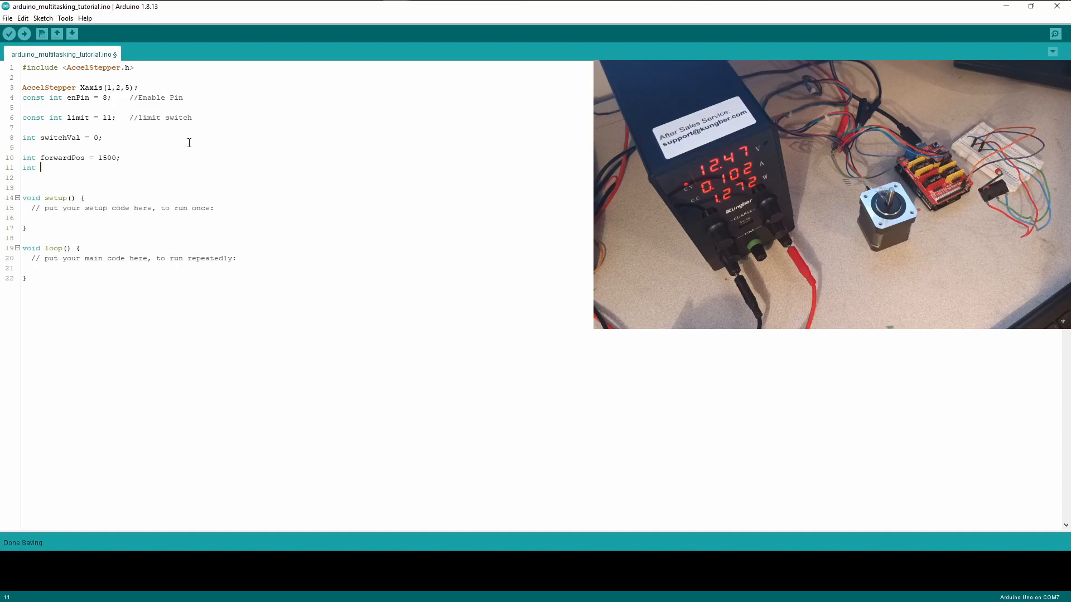
text(home)
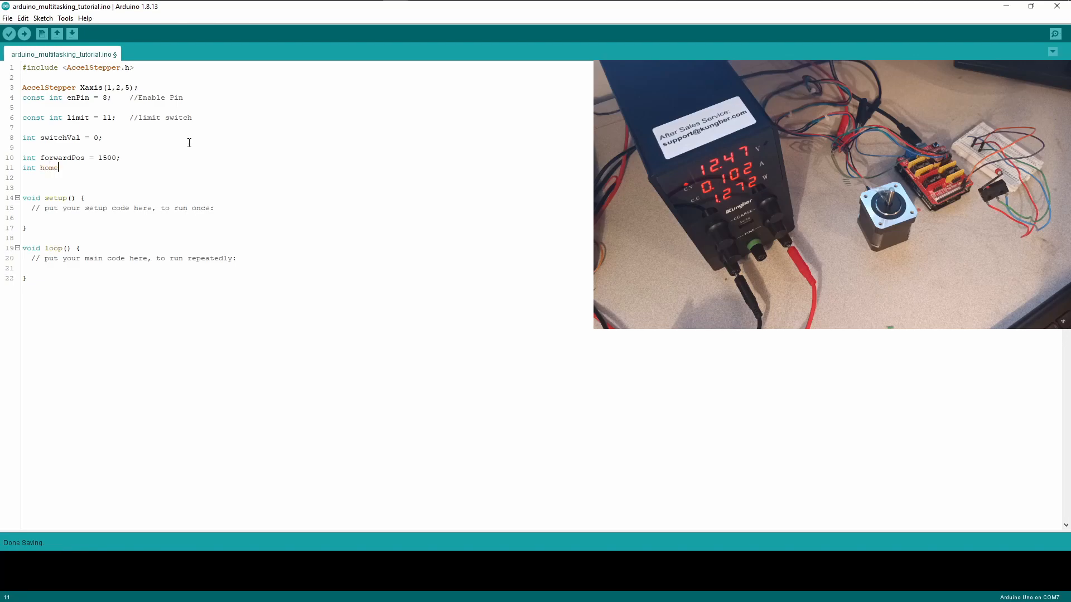
key(Backspace)
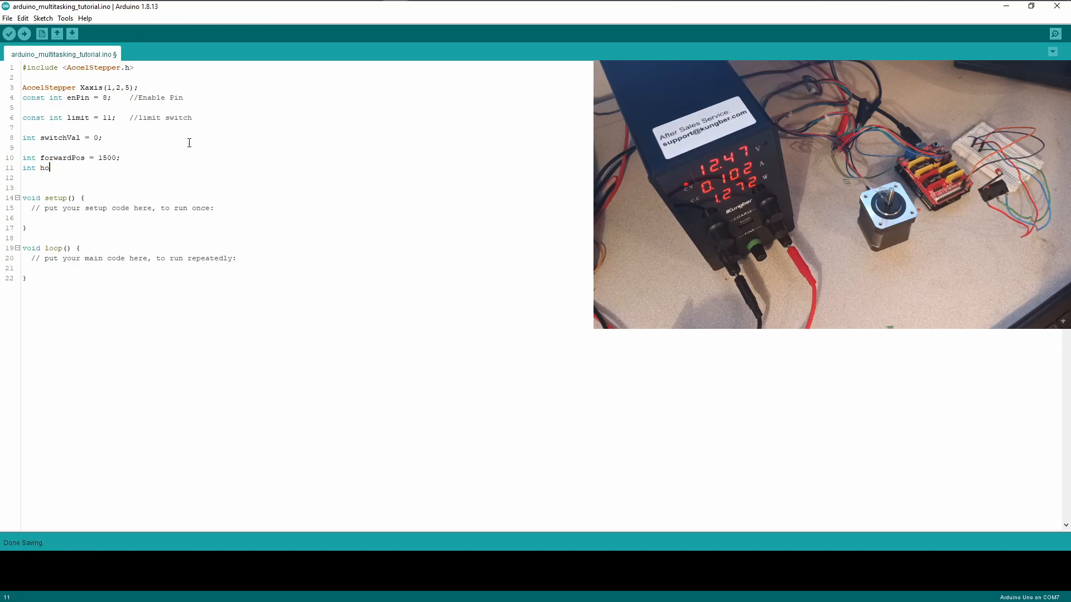
text(zero)
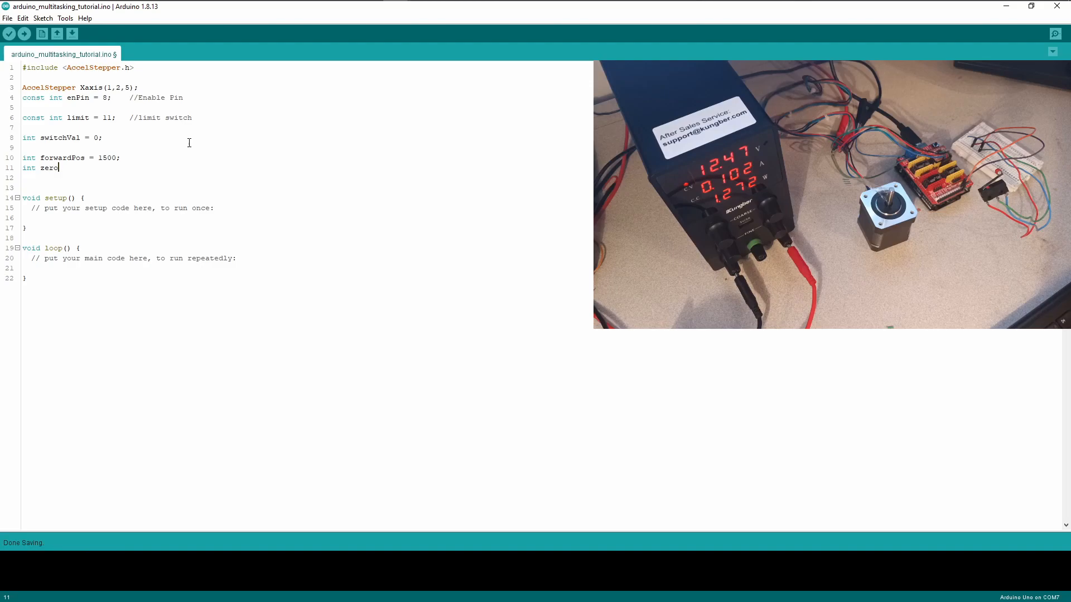
text(Pos)
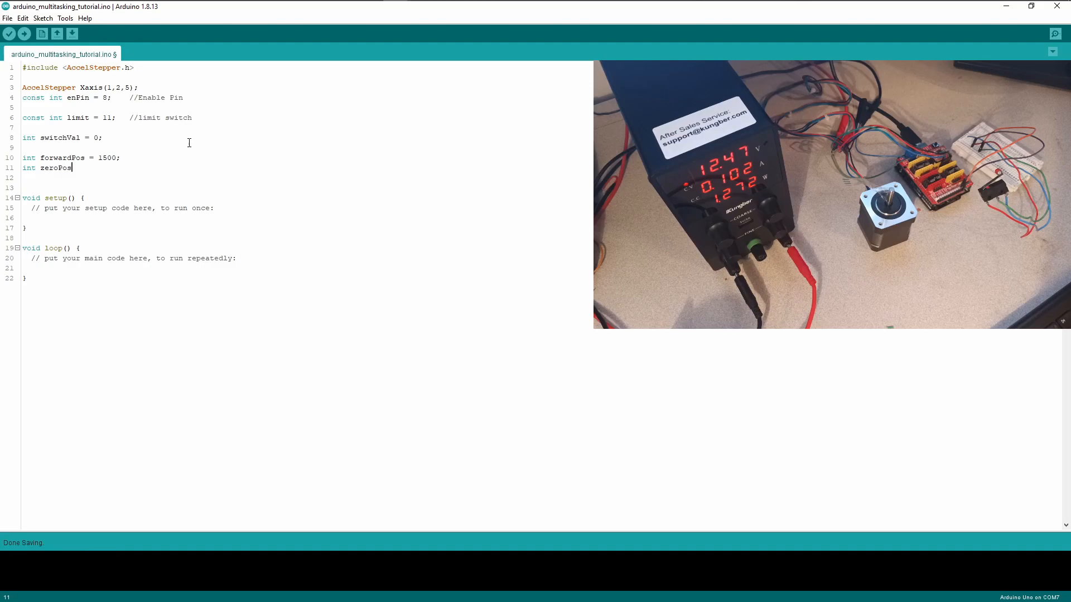
text(= 0;)
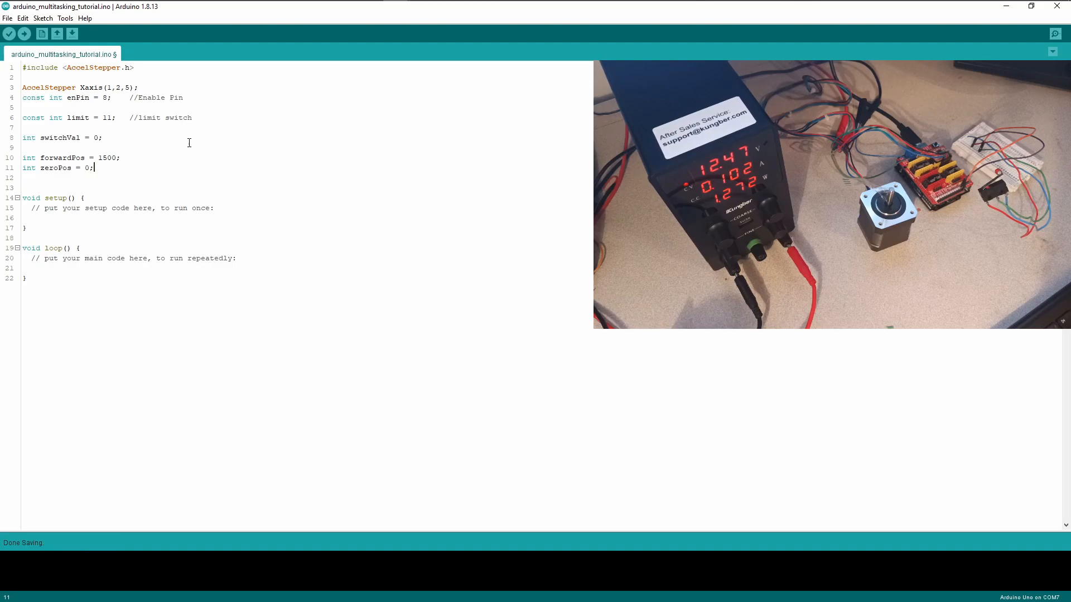
click(89, 208)
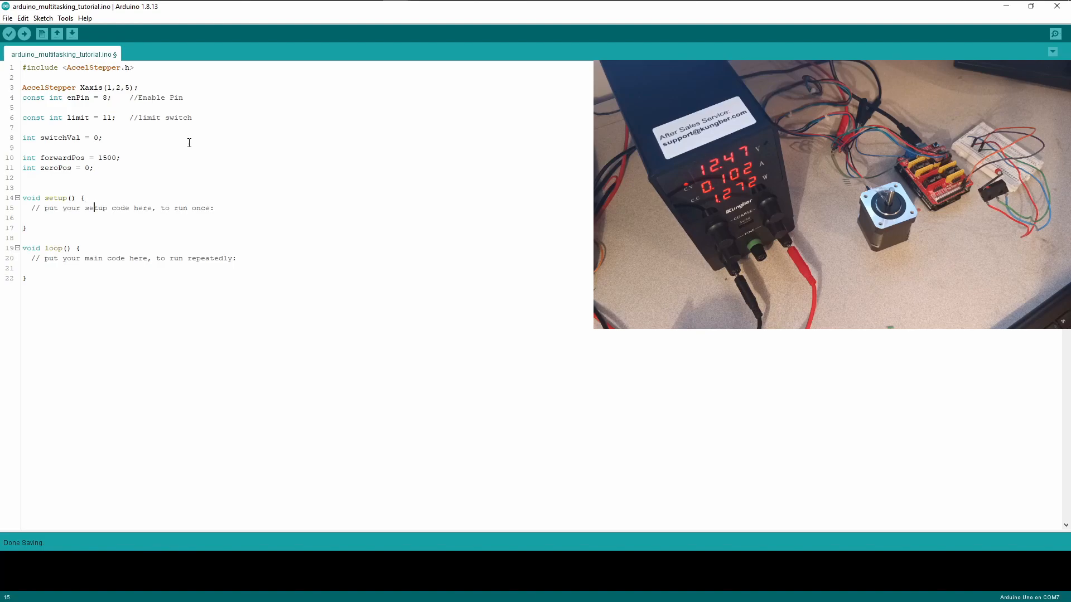
mouse_move(165, 176)
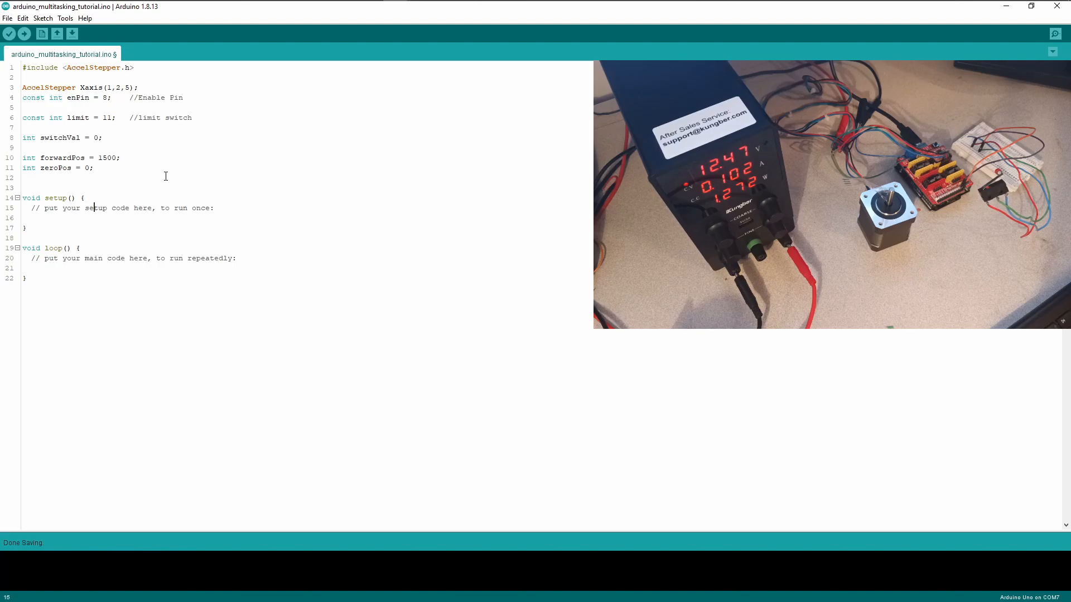
Add a new empty line inside setup() below its placeholder comment
key(Return)
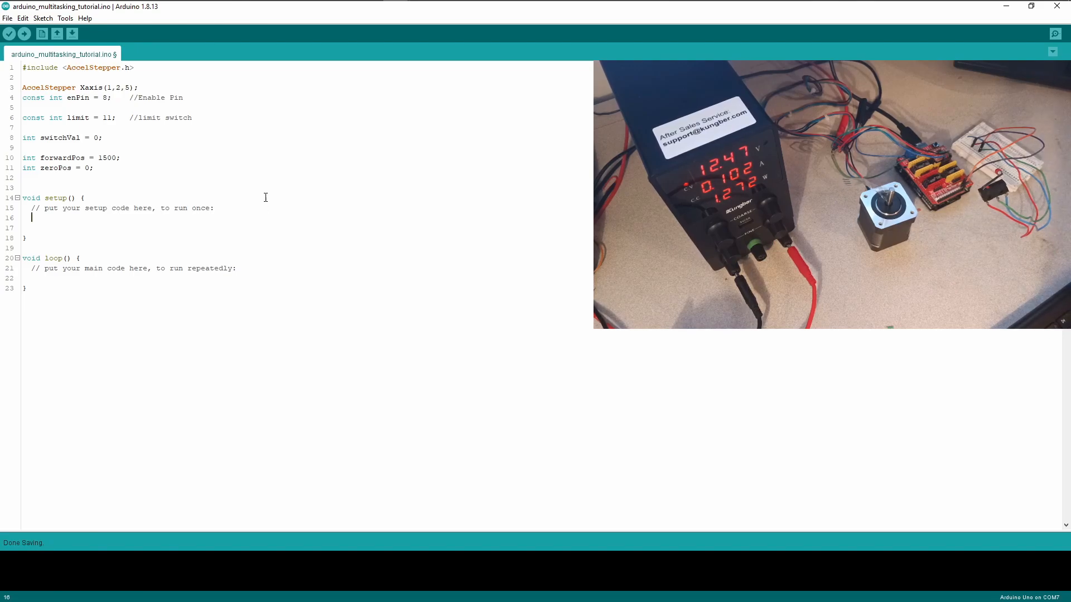
mouse_move(261, 223)
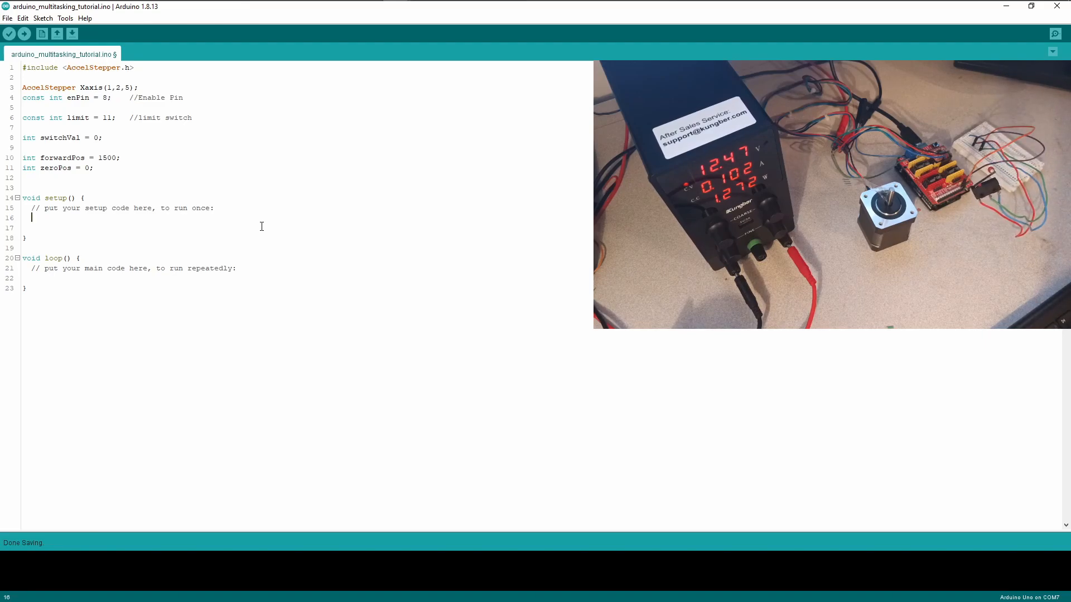
Write Xaxis.setMaxSpeed(900); and Xaxis.setAcceleration(900); inside setup()
text(Xaxis)
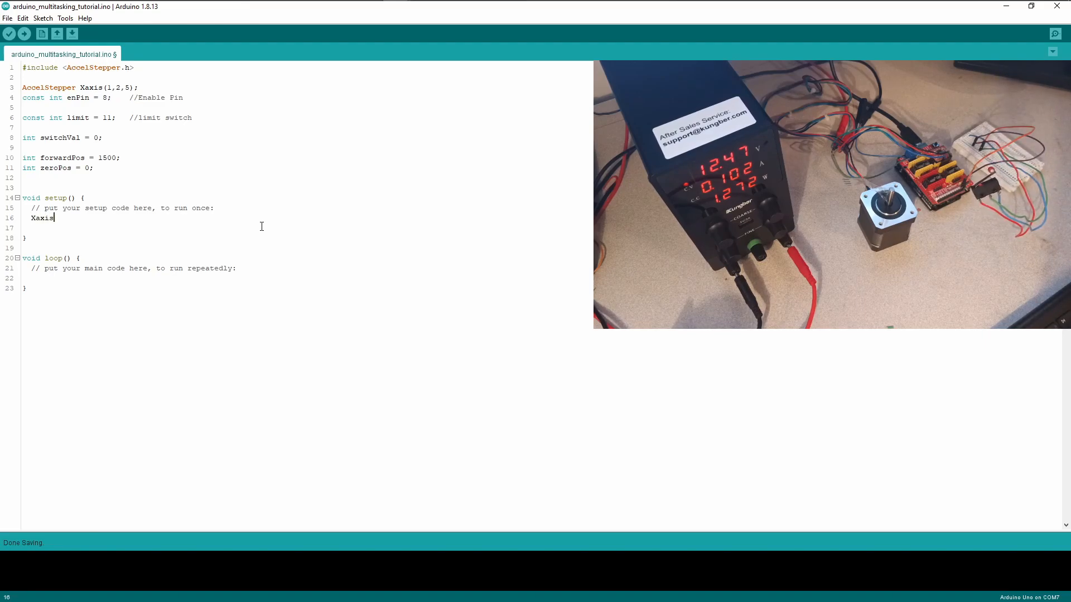
text(.setMa)
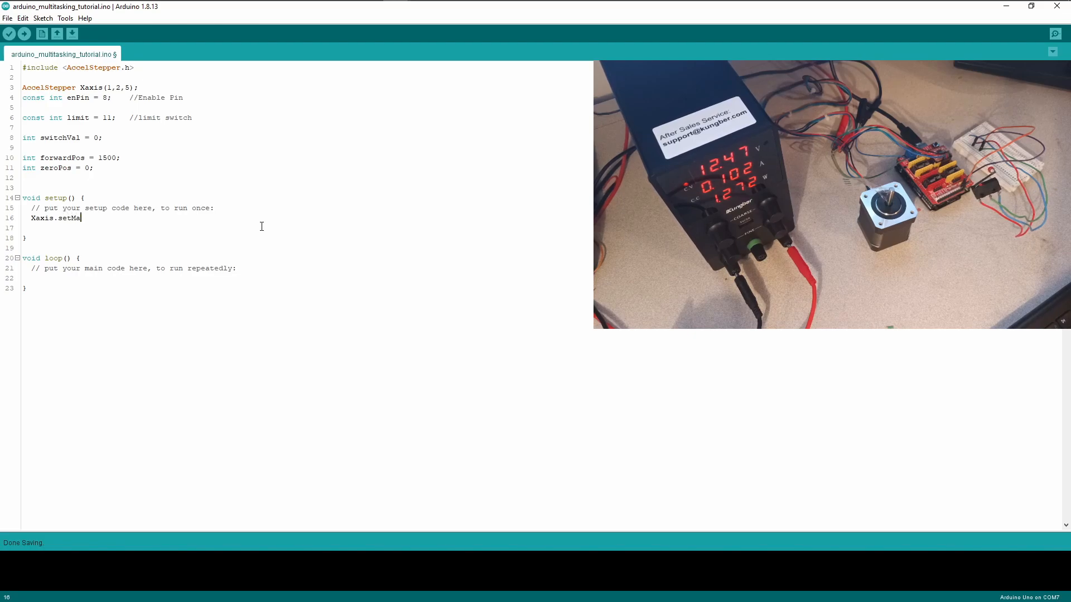
text(xSpeed)
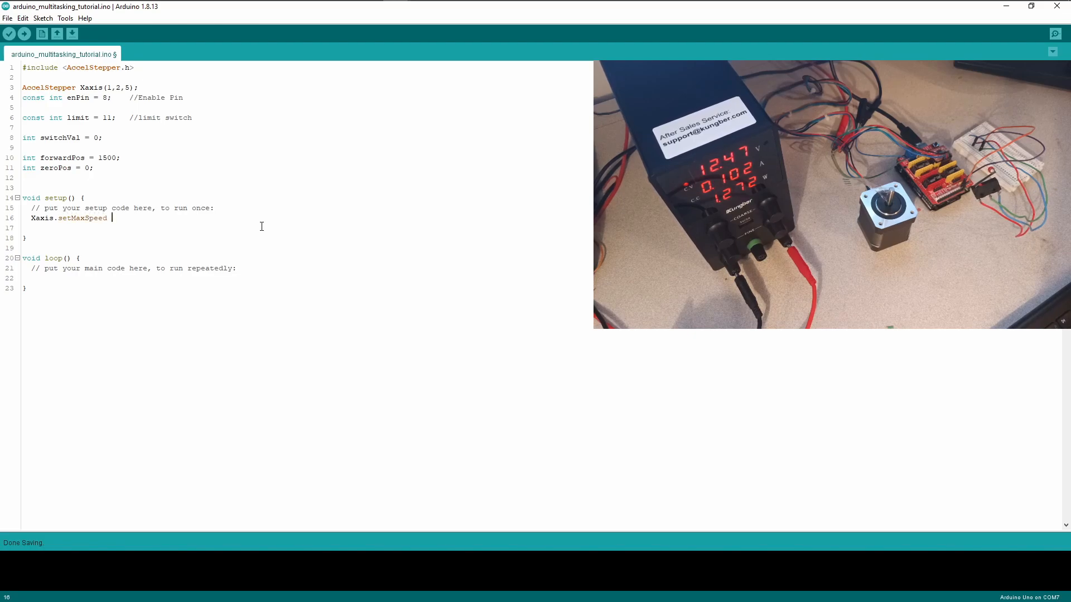
text((90)
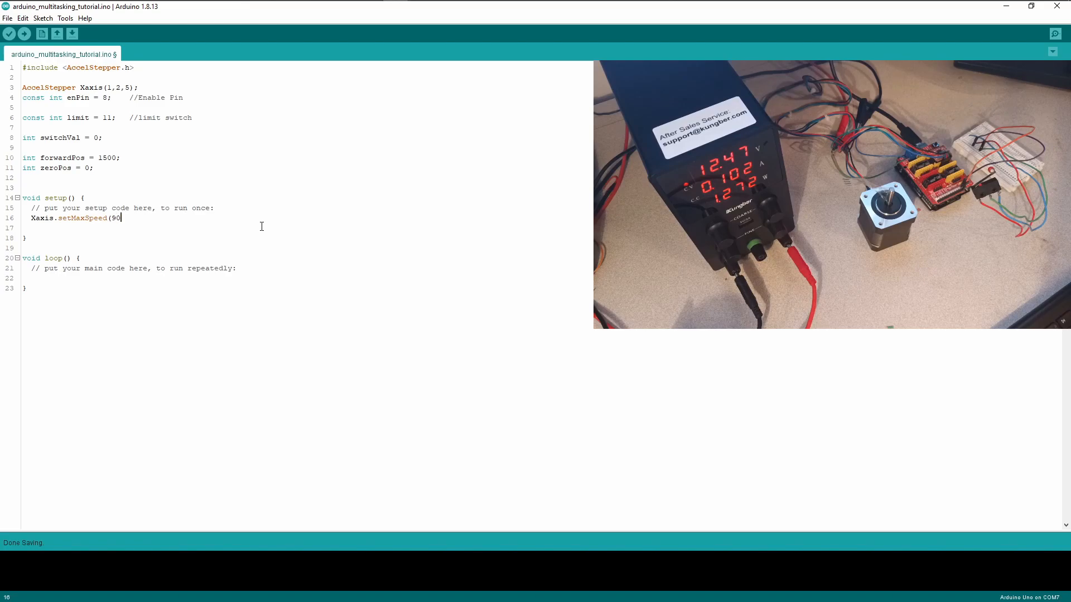
text(0);)
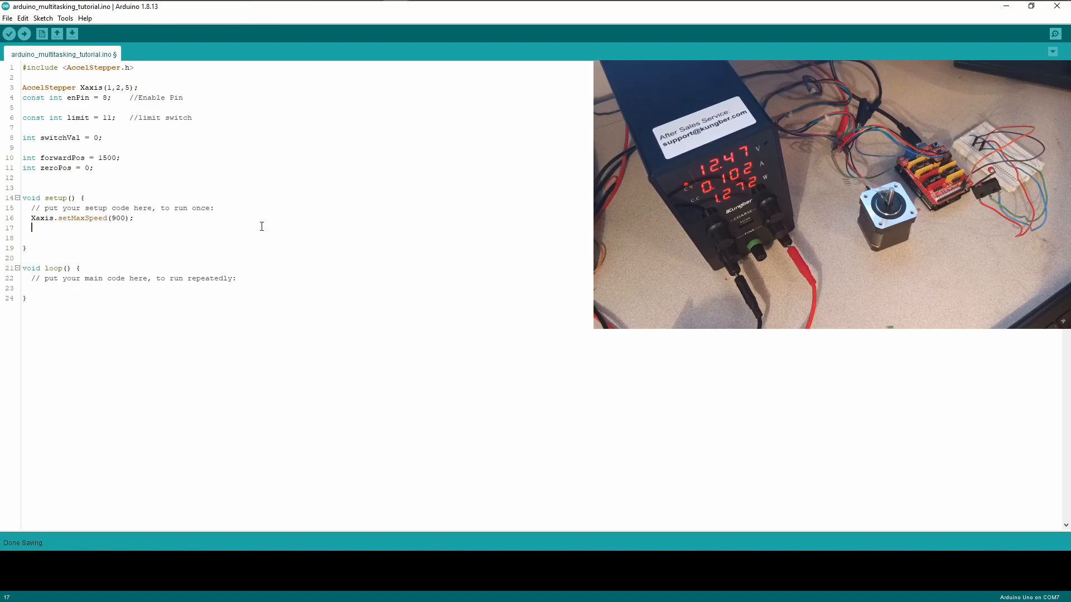
text(Xaxis.set)
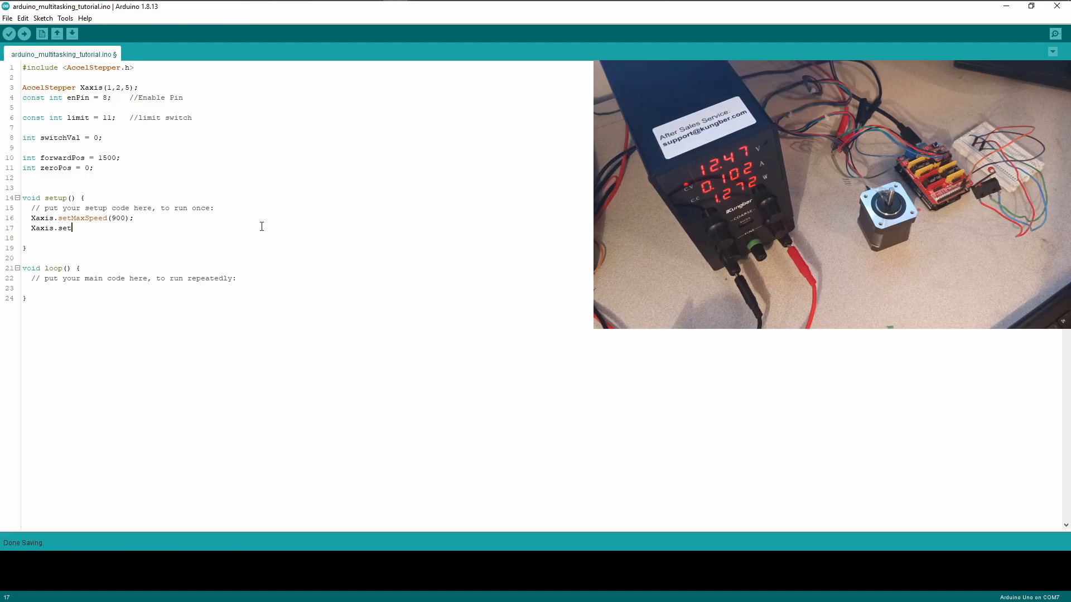
text(Acc)
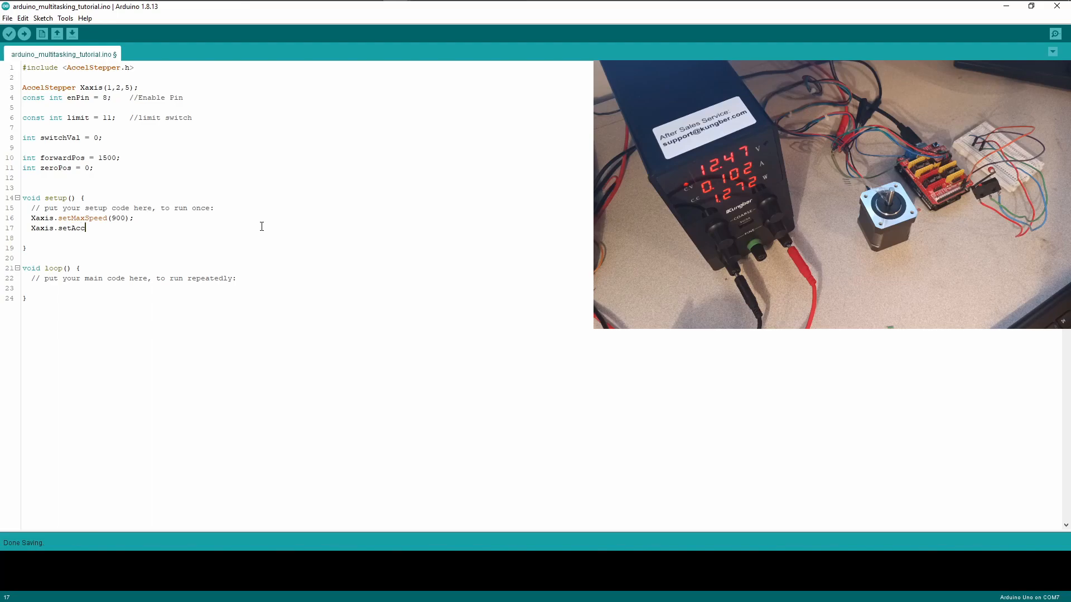
text(eleration)
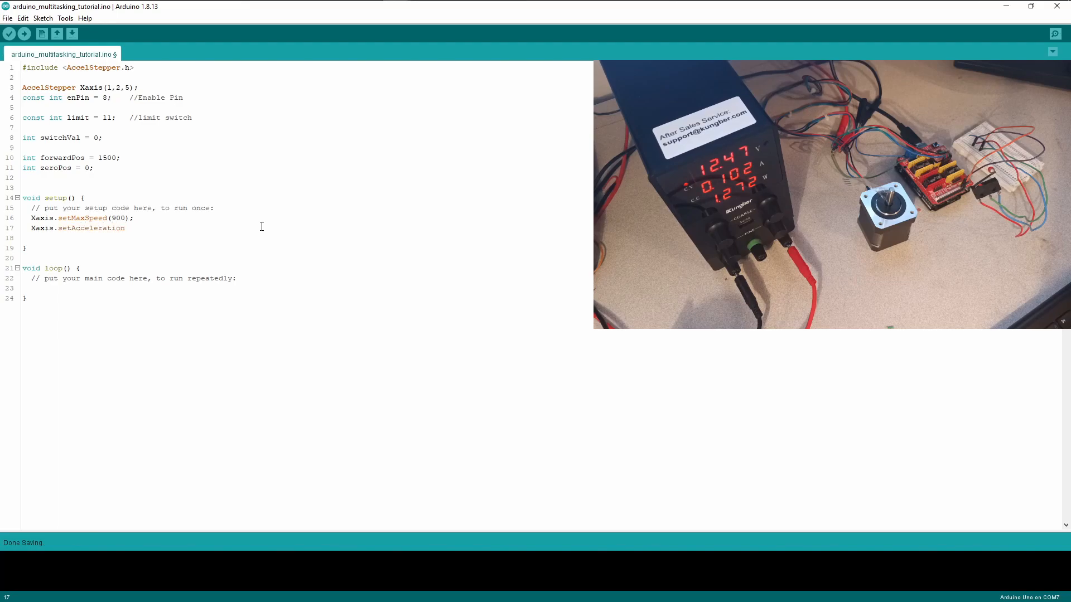
text((900)
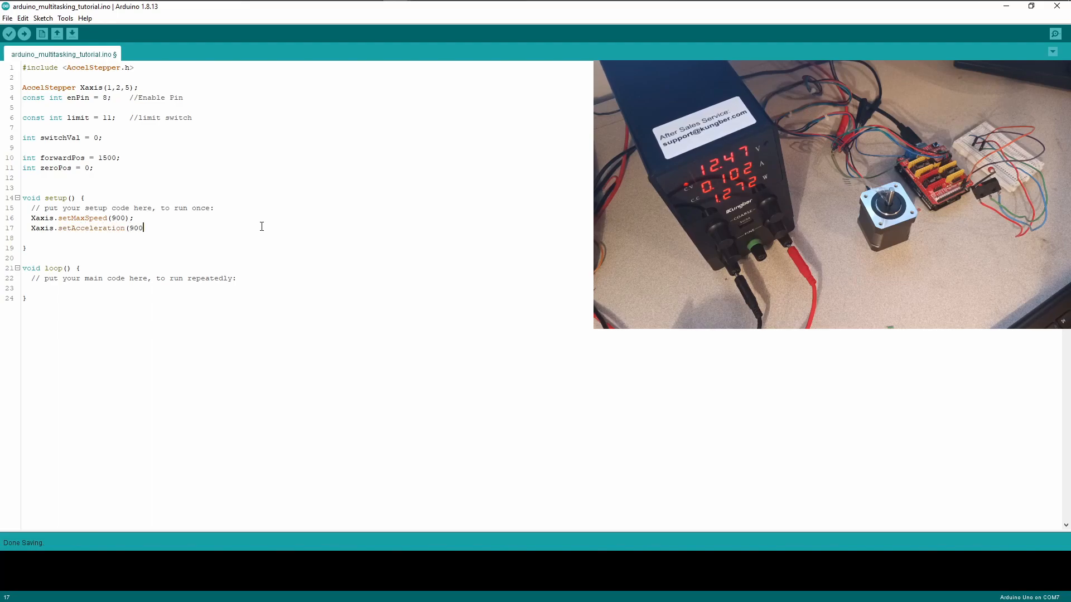
text();)
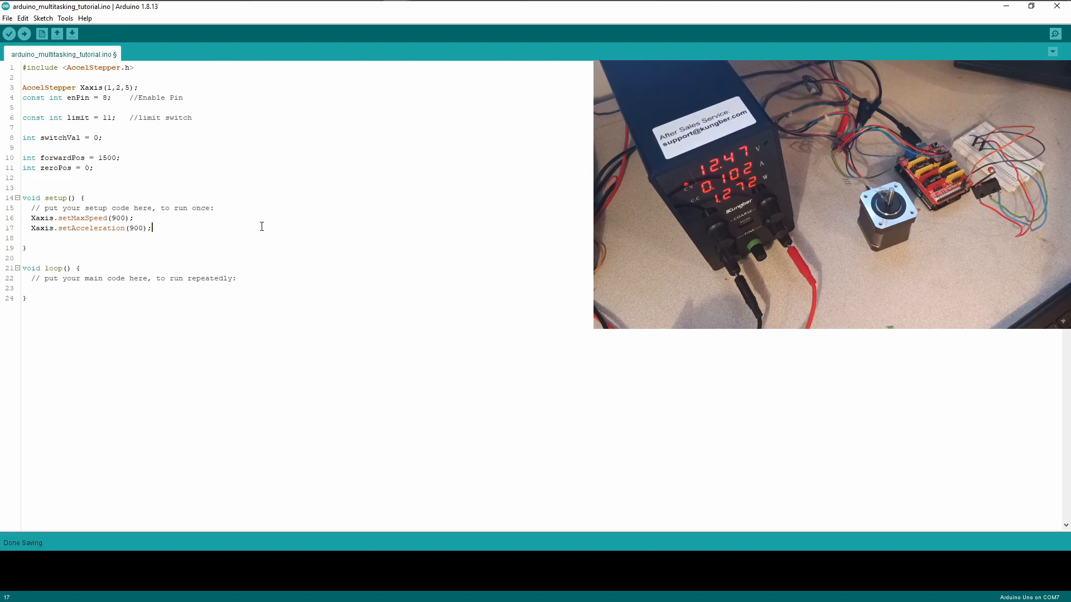
key(Return)
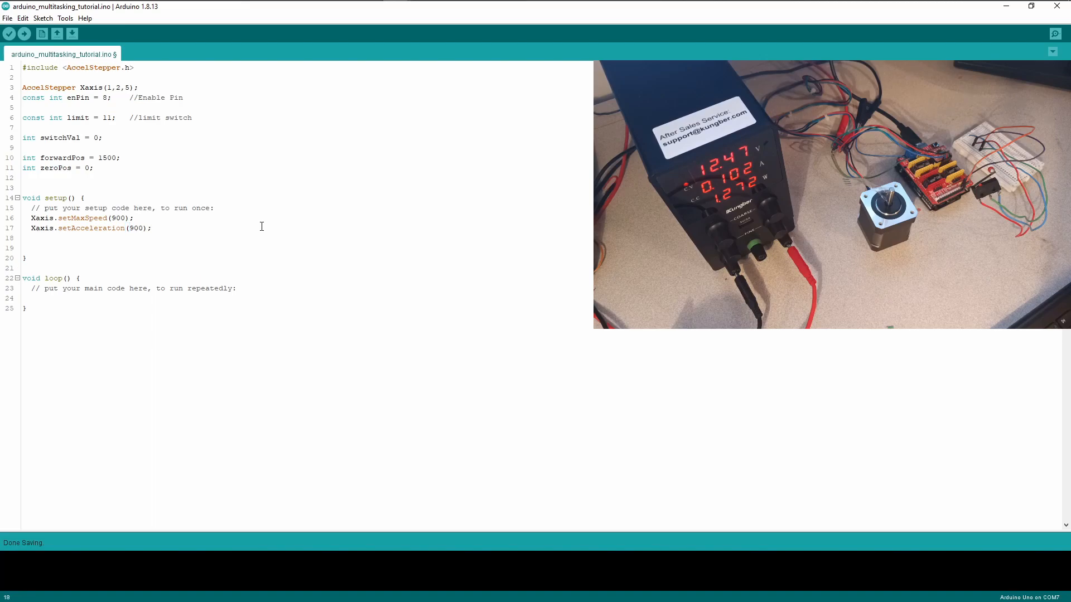
Add Xaxis.setSpeed and change the max speed, acceleration and speed values to 1000
text(Xaxis.s)
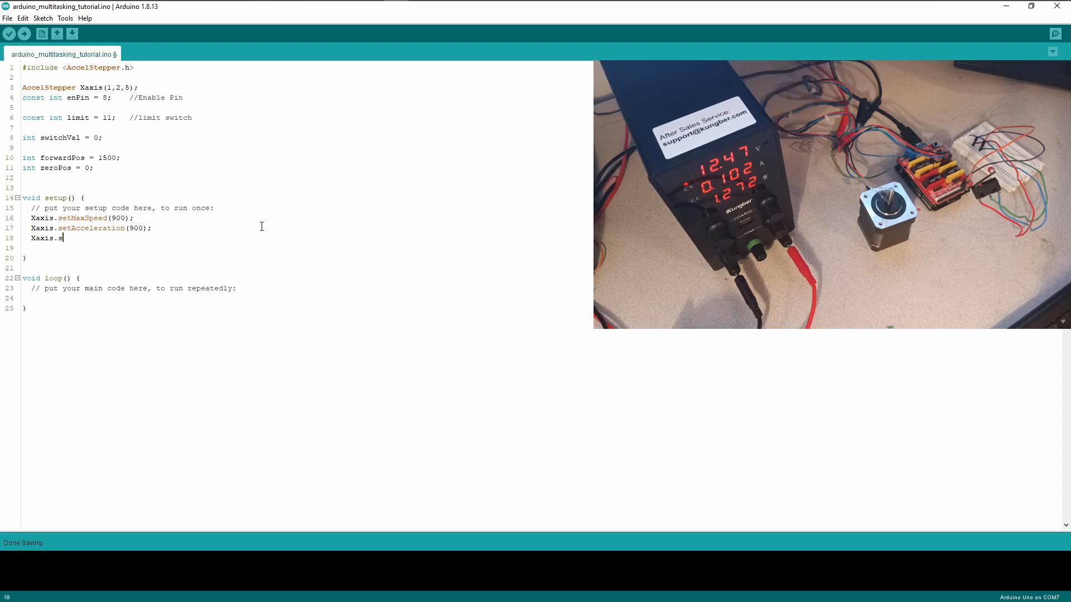
text(etSpe)
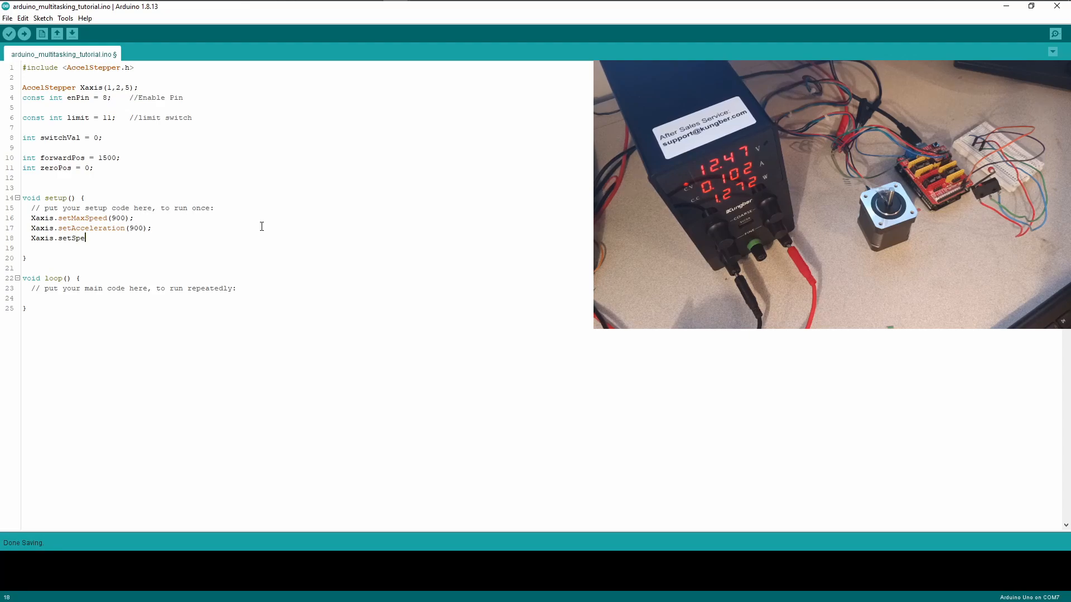
text(())
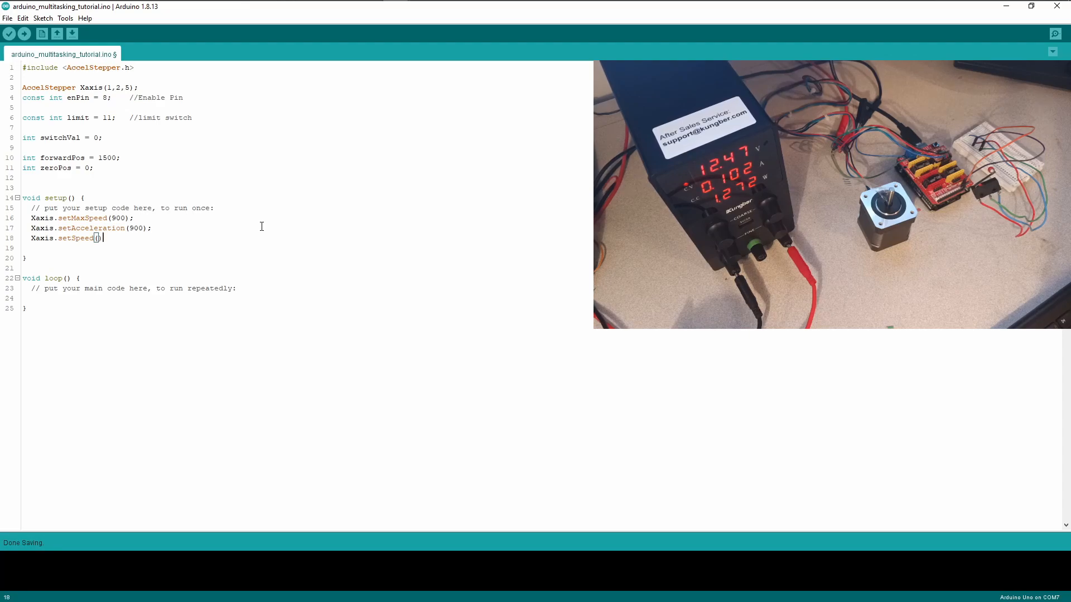
text(900)
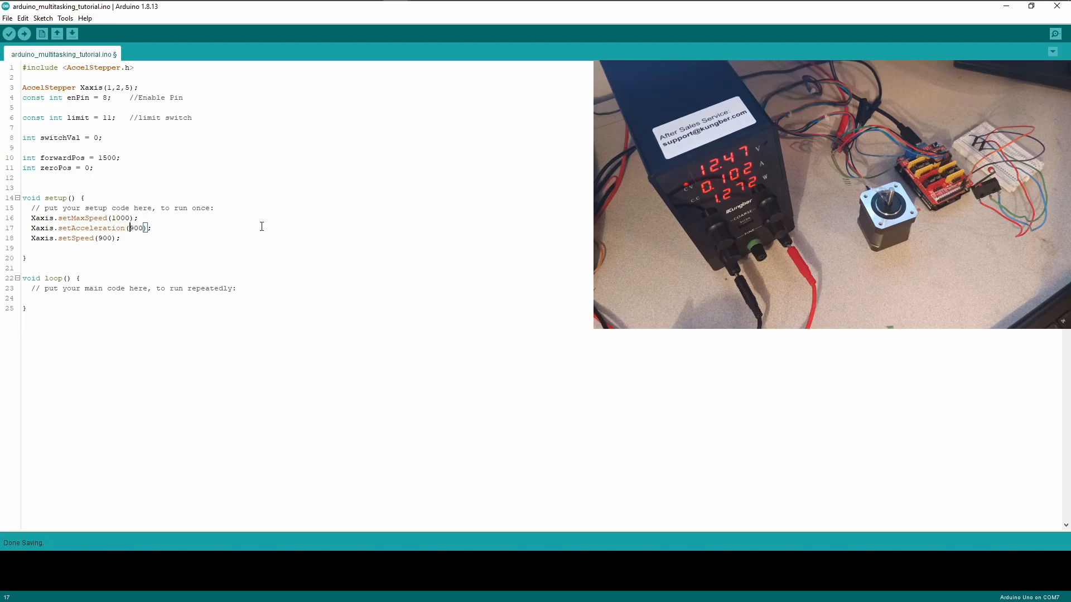
text(1000)
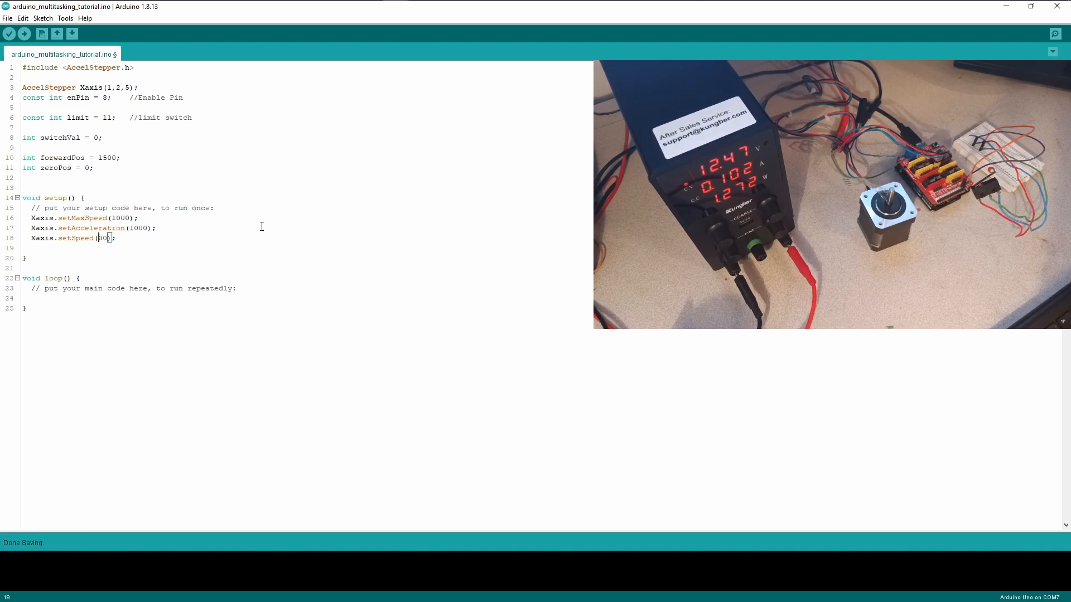
text(1000)
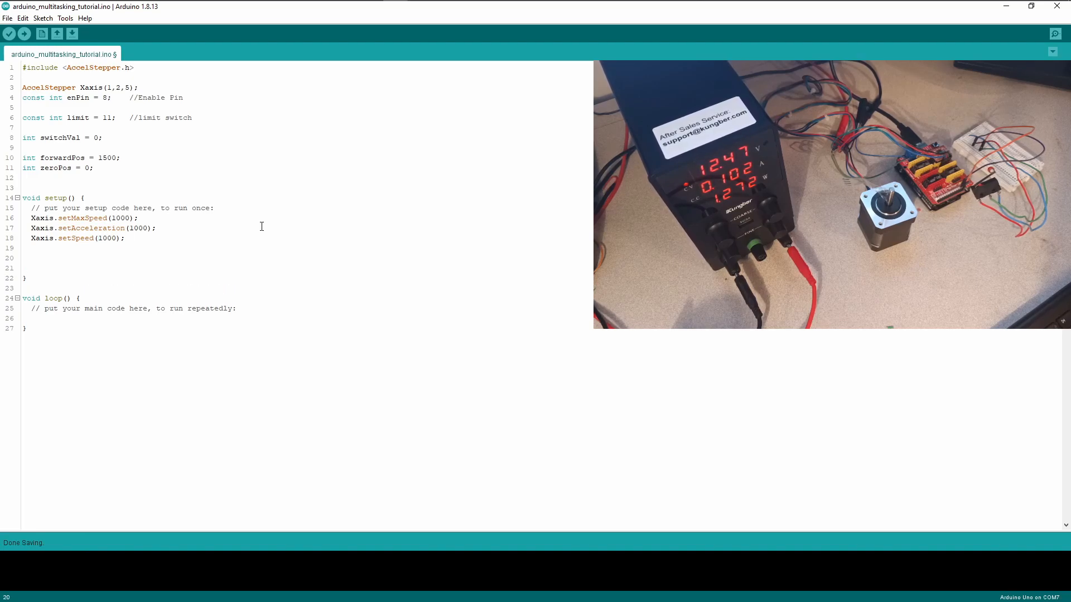
Set enPin as an output with pinMode(enPin, OUTPUT); in setup()
text(p)
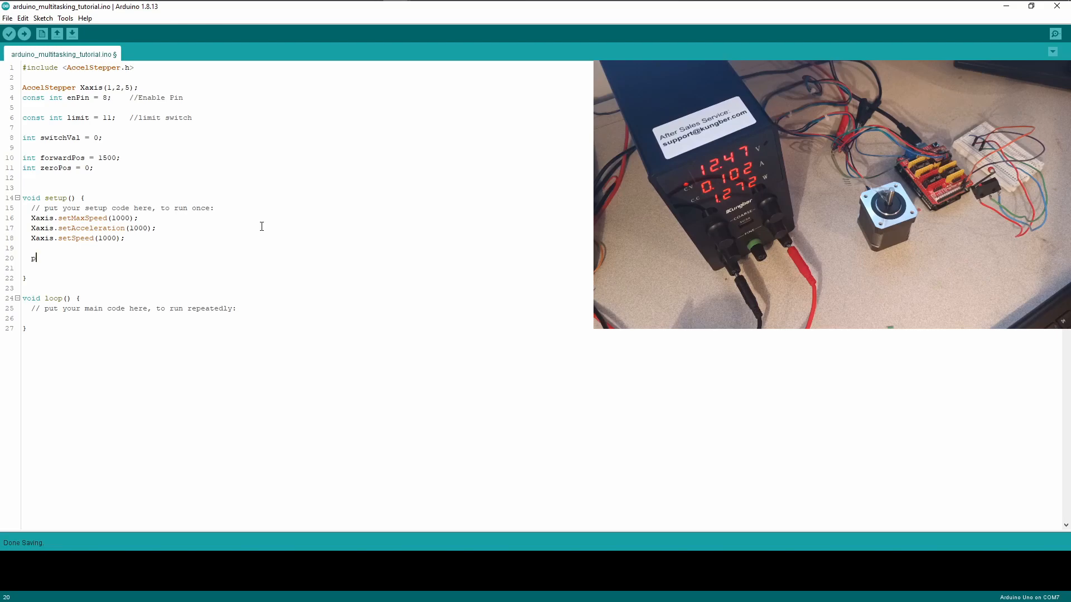
text(inMode()
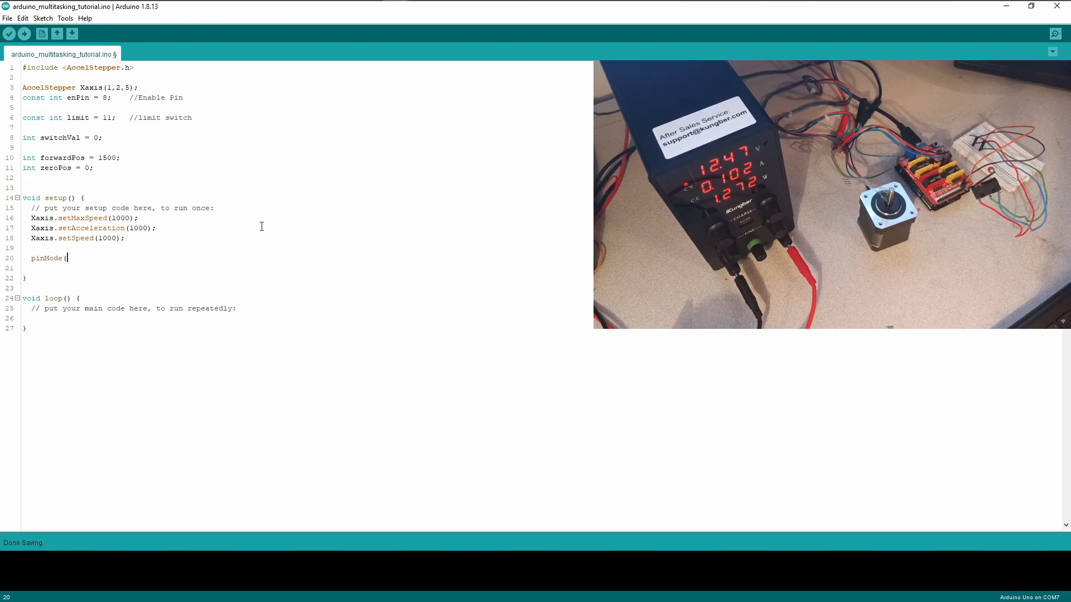
text(enPin)
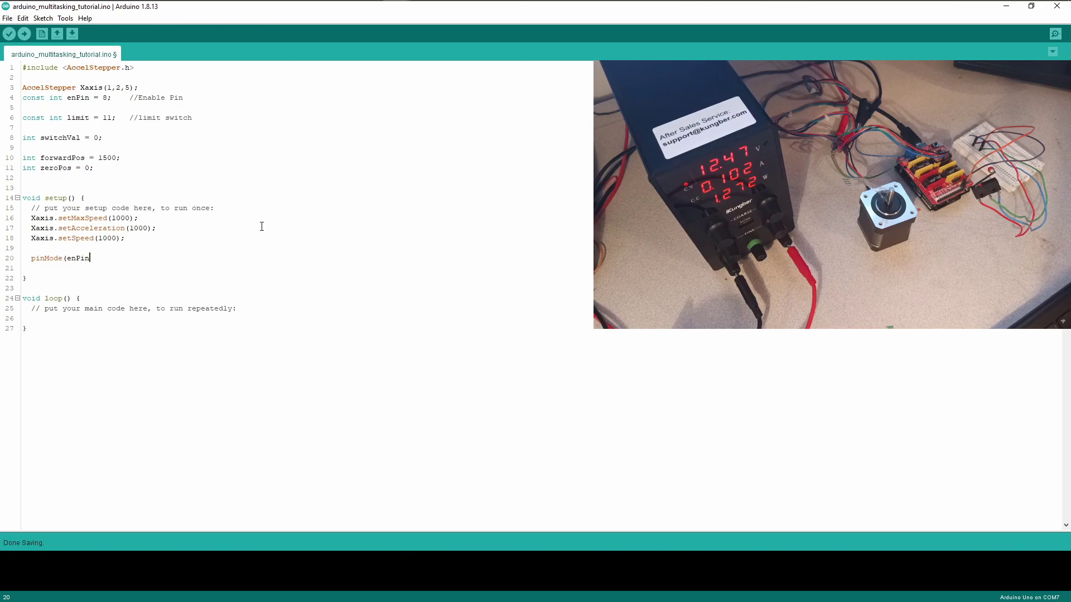
text(, OUTPUT);)
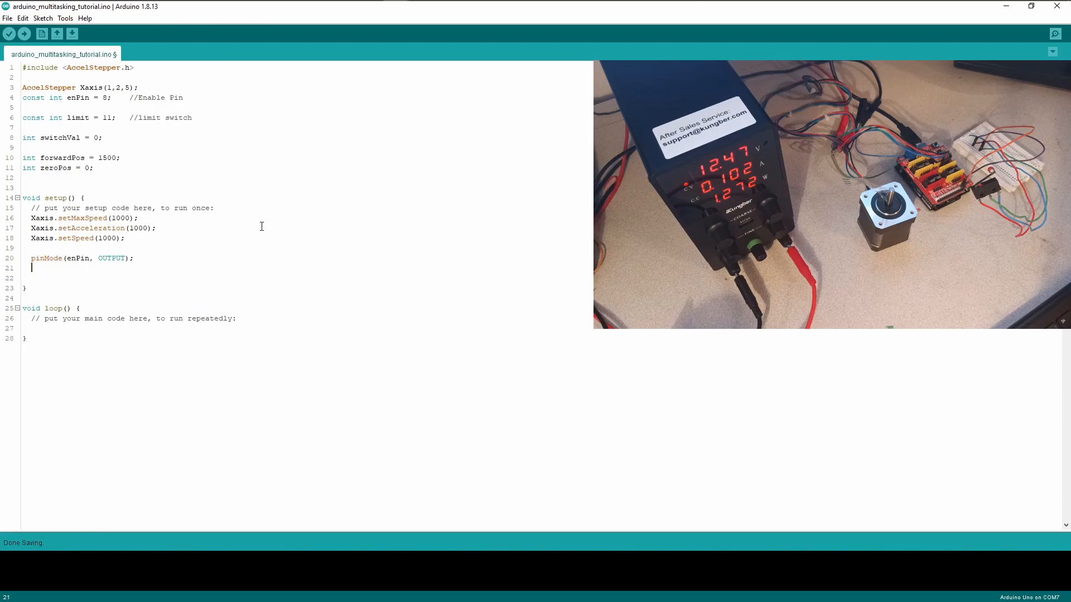
Write digitalWrite(enPin, LOW); to enable the driver, leaving blank lines below
text(dit)
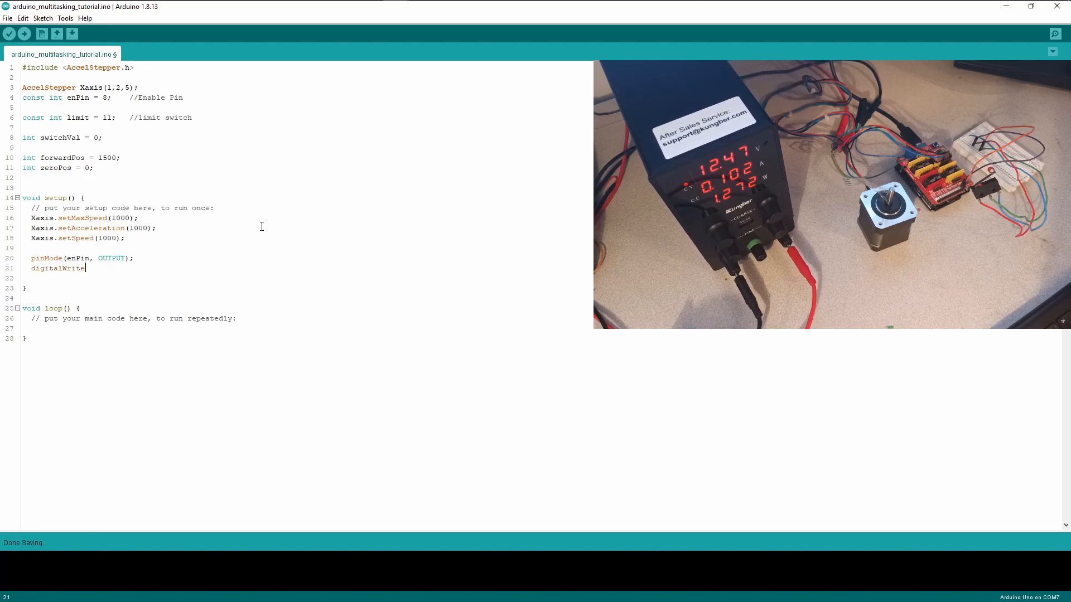
text((enPi)
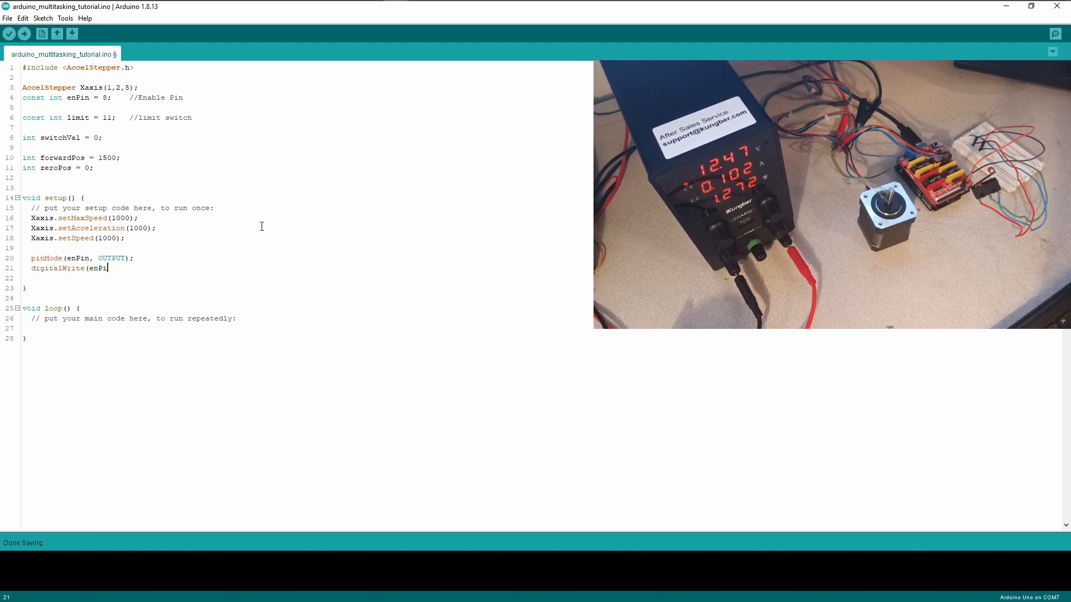
text(, LOW)
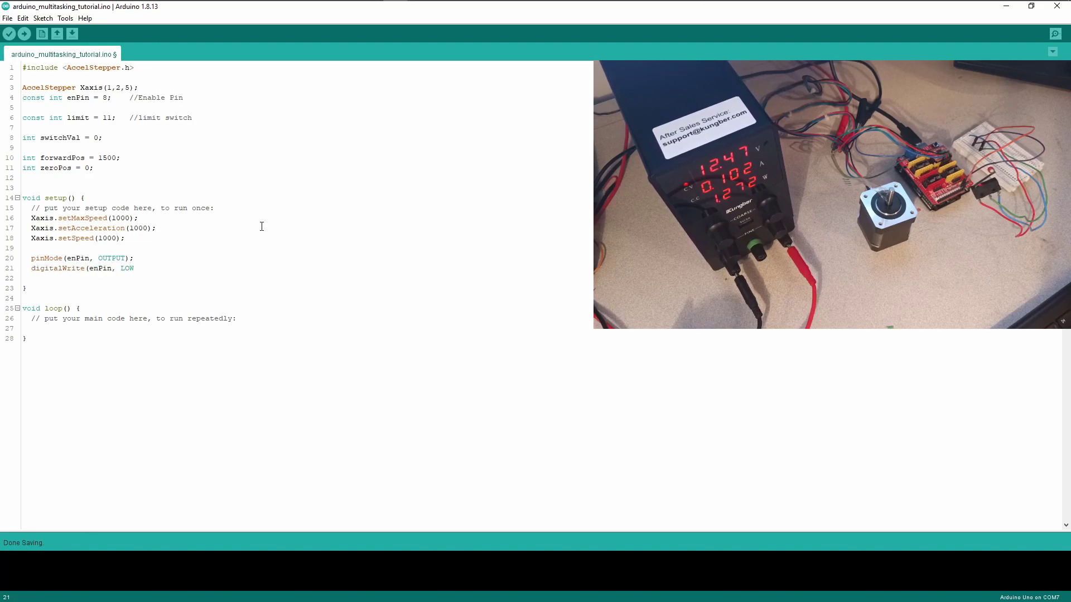
text();)
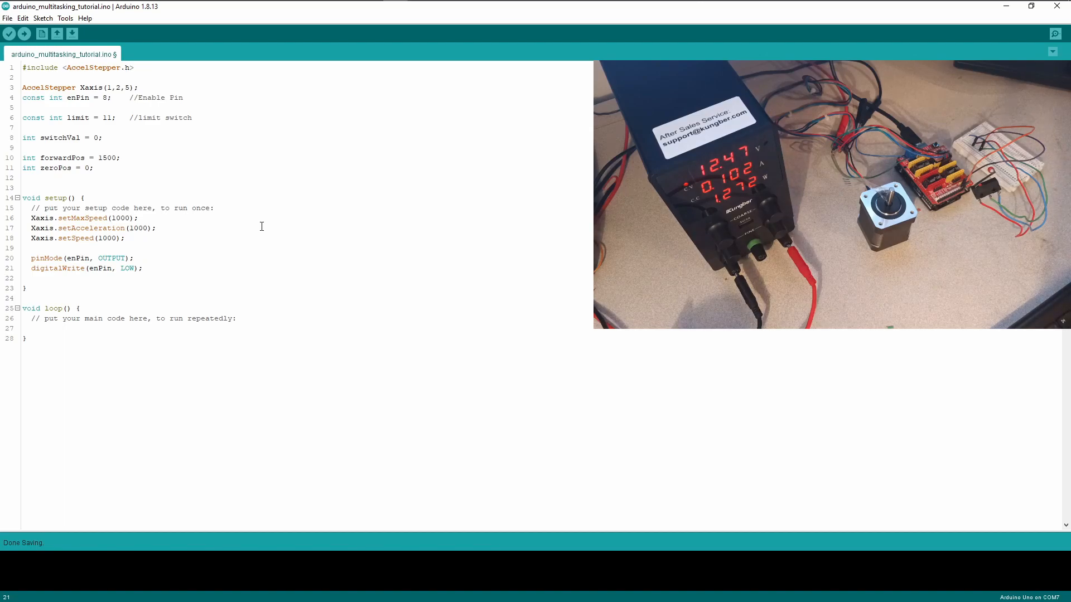
click(140, 268)
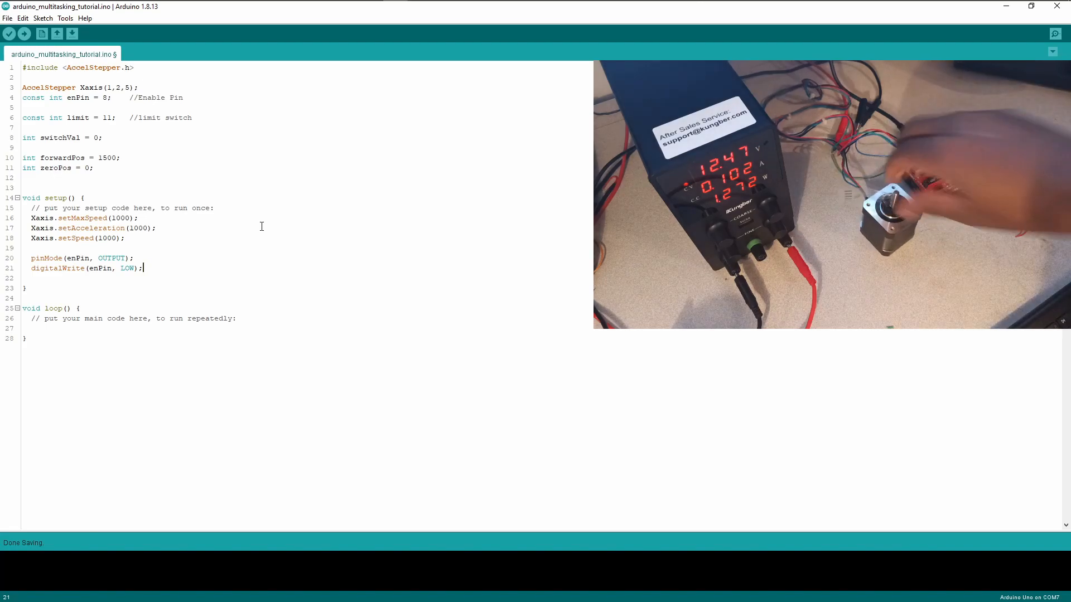
key(enter)
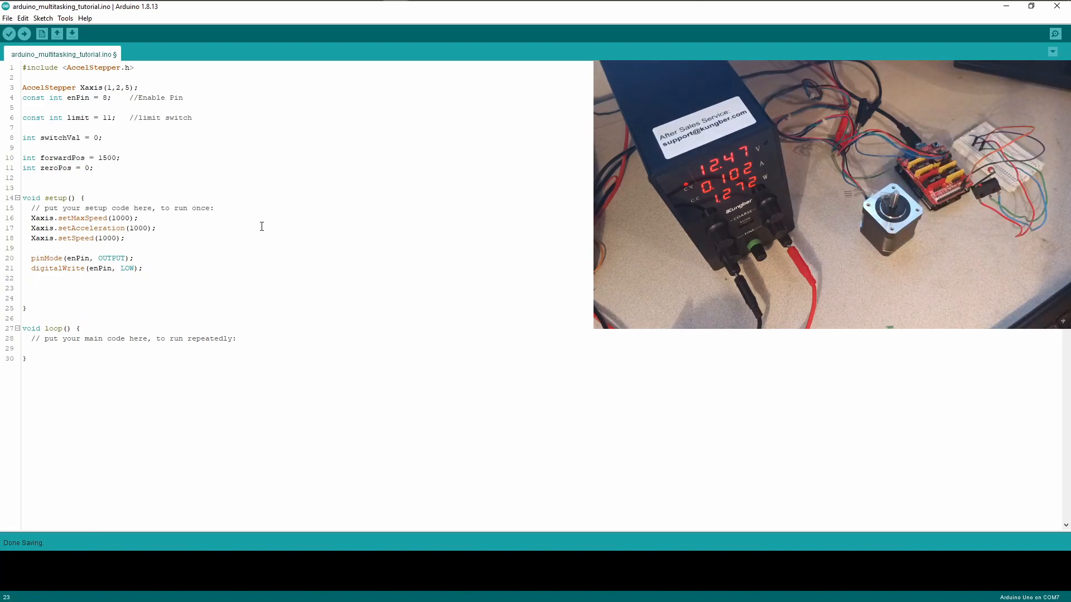
Add pinMode(limit, INPUT_PULLUP); to setup(), then move the cursor after loop's comment
text(pinmo)
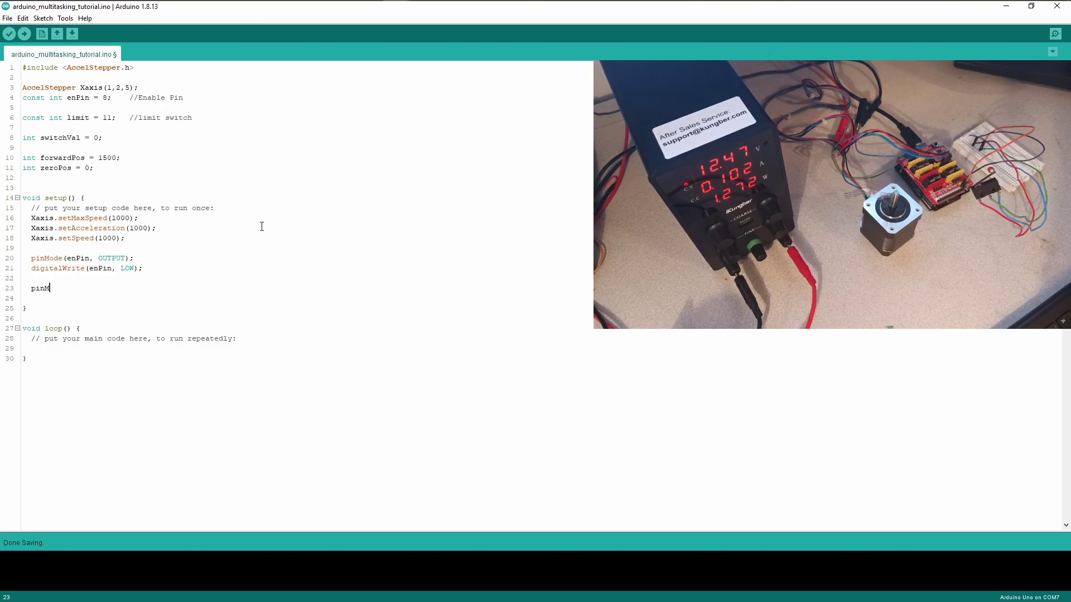
text(ode()
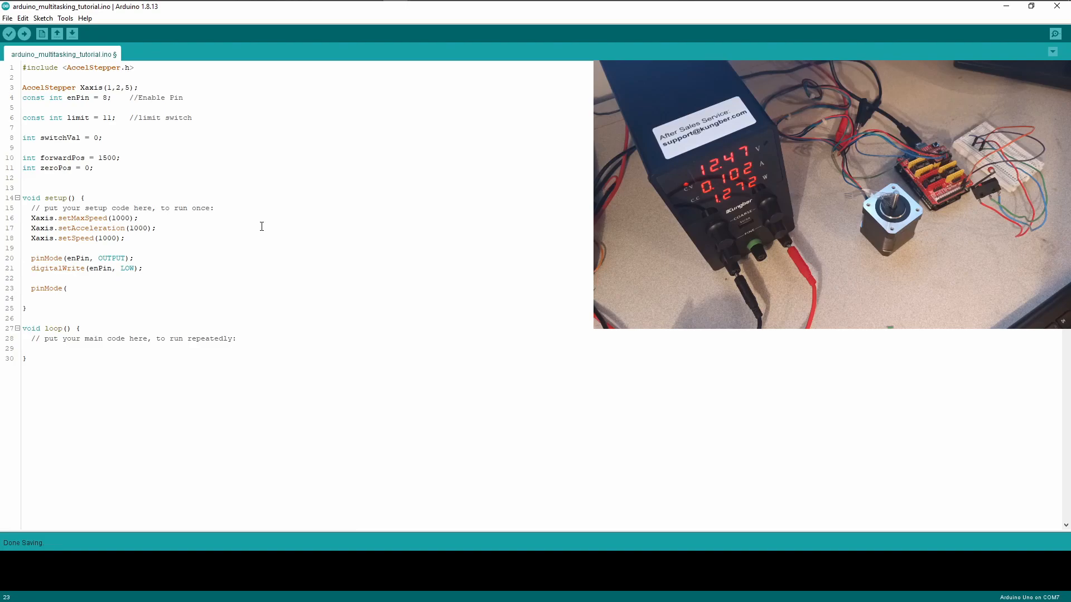
text(limit,)
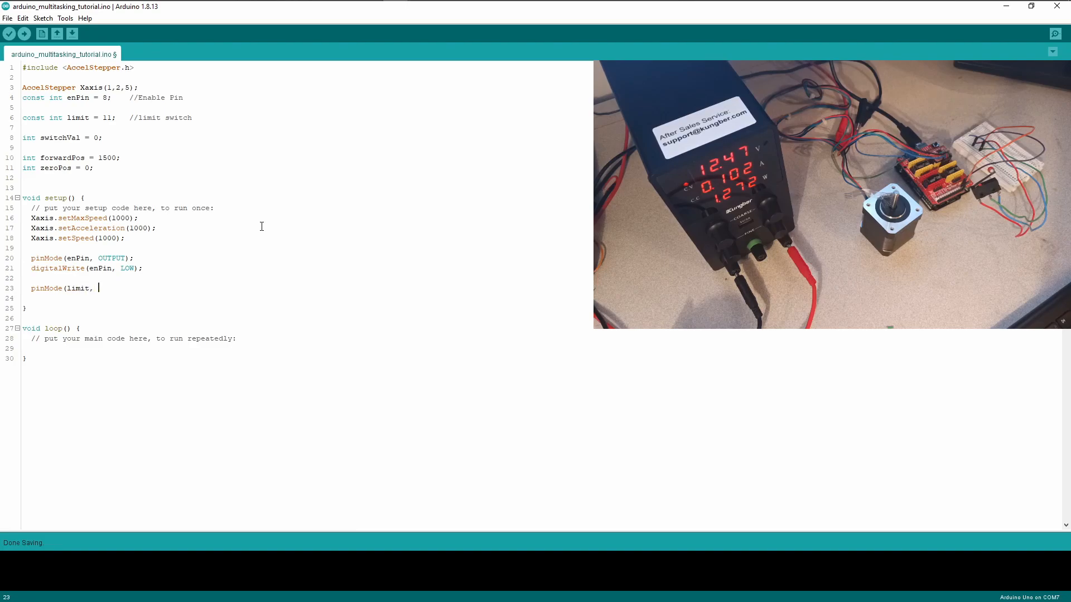
text(IN)
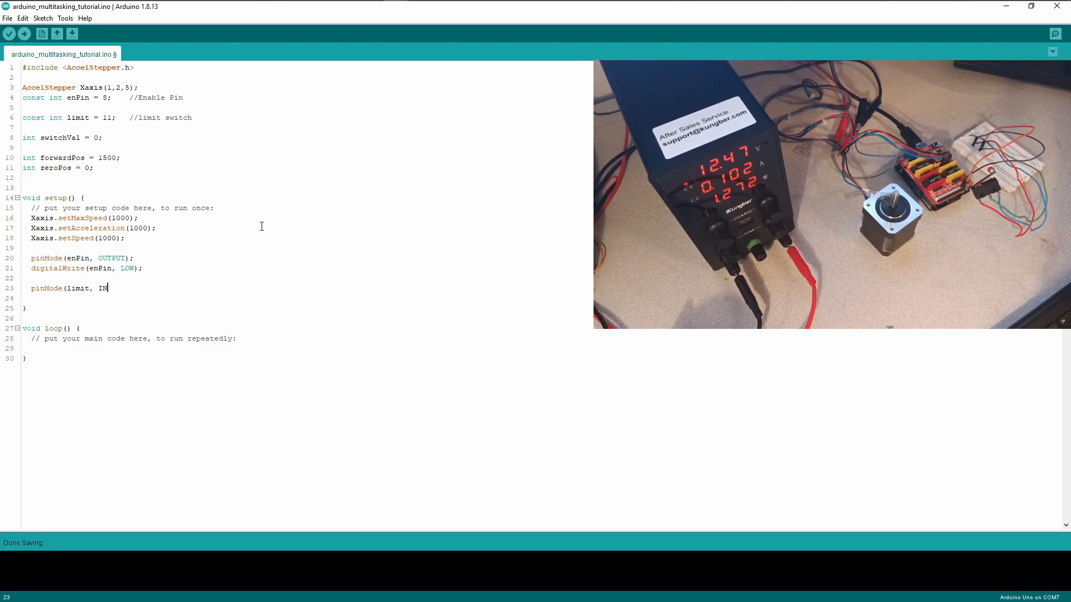
text(PUT_PULLUP)
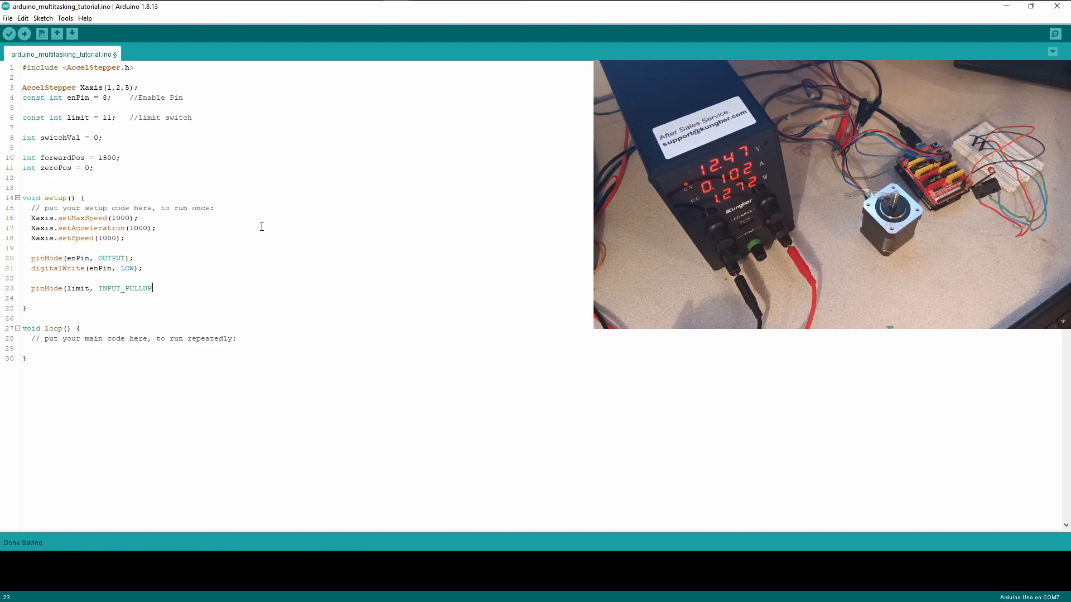
text();)
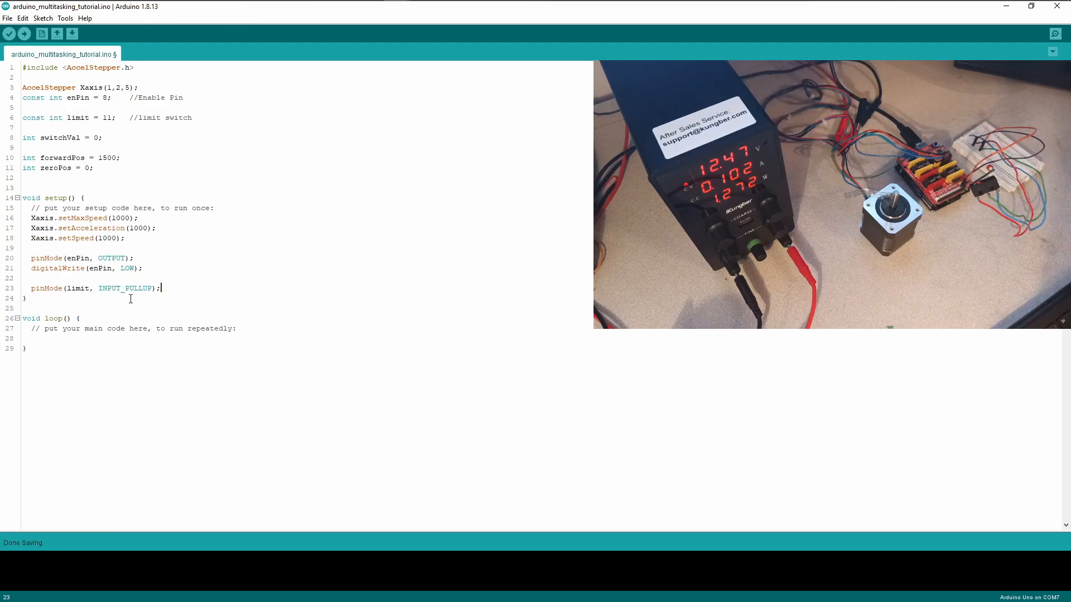
click(236, 328)
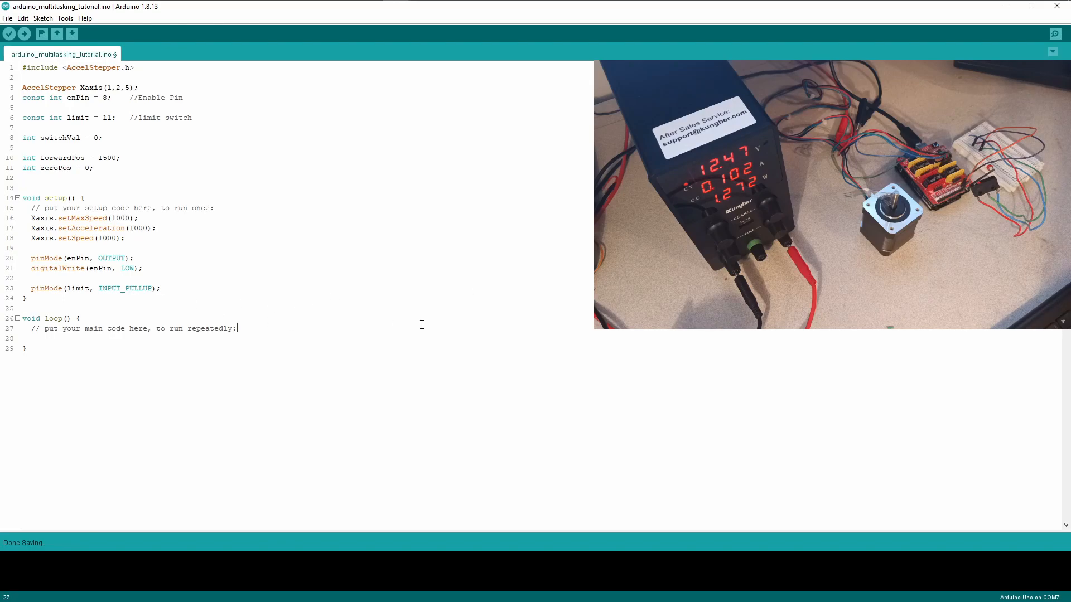
mouse_move(380, 330)
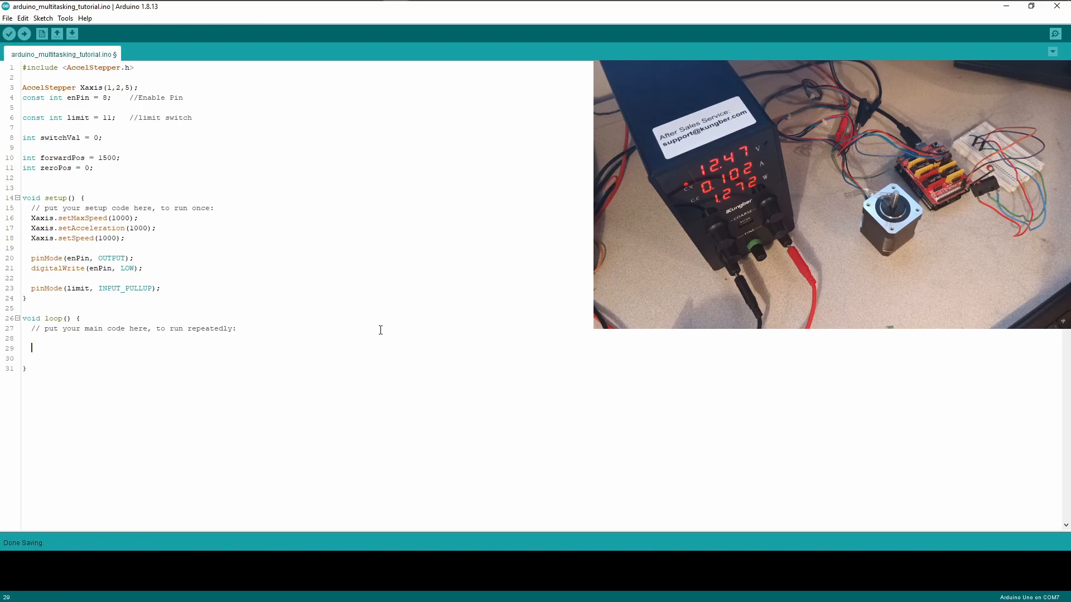
Delete loop's default comment and start a new void function declaration below loop
key(Backspace)
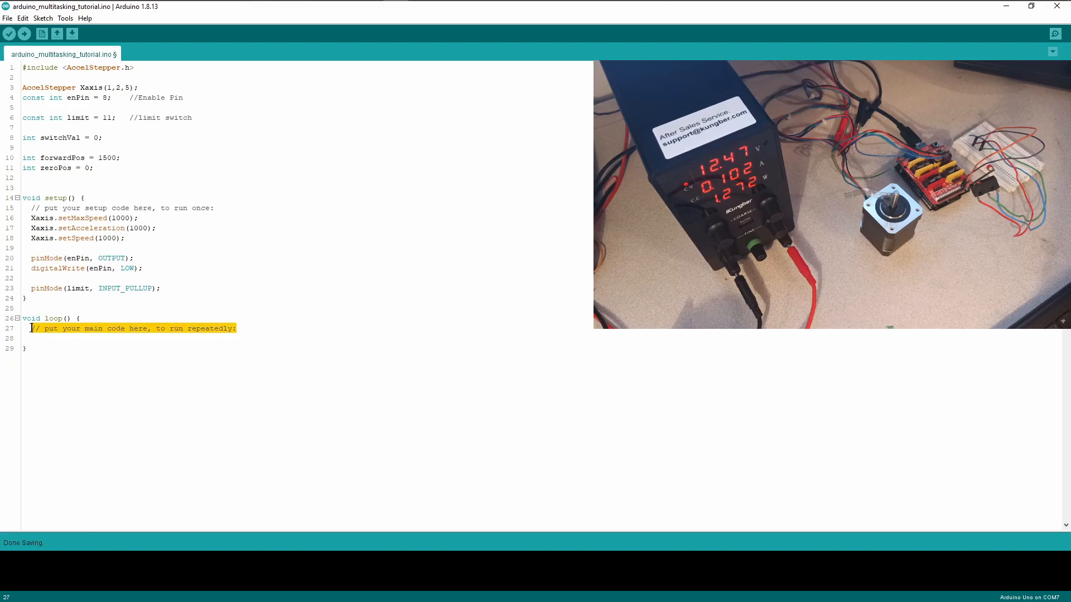
key(Delete)
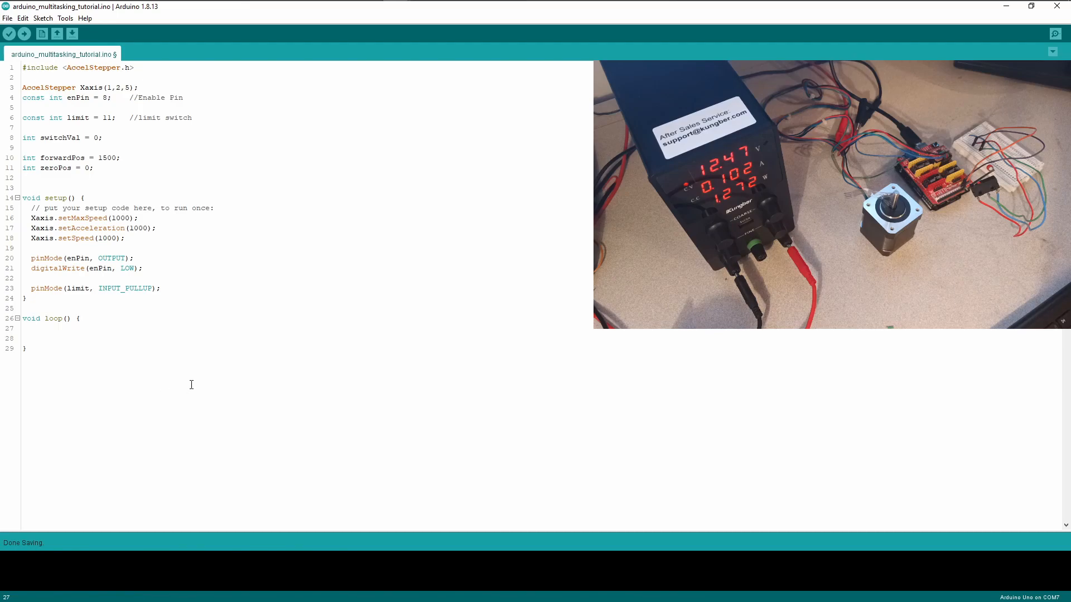
mouse_move(204, 379)
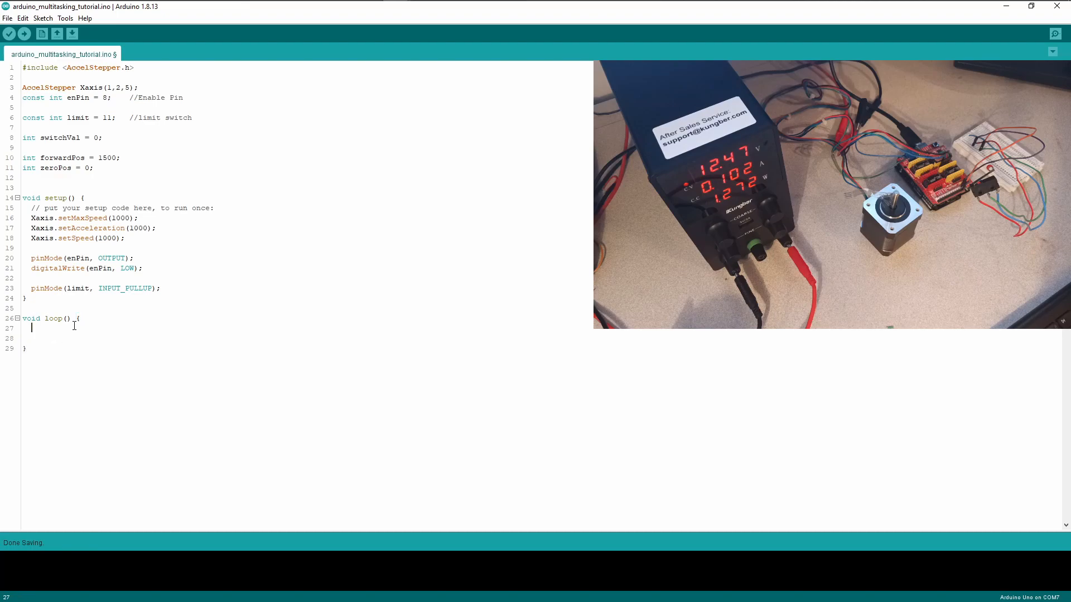
click(74, 336)
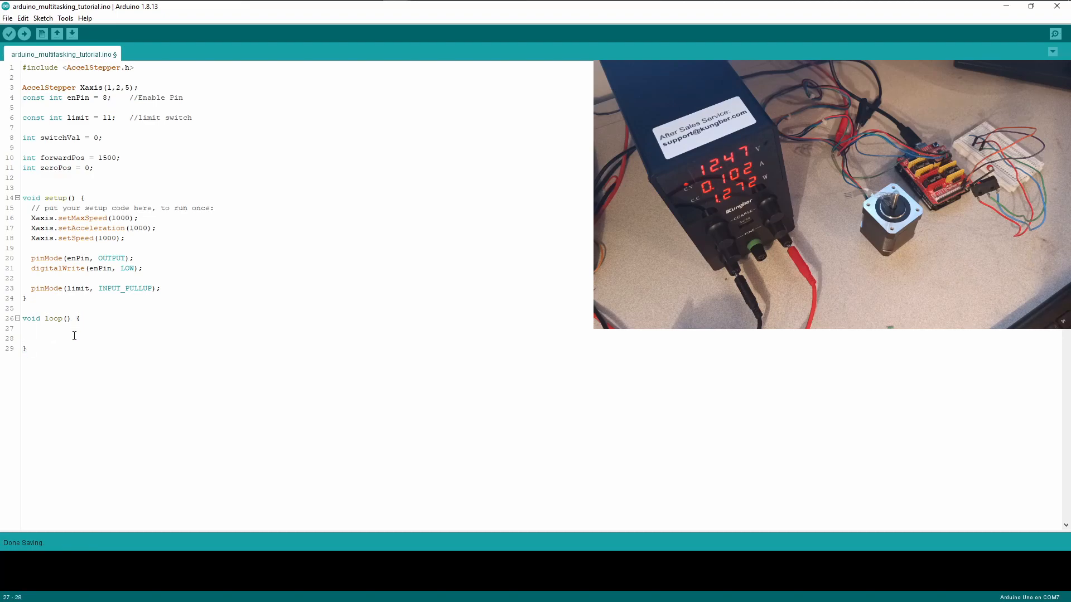
mouse_move(102, 337)
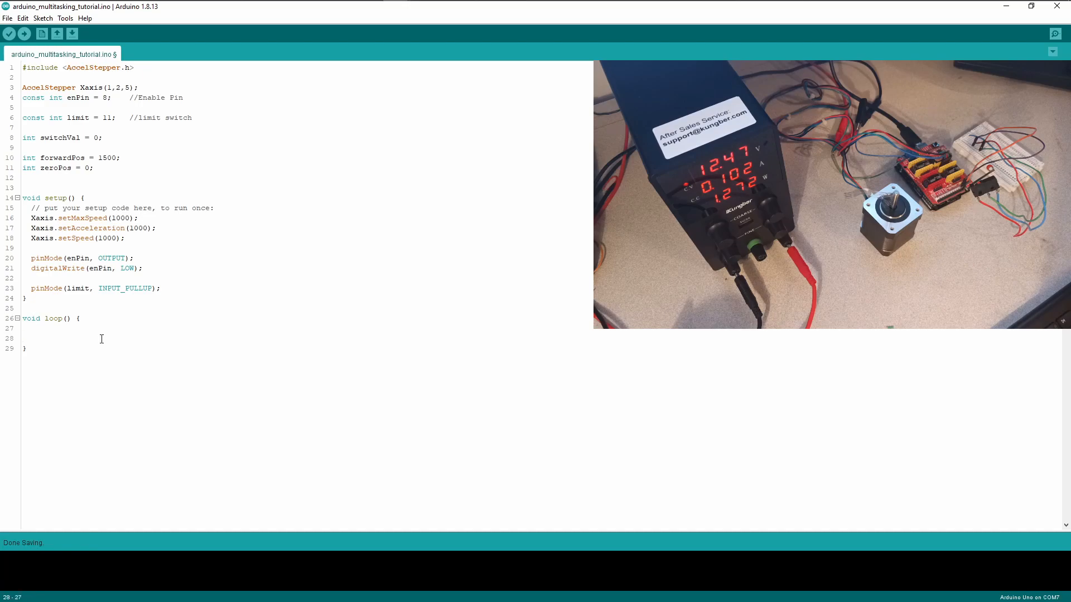
mouse_move(263, 332)
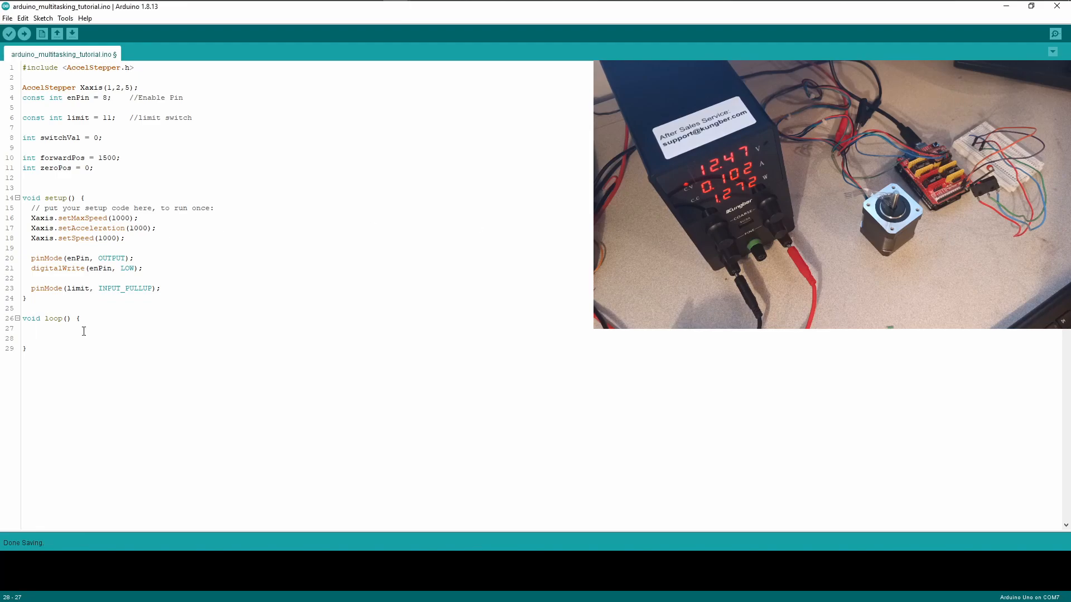
click(50, 308)
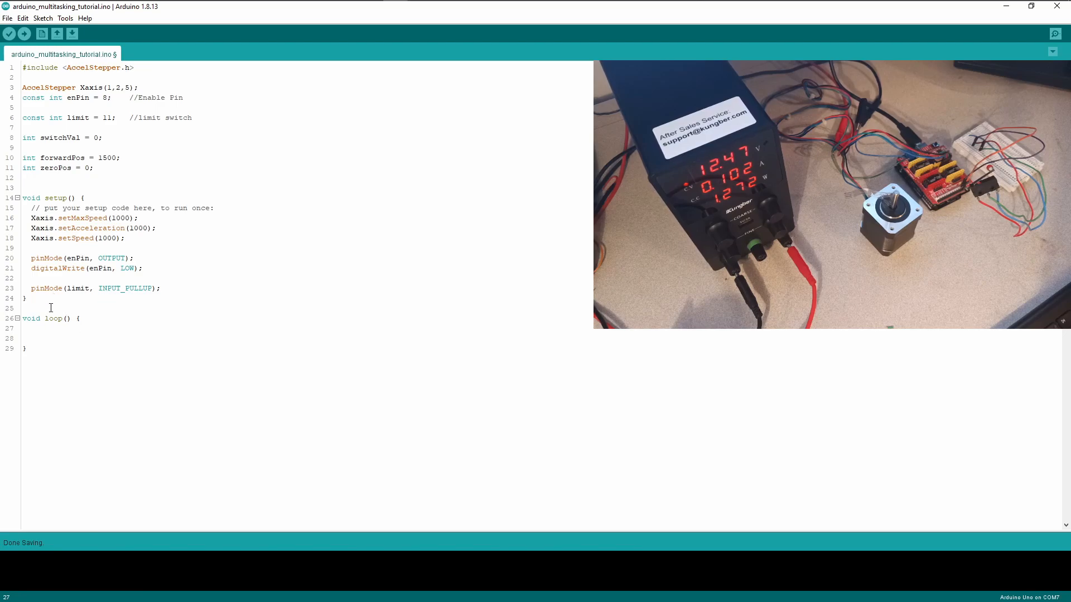
click(78, 326)
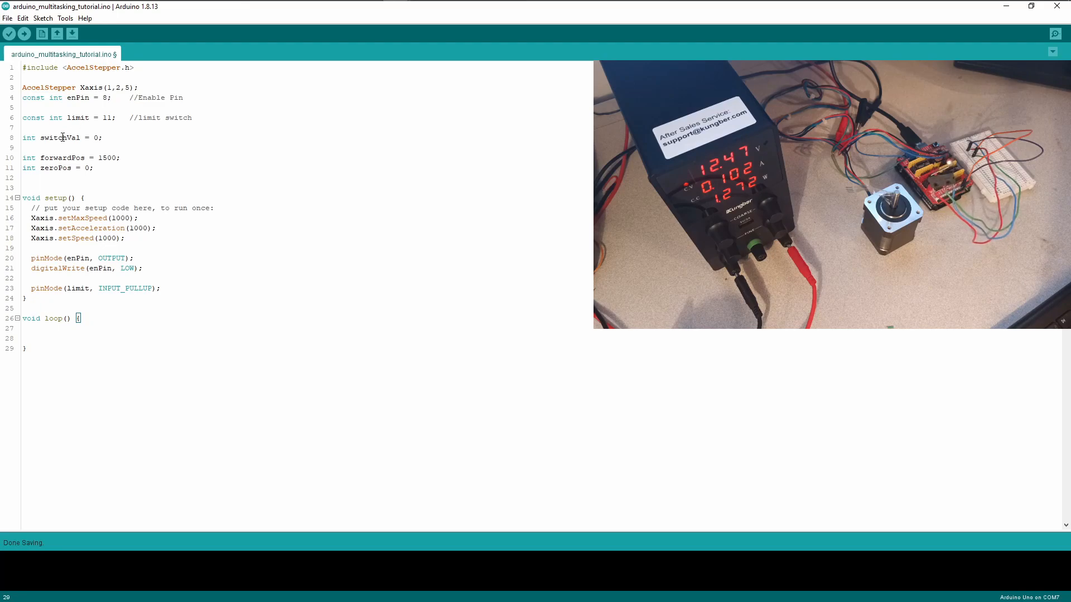
double_click(65, 137)
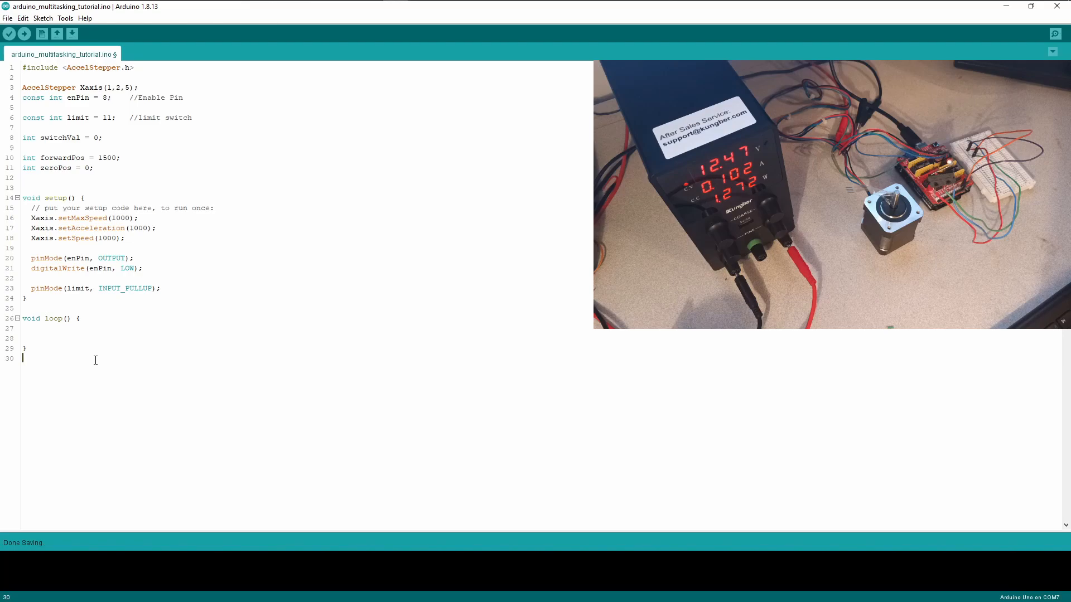
text(void)
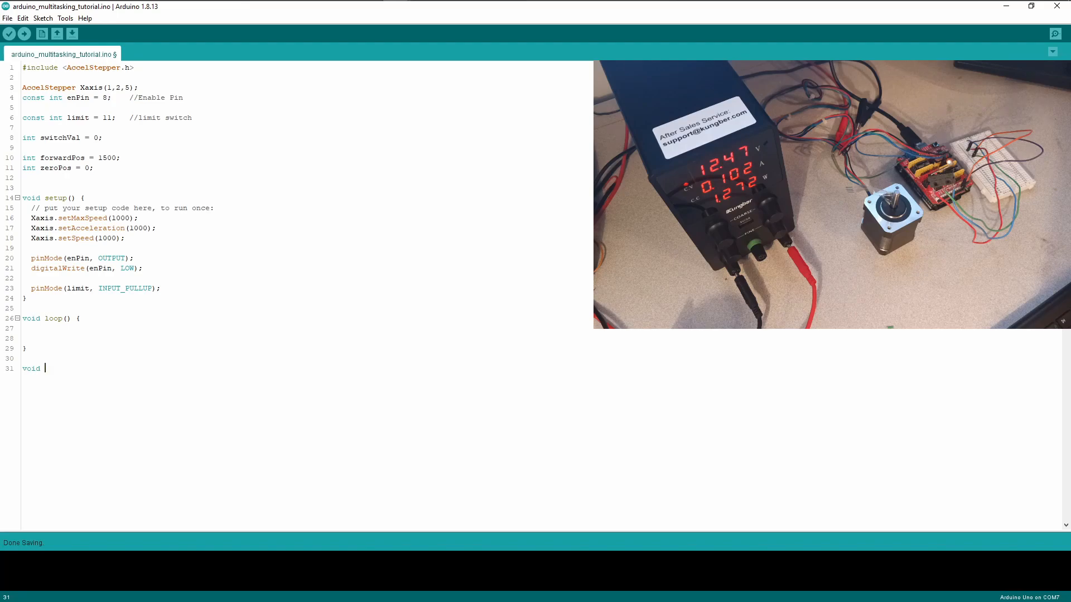
Declare the new function as void readInputs(){
text(rea)
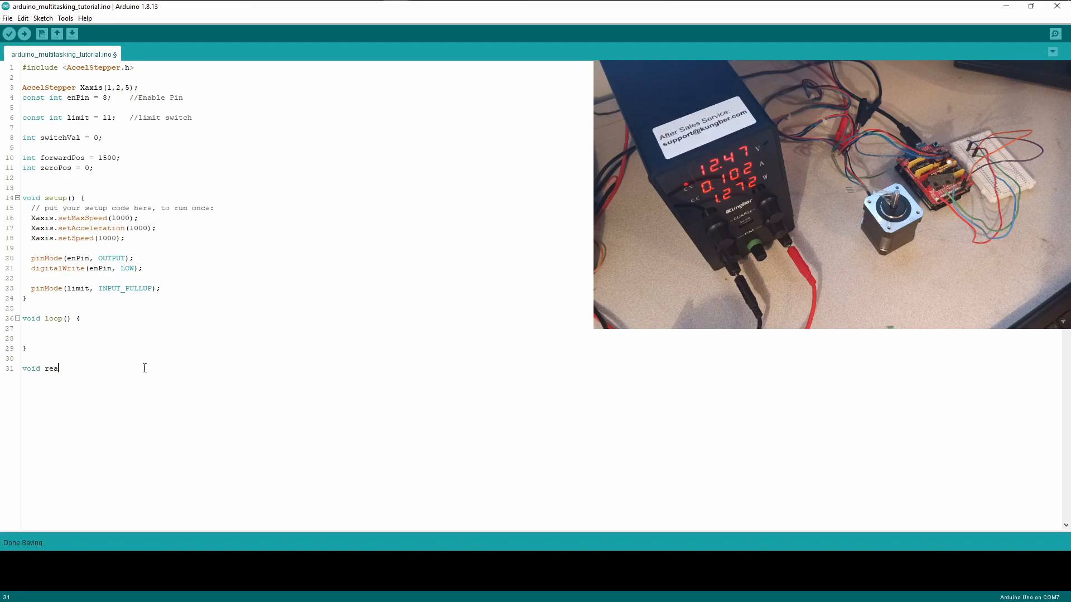
text(dInputs()
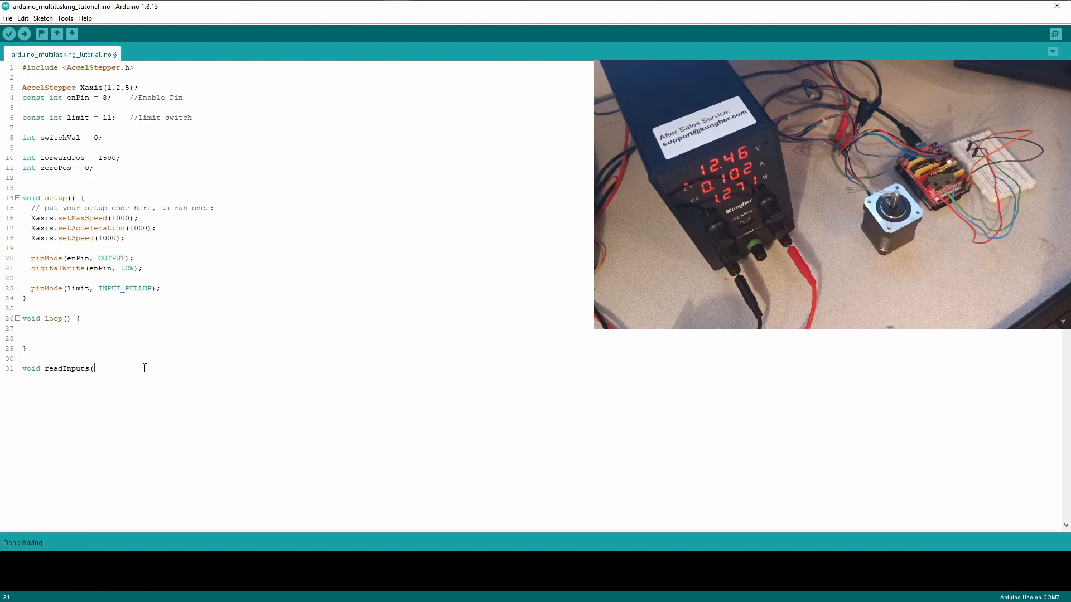
text())
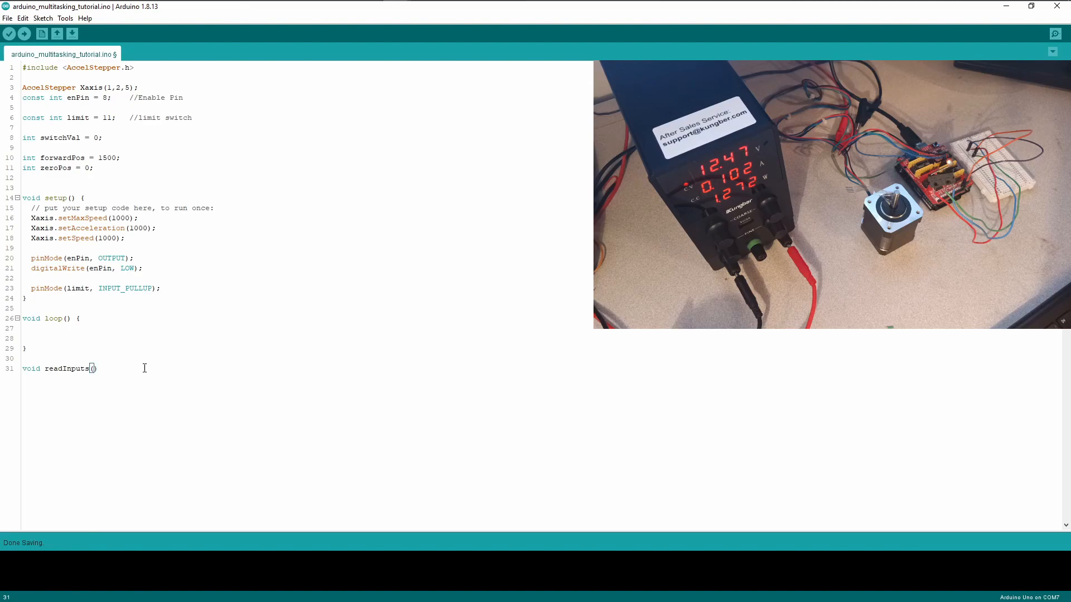
text(){)
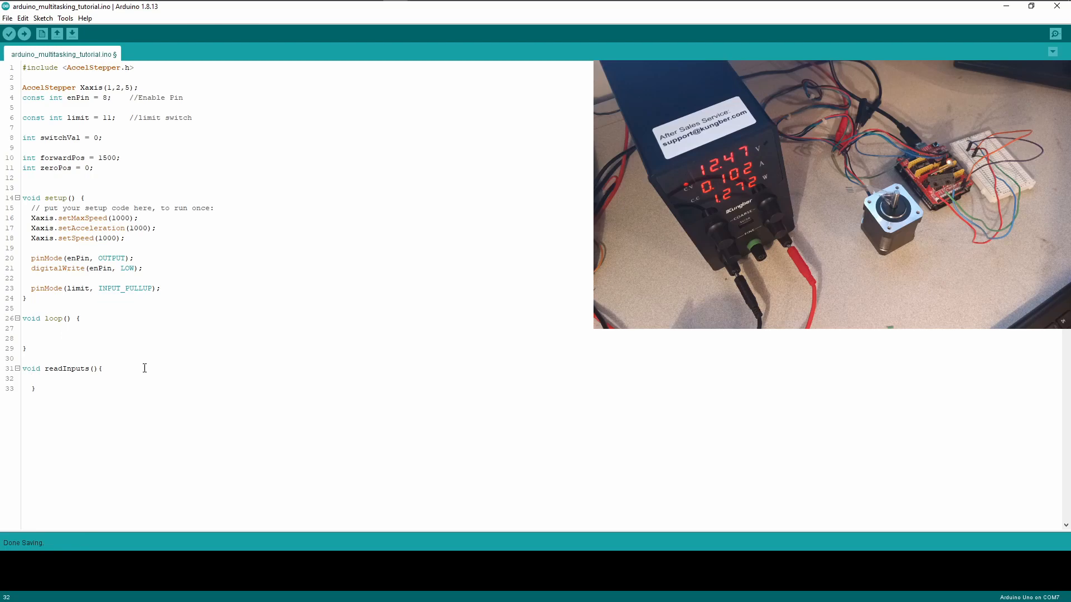
Fill readInputs with switchVal = digitalRead(limit);
text(switchVal =)
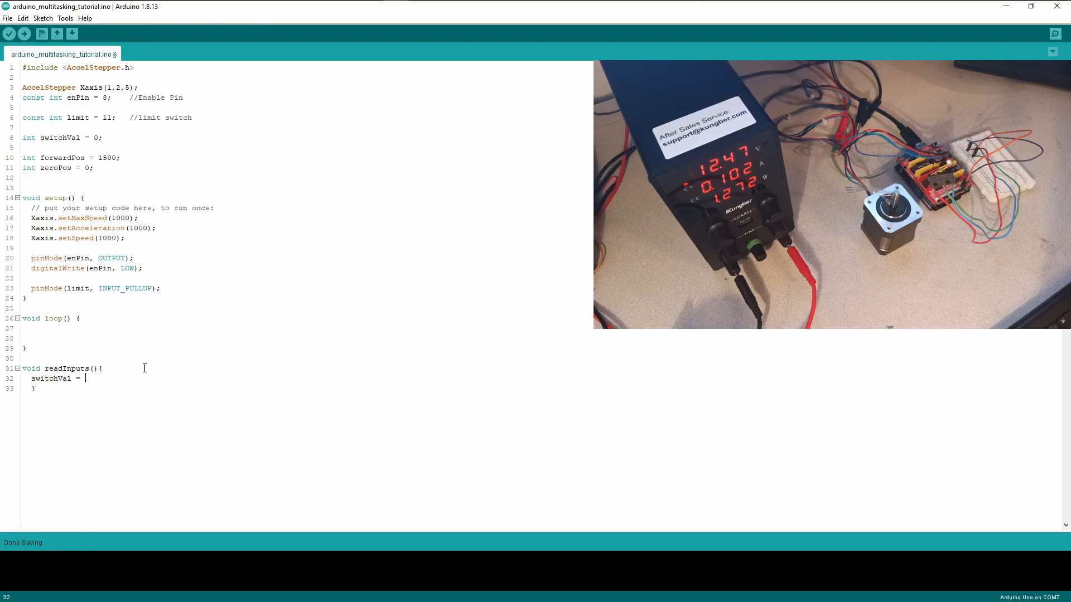
text(digital)
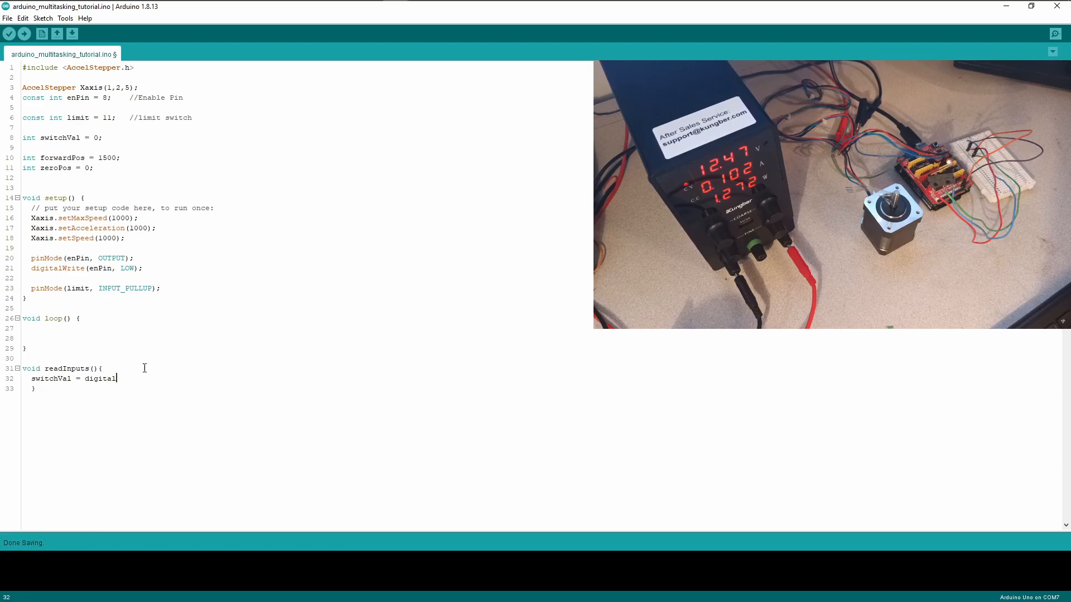
text(Read)
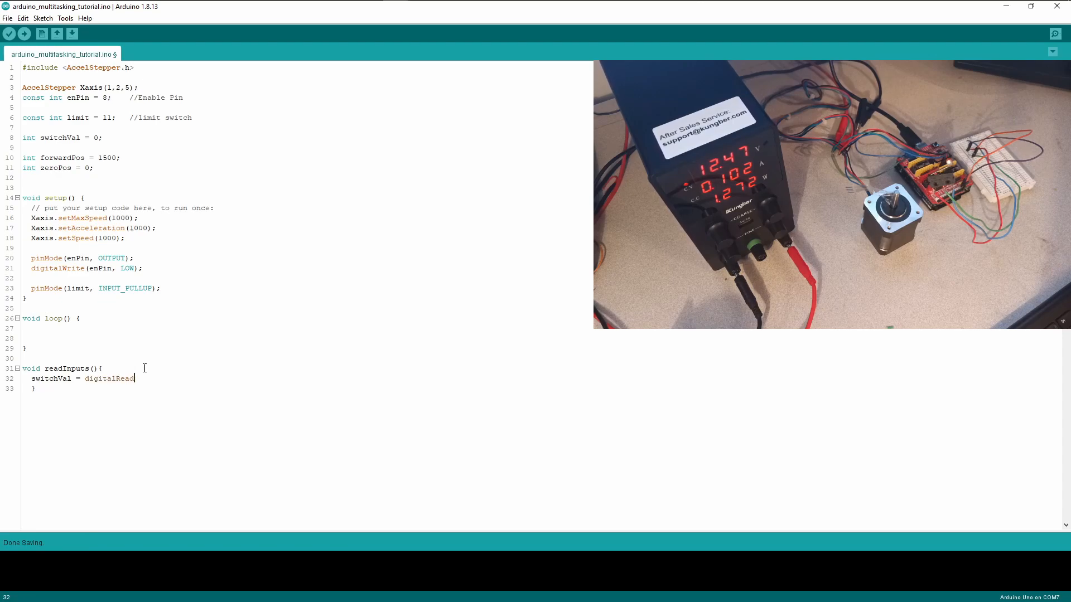
text((limi)
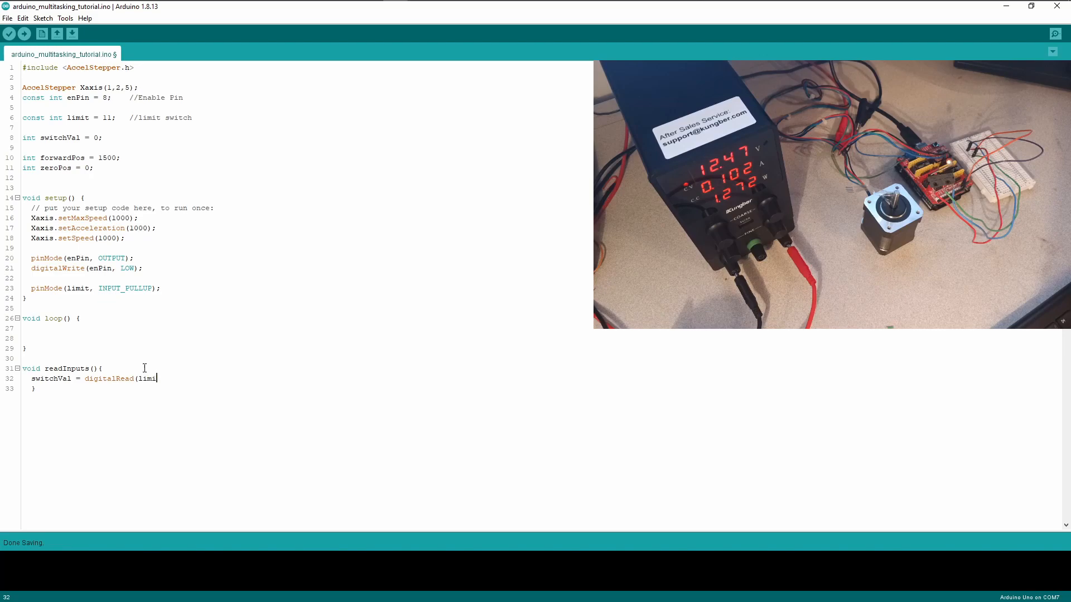
text(t);)
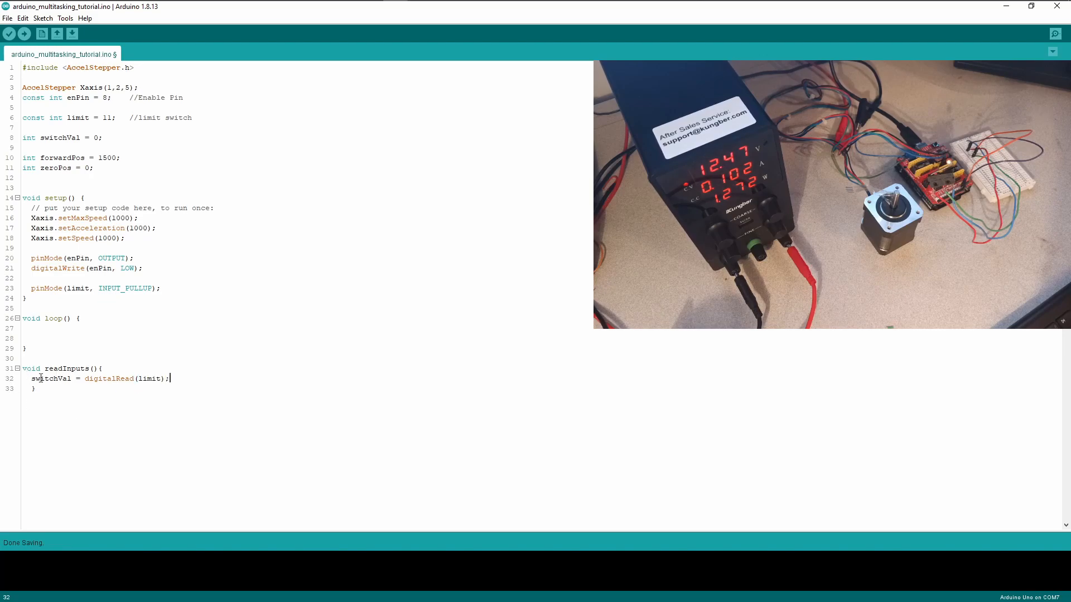
double_click(51, 378)
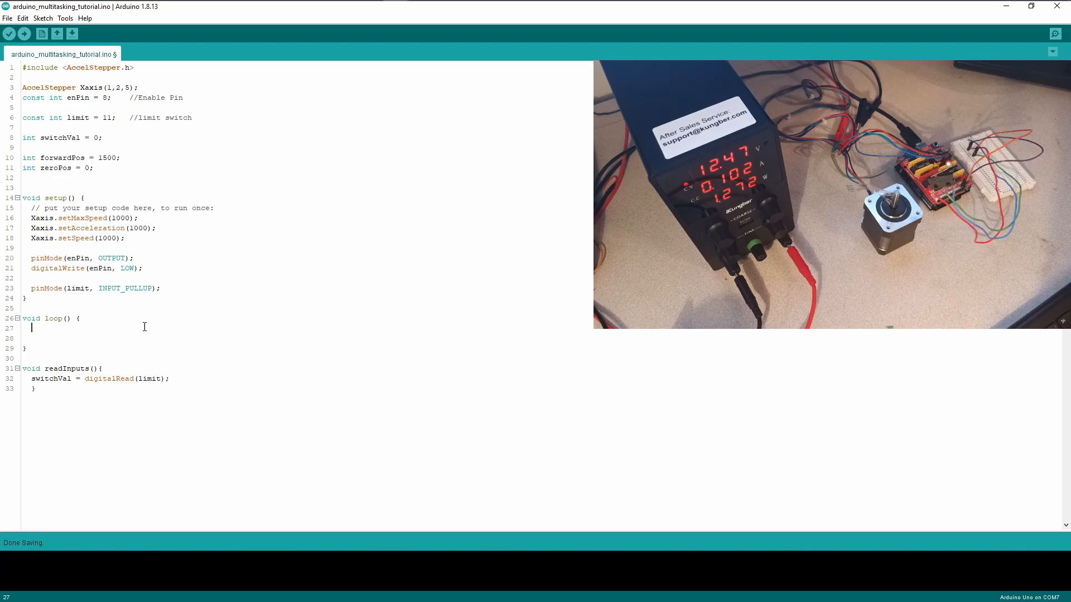
Call readInputs(); inside loop()
text(readI)
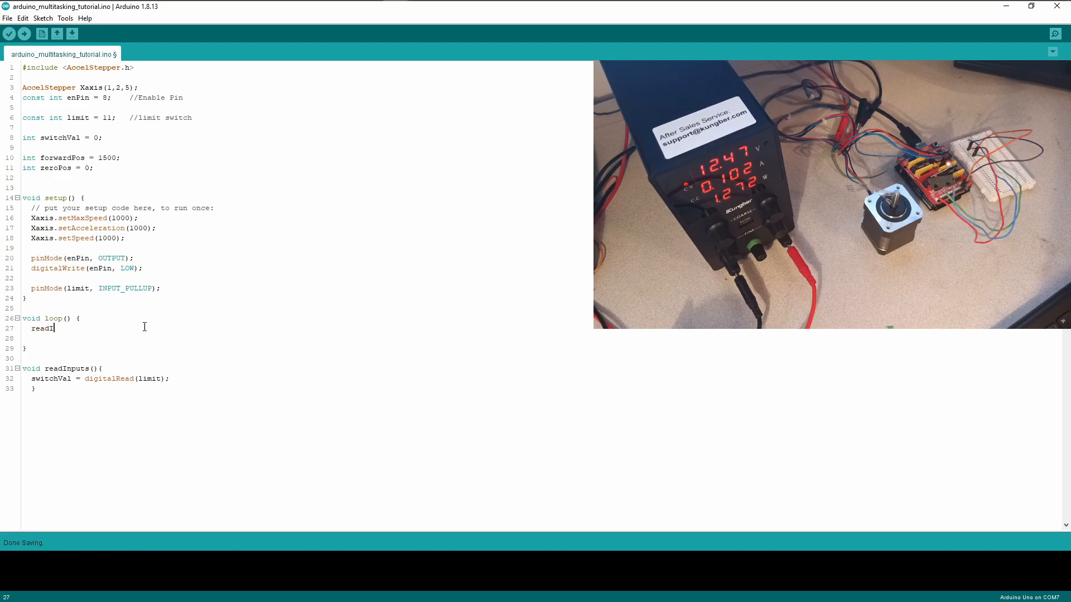
text(nputs())
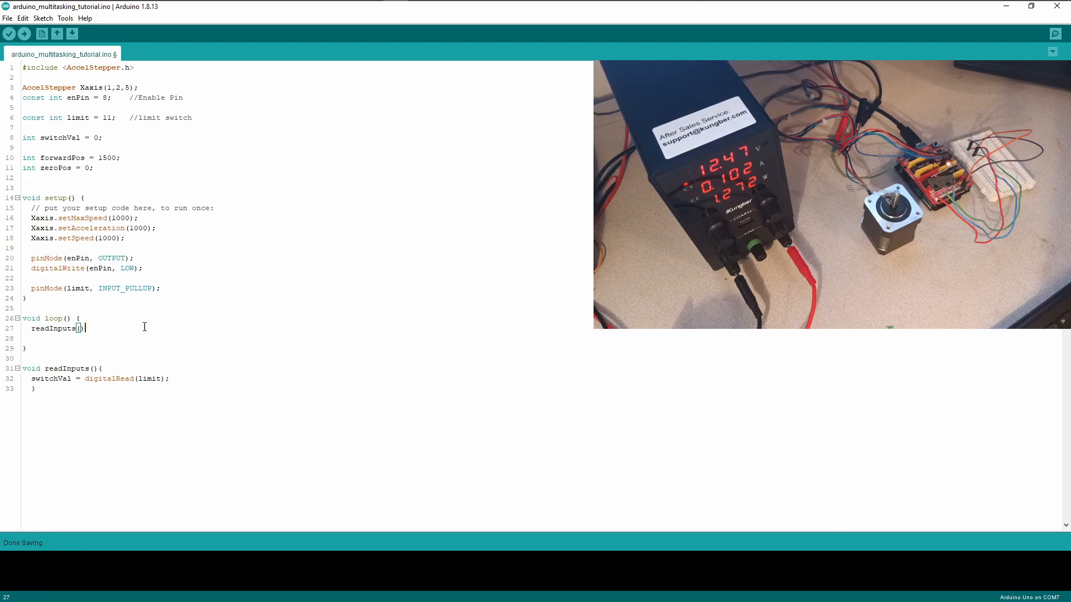
text(;)
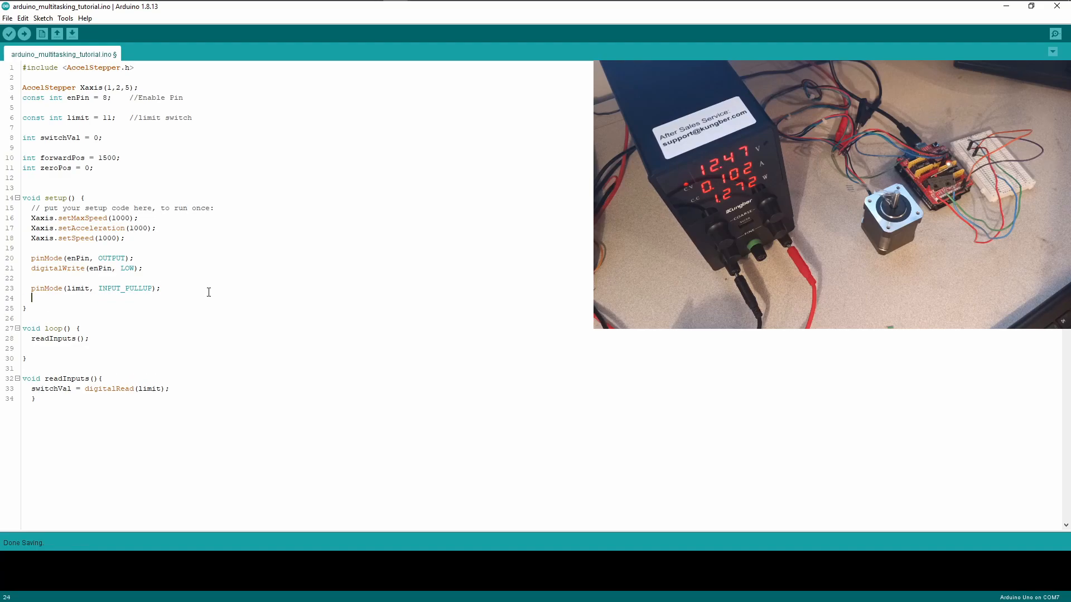
Start serial at 9600 baud in setup() with Serial.begin(9600);
text(Serial.begin)
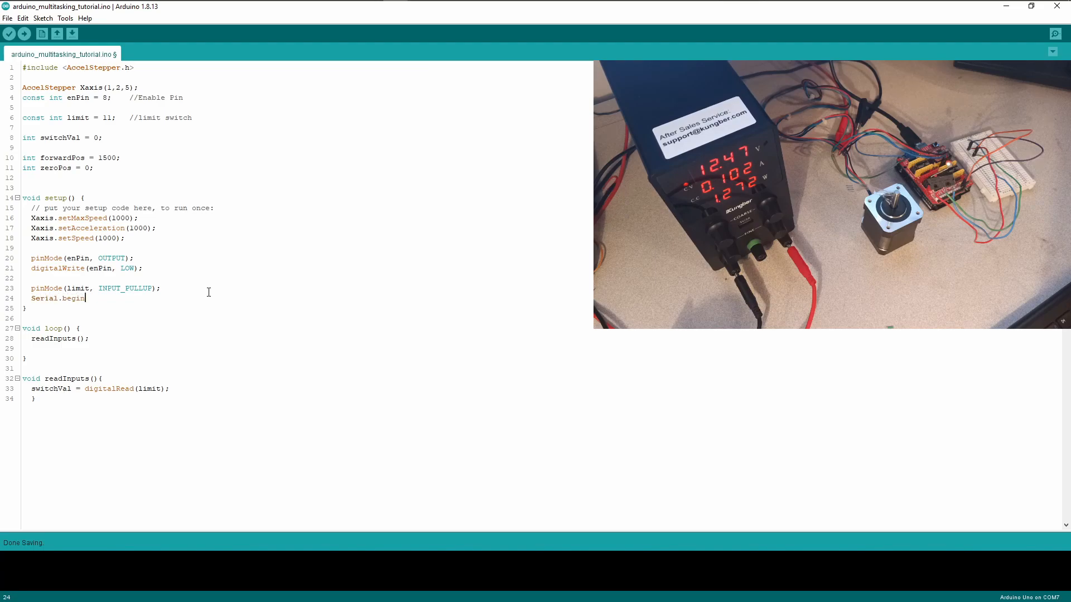
text((9600)
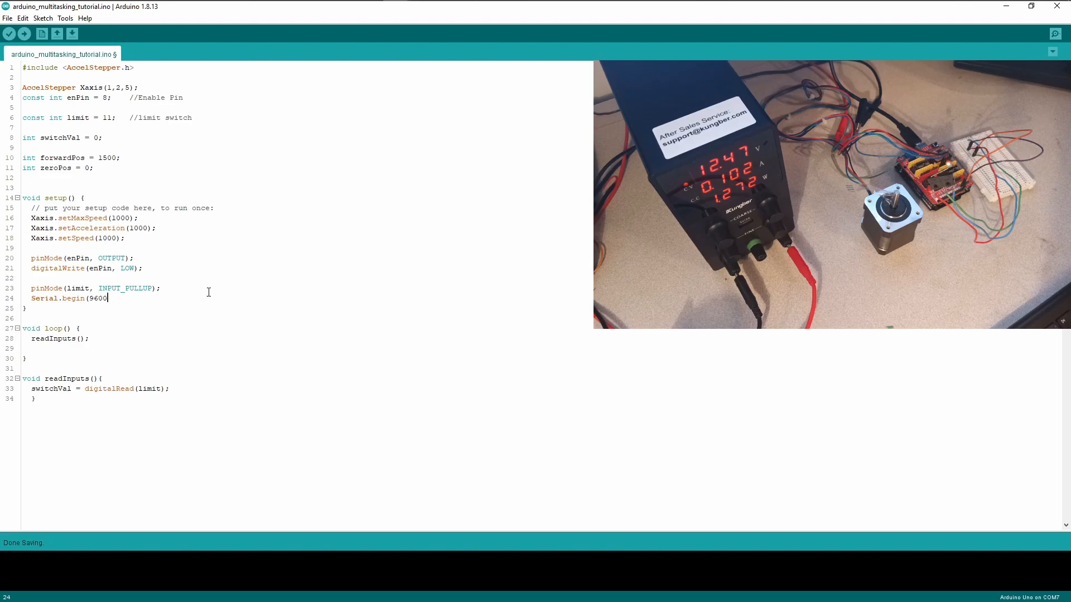
text();)
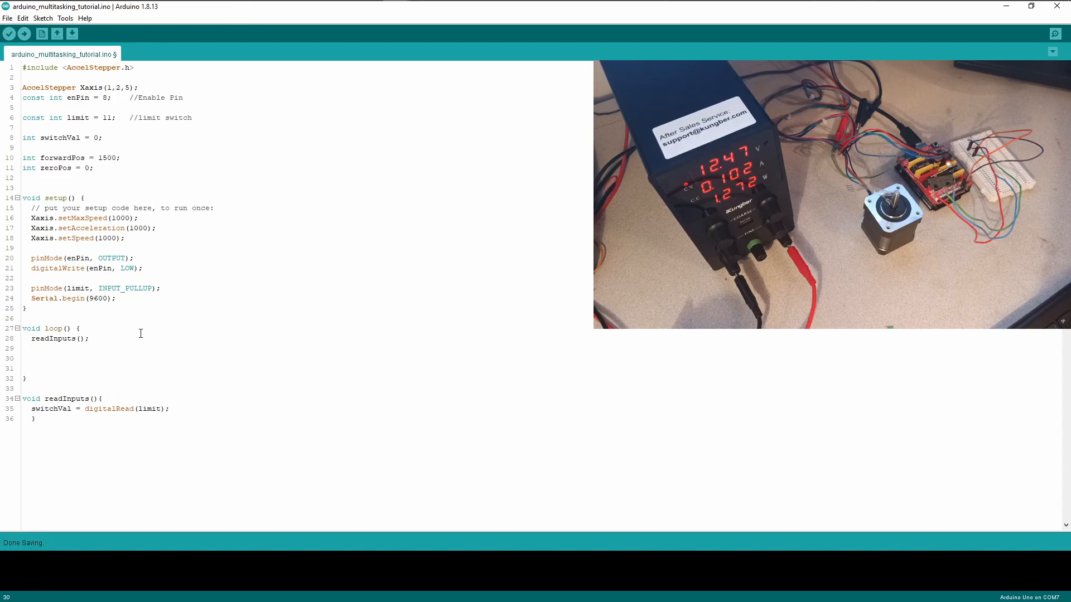
Begin a Serial.println in loop() with the label "[Switch Value]:"
text(Serial)
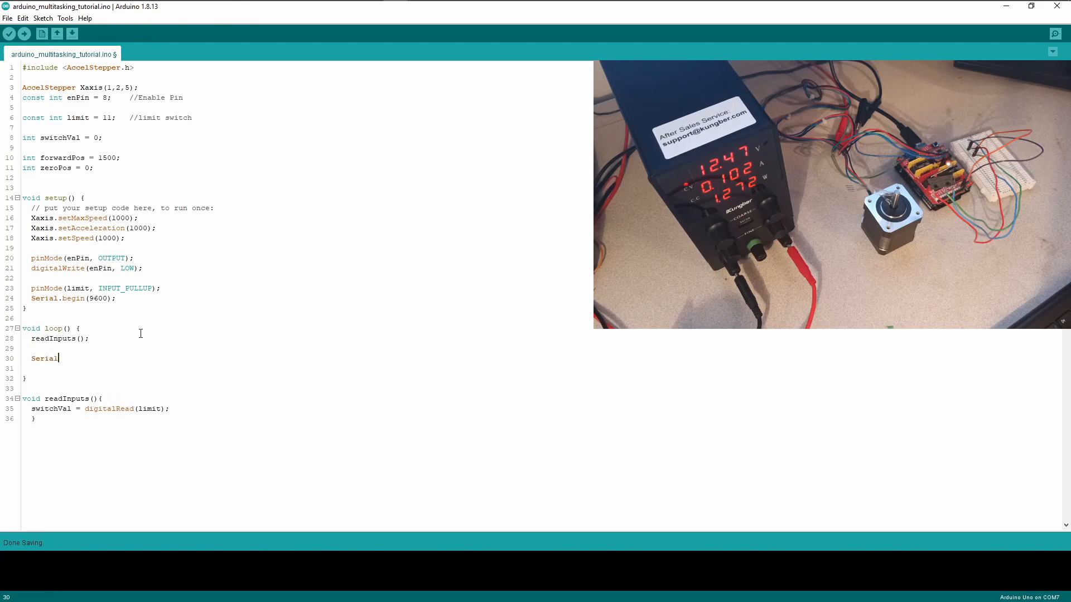
text(.printl)
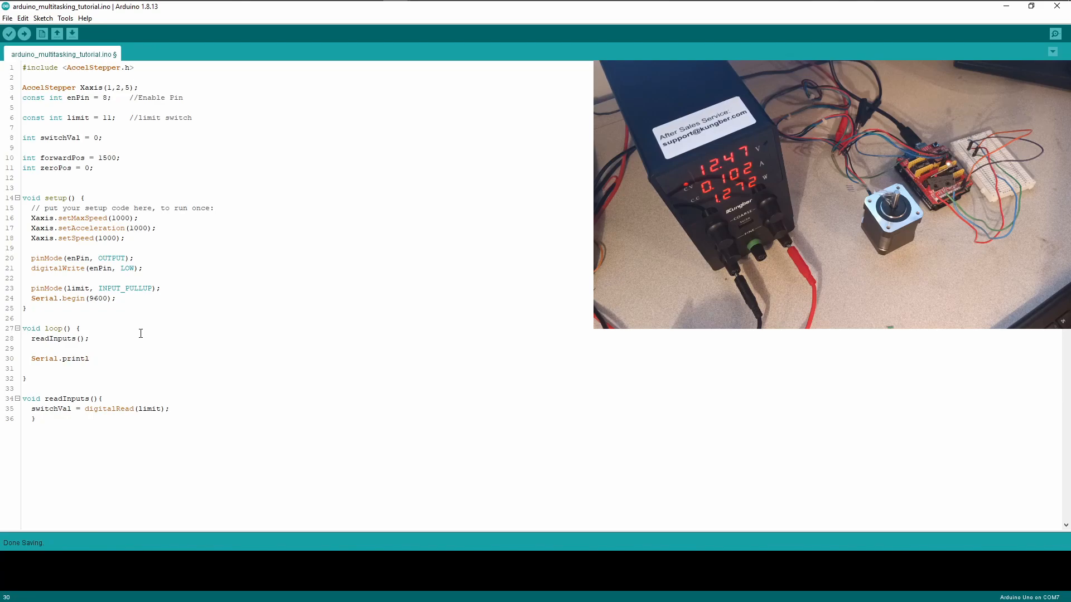
text(n()
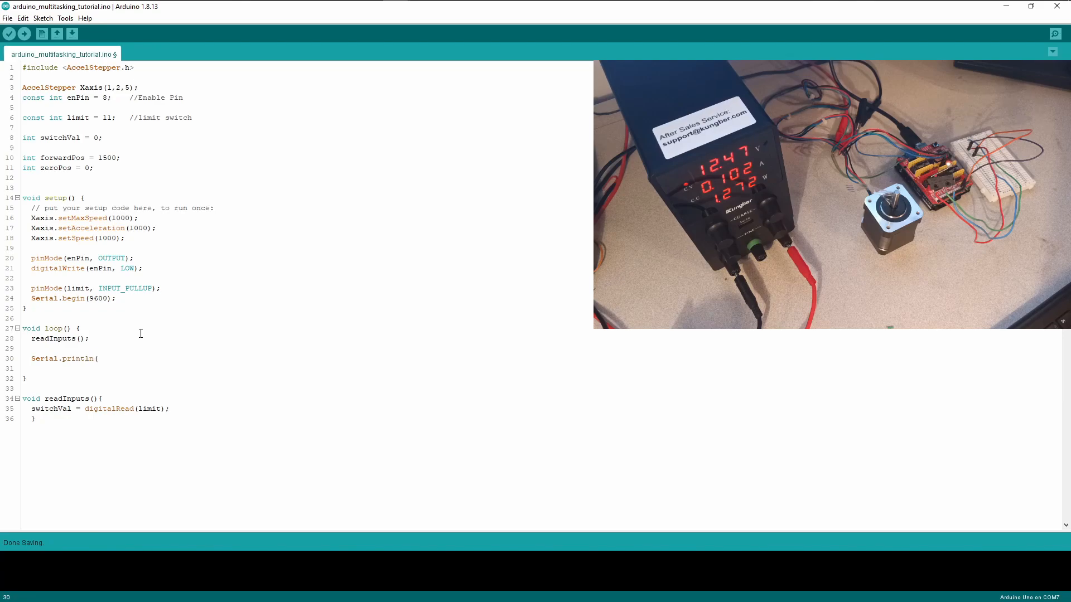
text(")
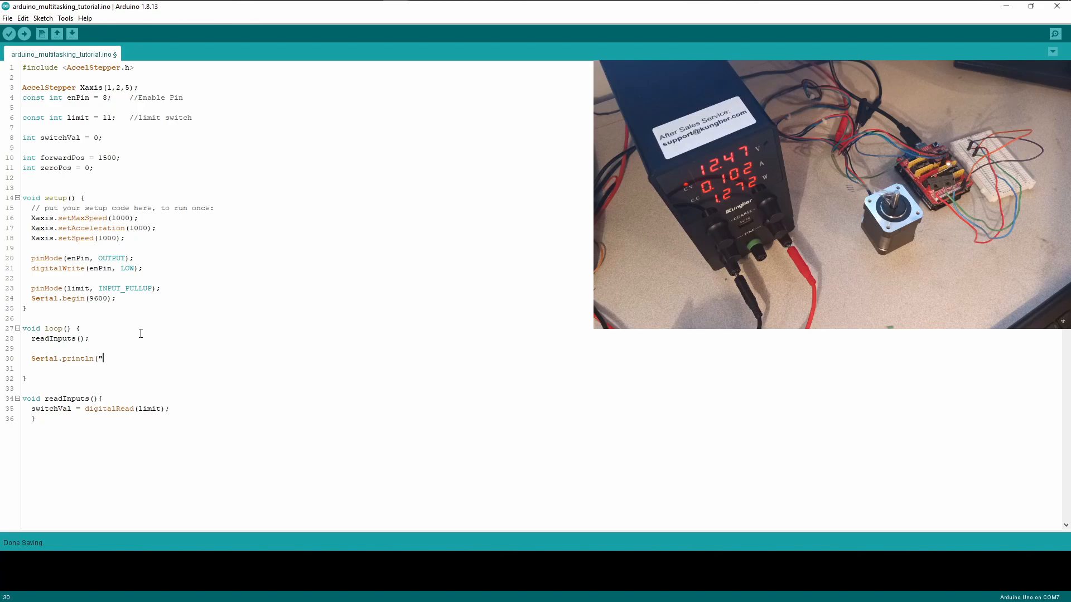
text(Sw)
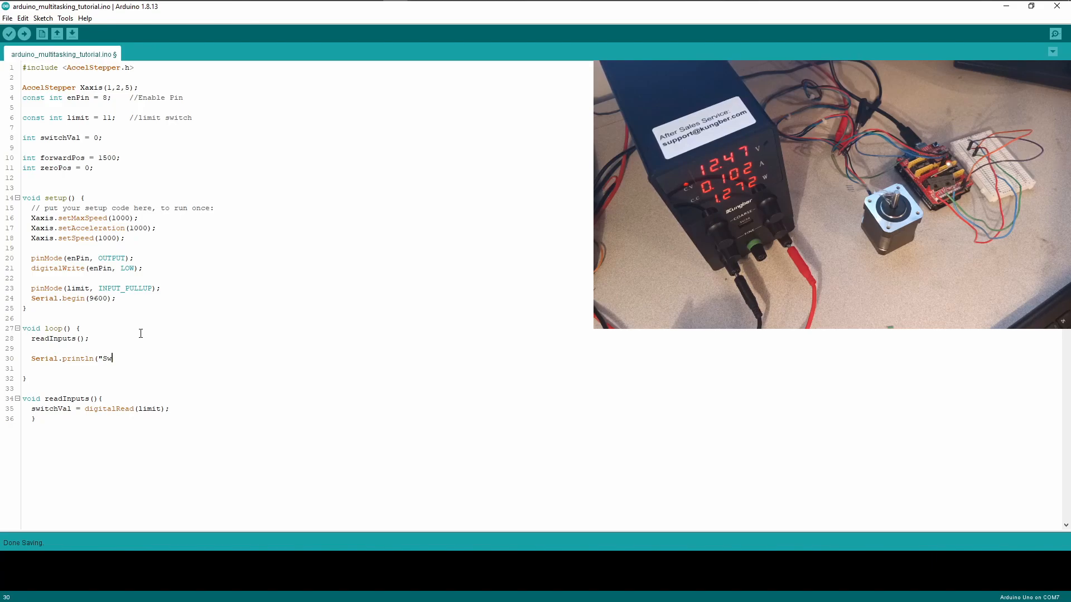
text(itch)
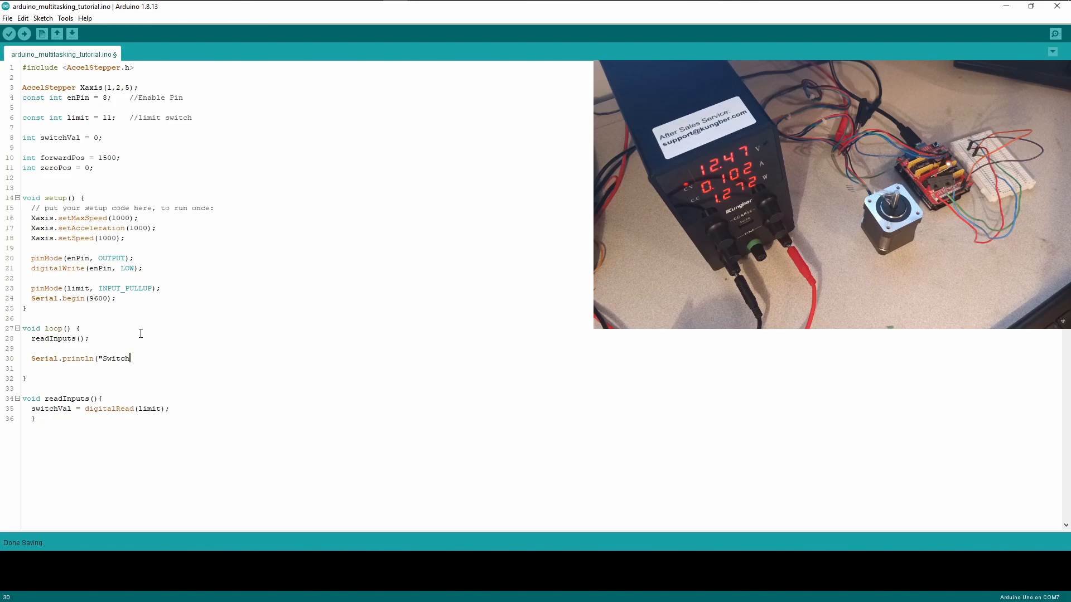
key(backspace)
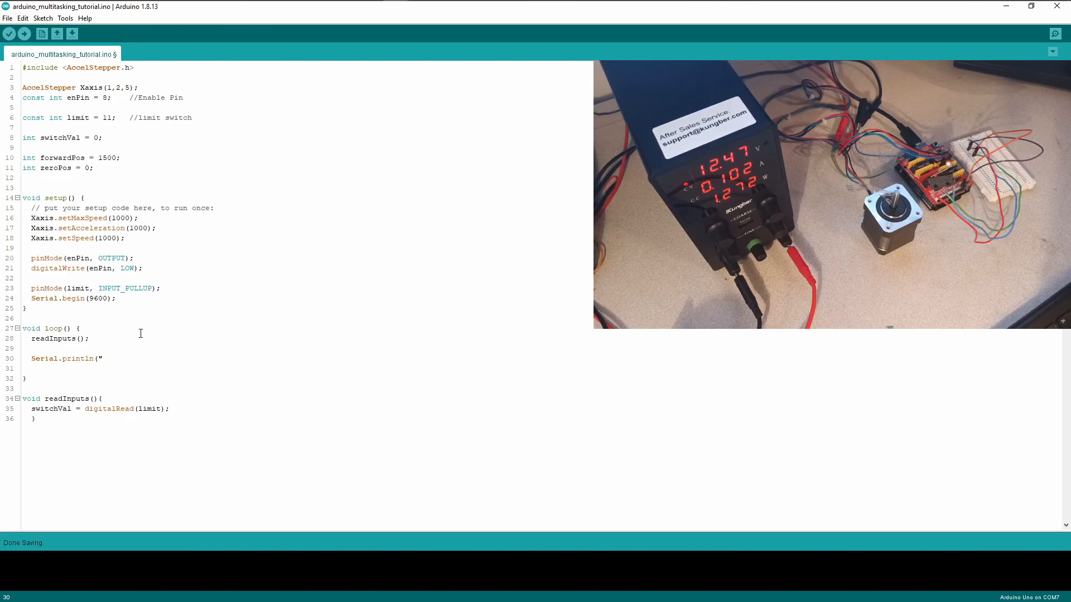
text([Swi)
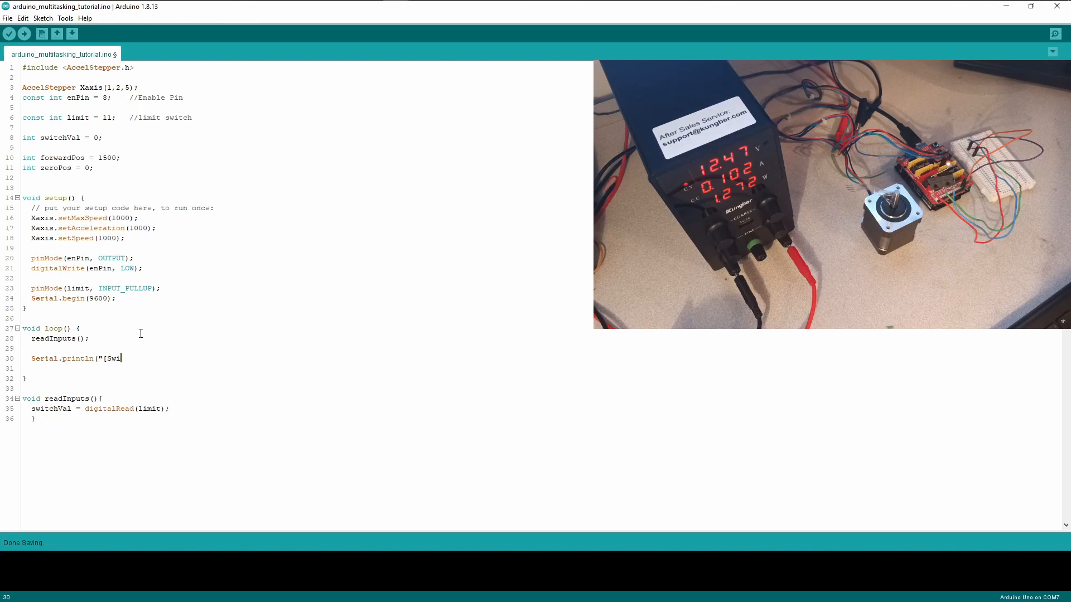
text(tch)
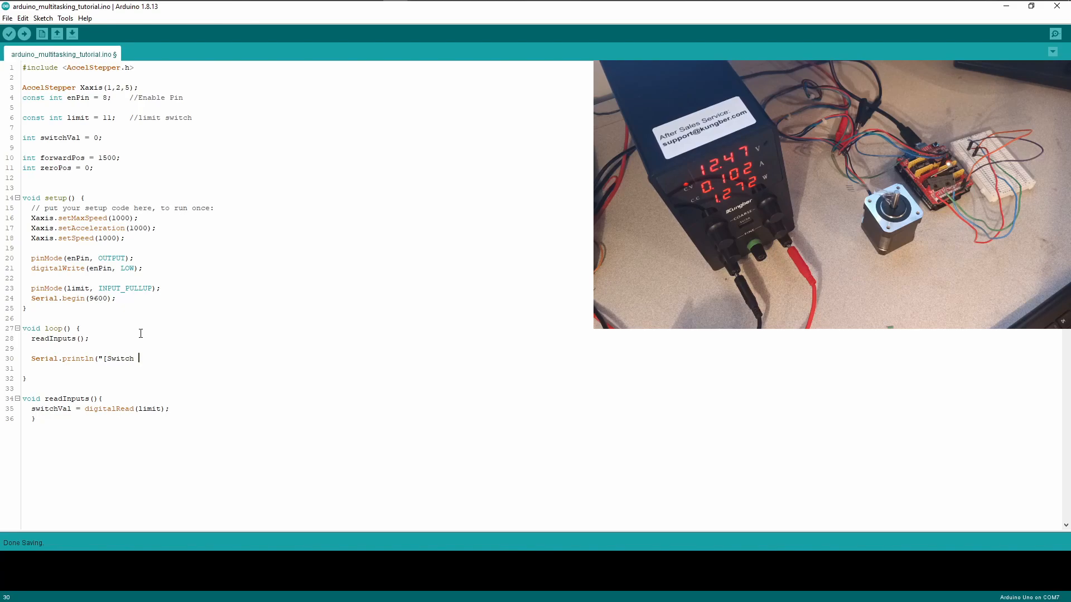
text(Value)
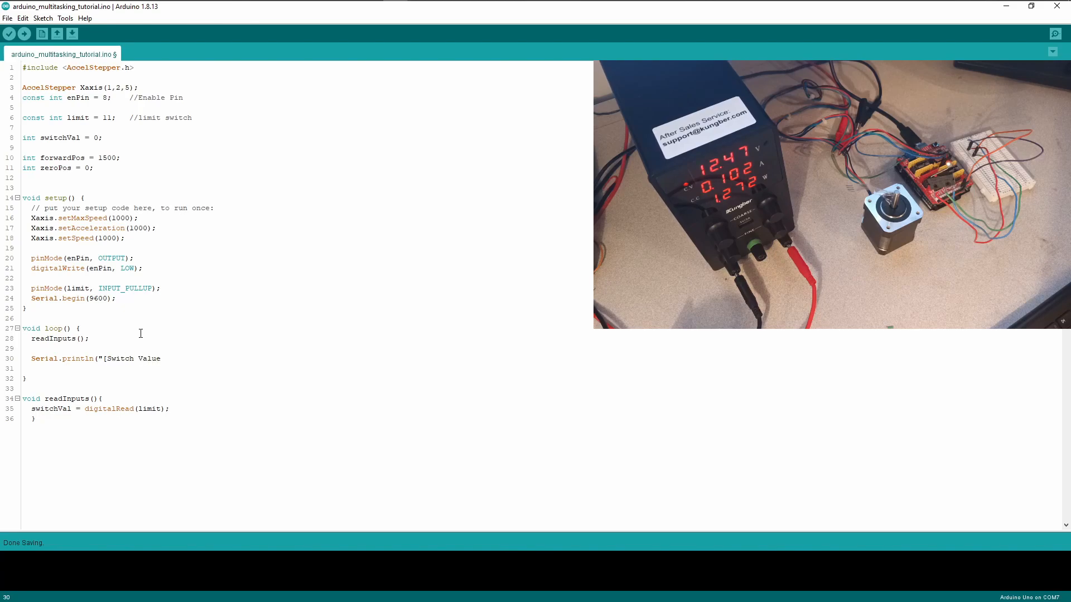
text(:")
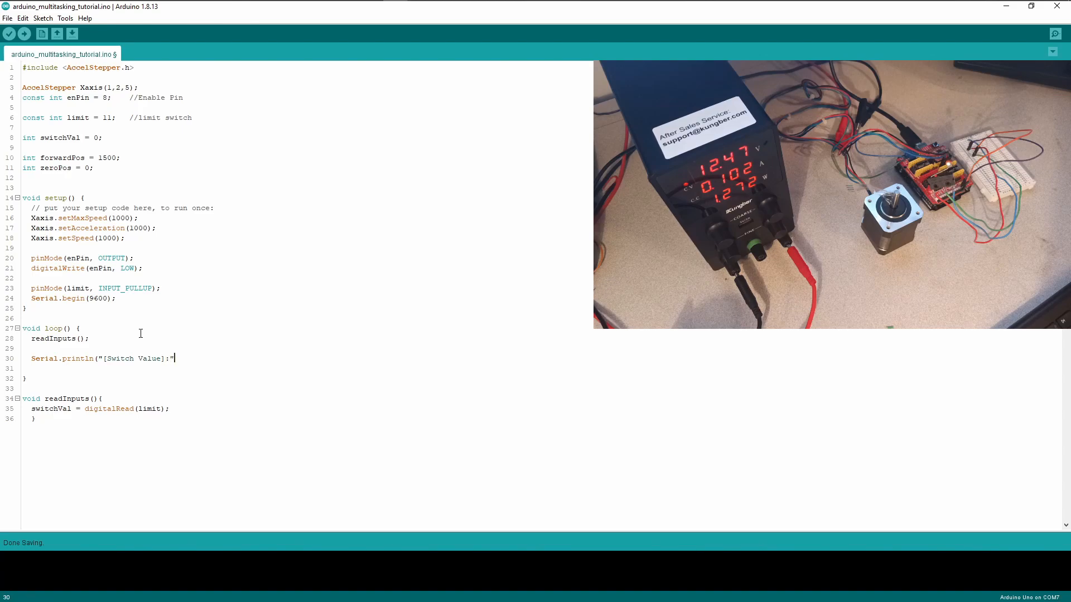
Append + String(switchVal) to complete the print statement
text(+)
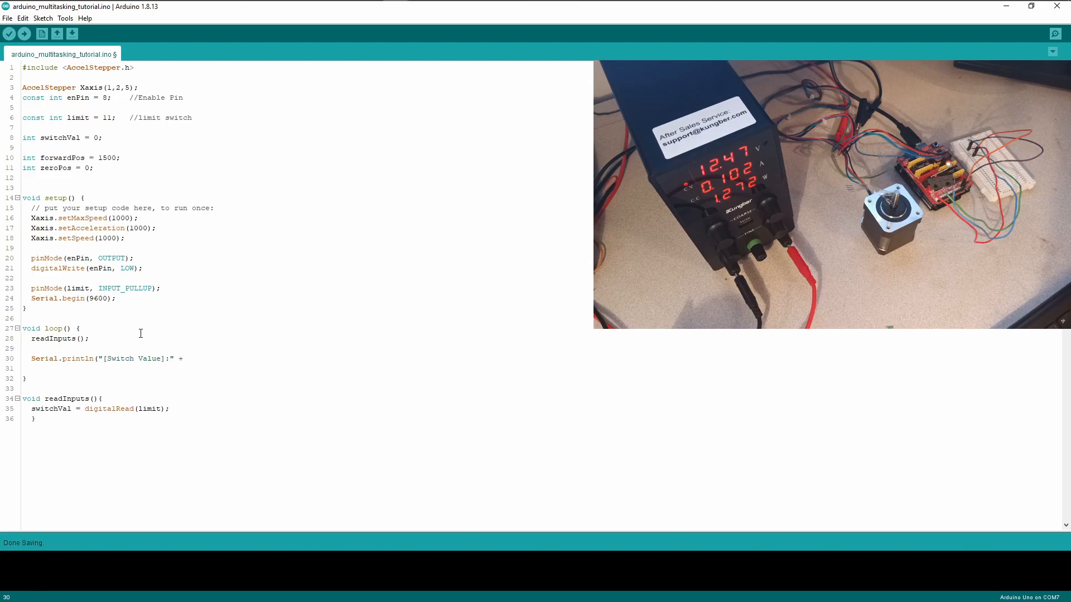
text(String)
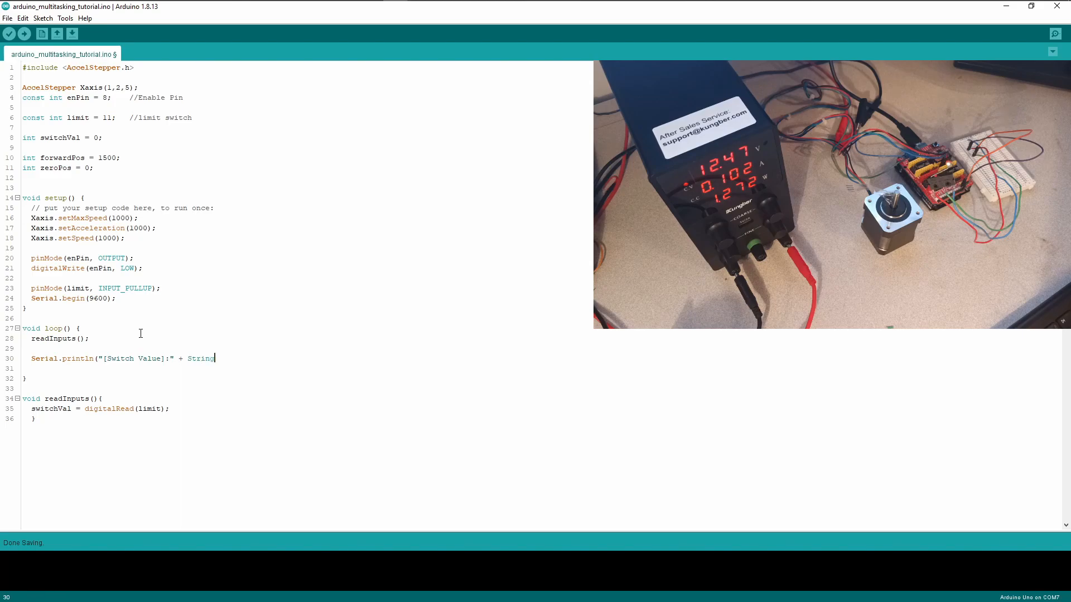
text(()
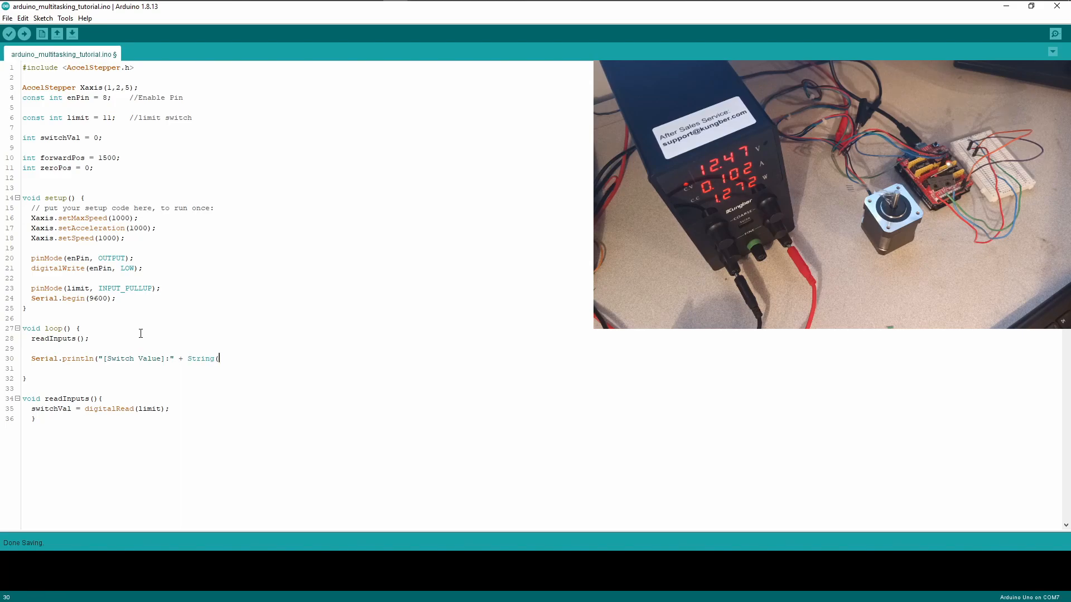
text(switchV)
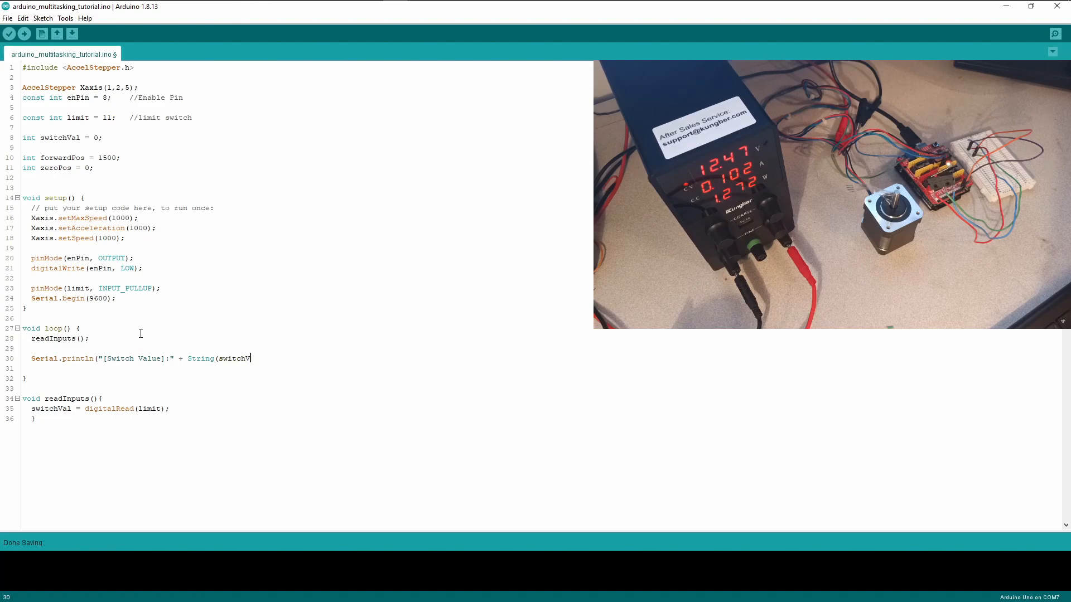
text(al));)
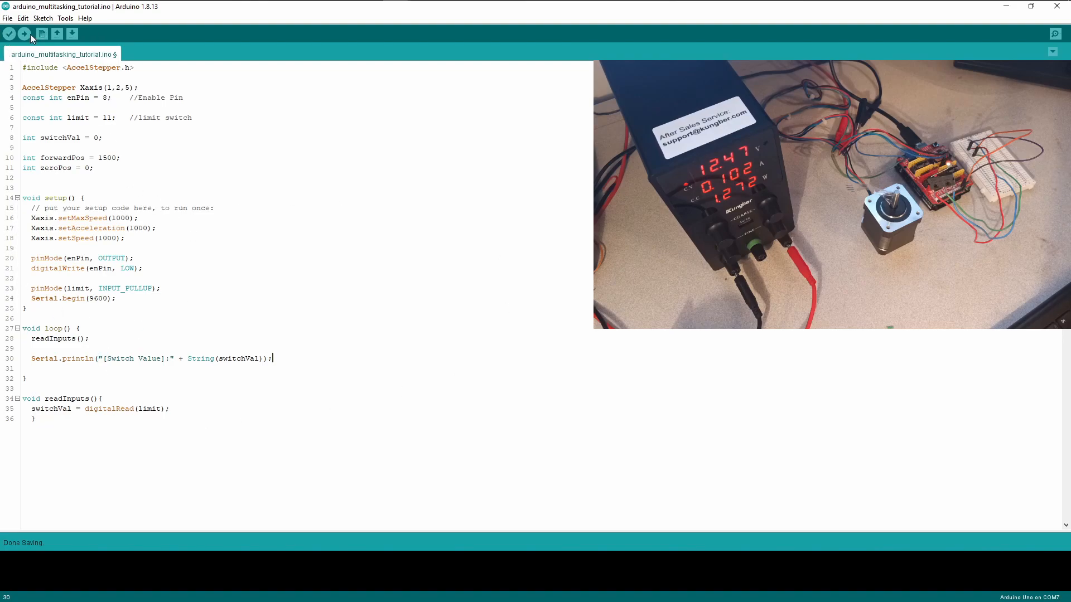
Upload the sketch to the board and view the output in the Serial Monitor
click(9, 33)
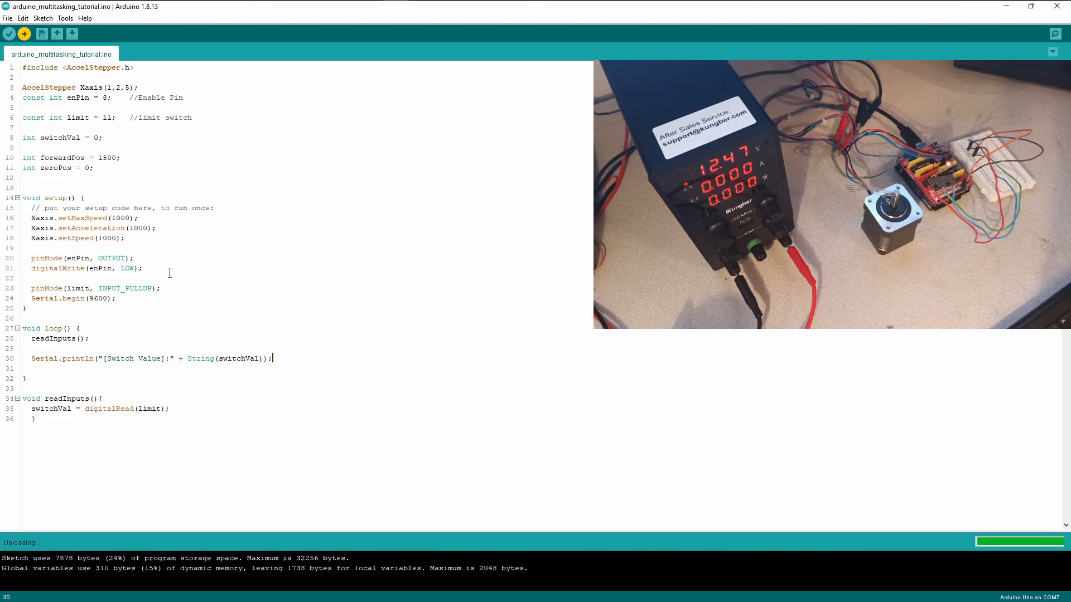
mouse_move(116, 58)
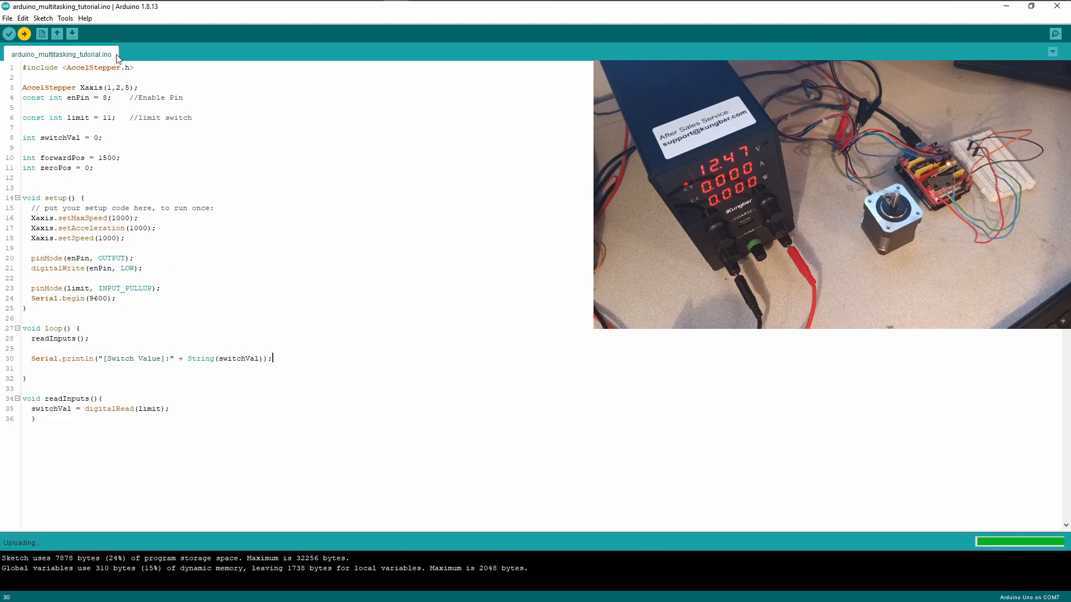
click(66, 18)
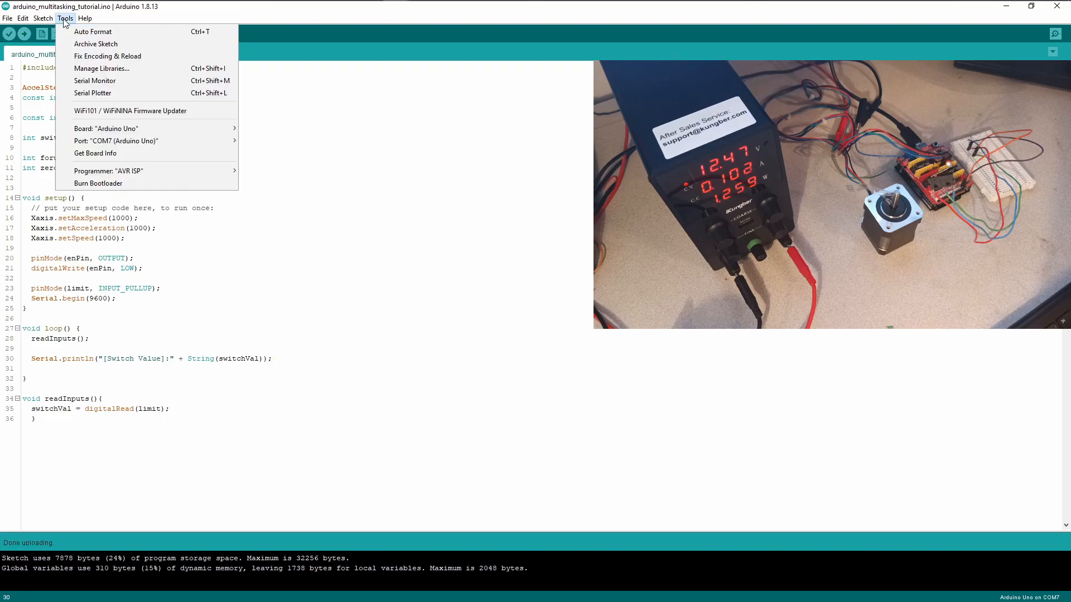
mouse_move(94, 80)
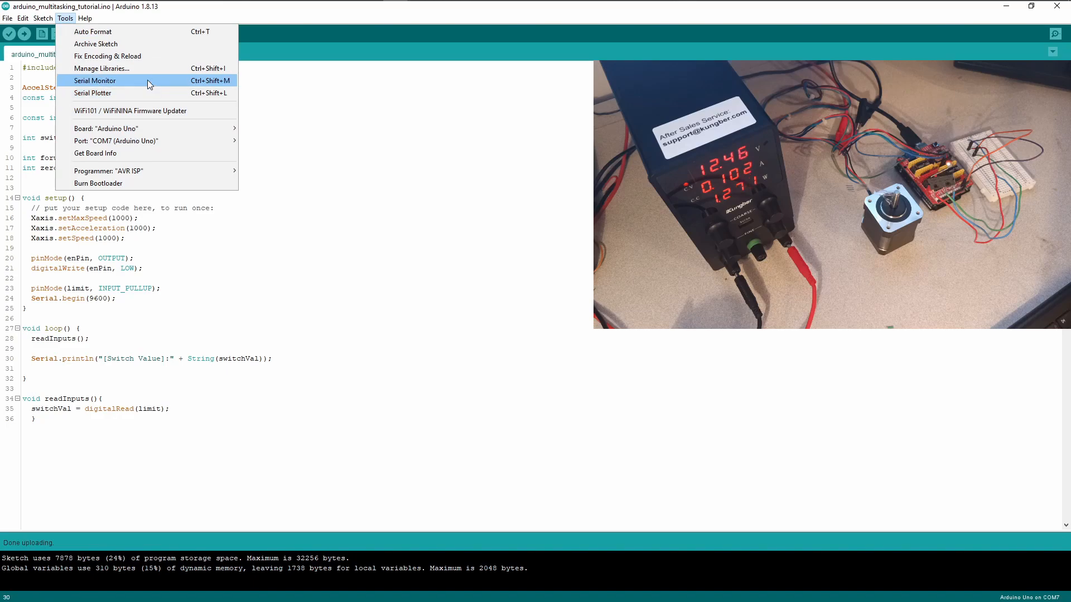
click(94, 80)
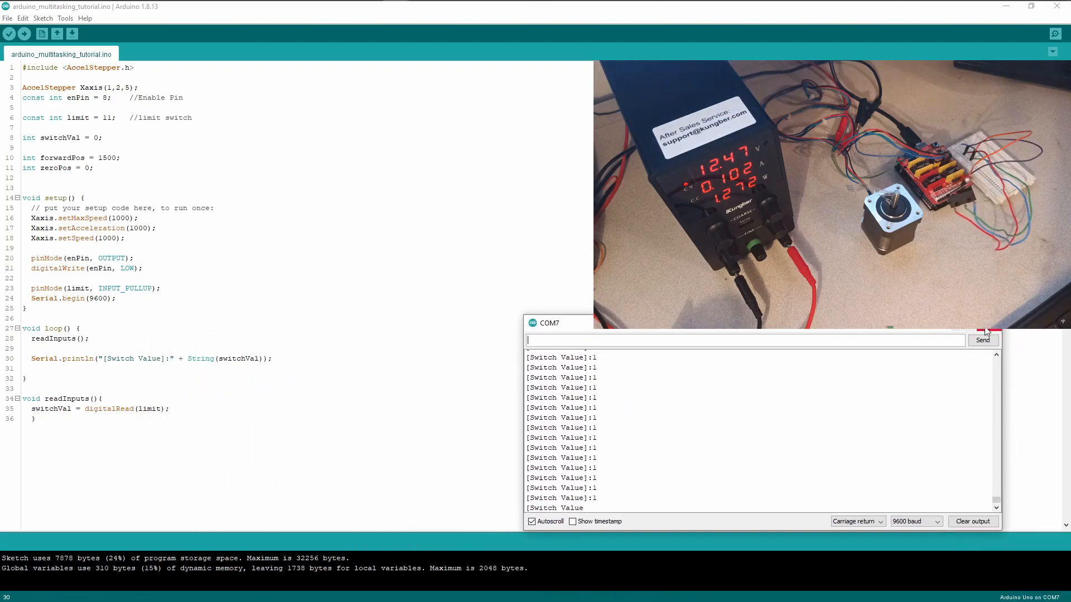
Close the Serial Monitor window
click(1064, 318)
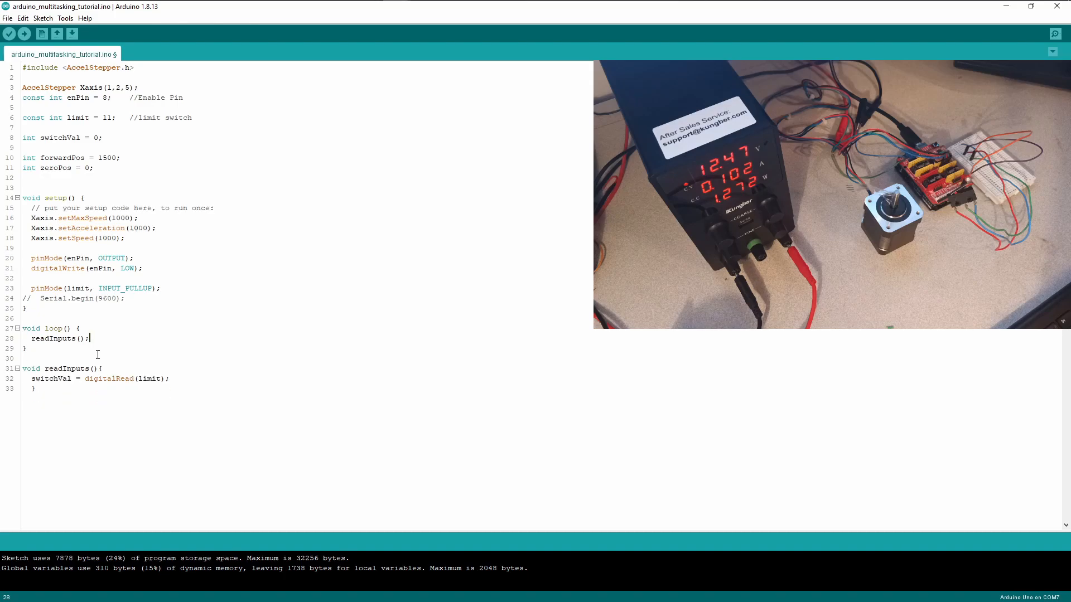
mouse_move(183, 431)
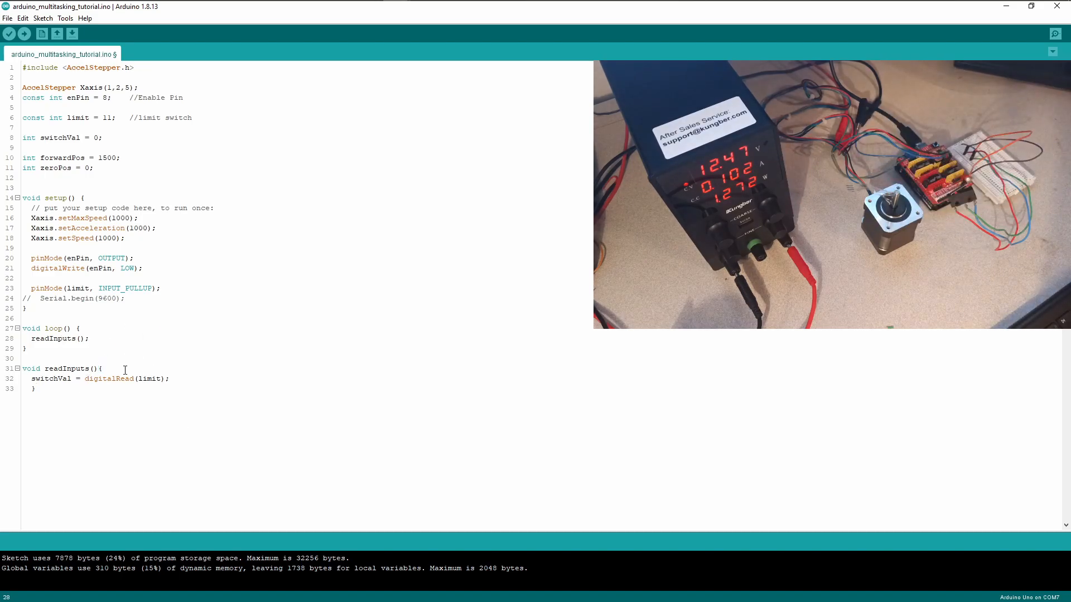
mouse_move(158, 338)
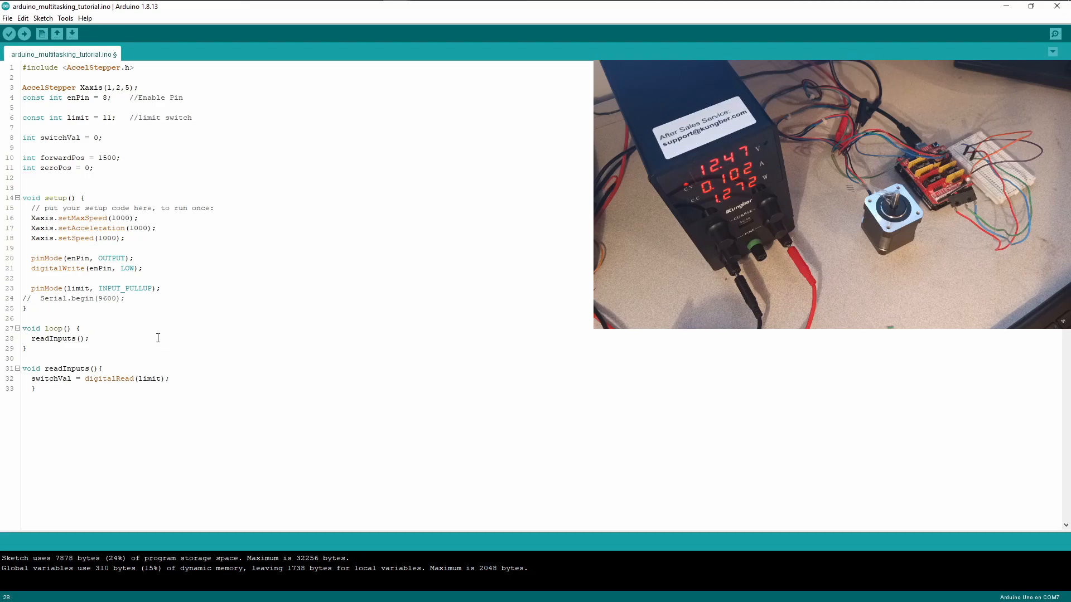
mouse_move(93, 334)
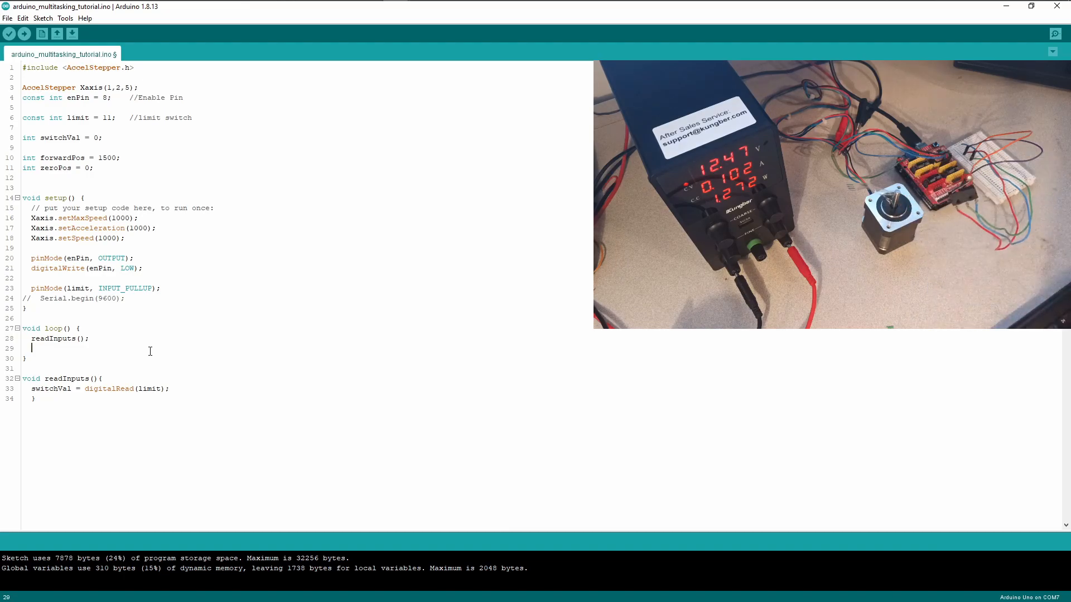
Call Xaxis.run(); after readInputs(); in loop()
text(Xaxis)
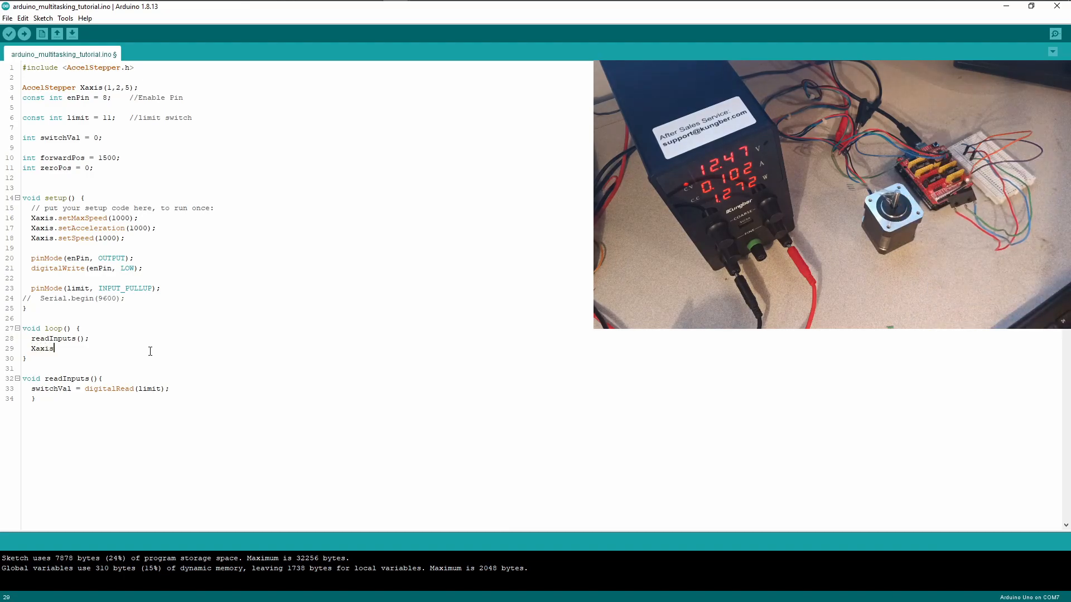
text(.run()
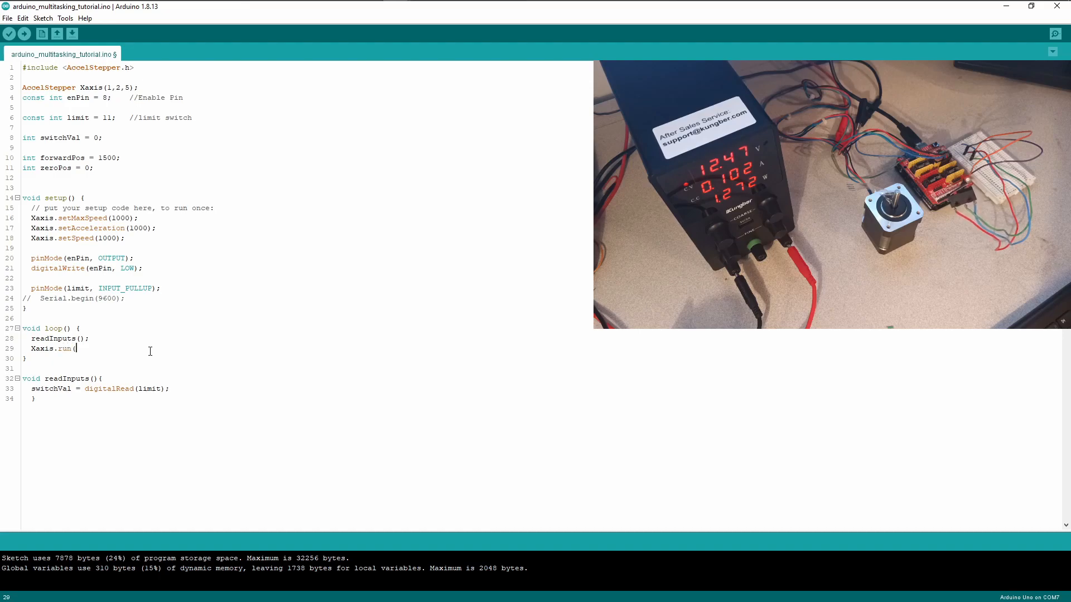
text();)
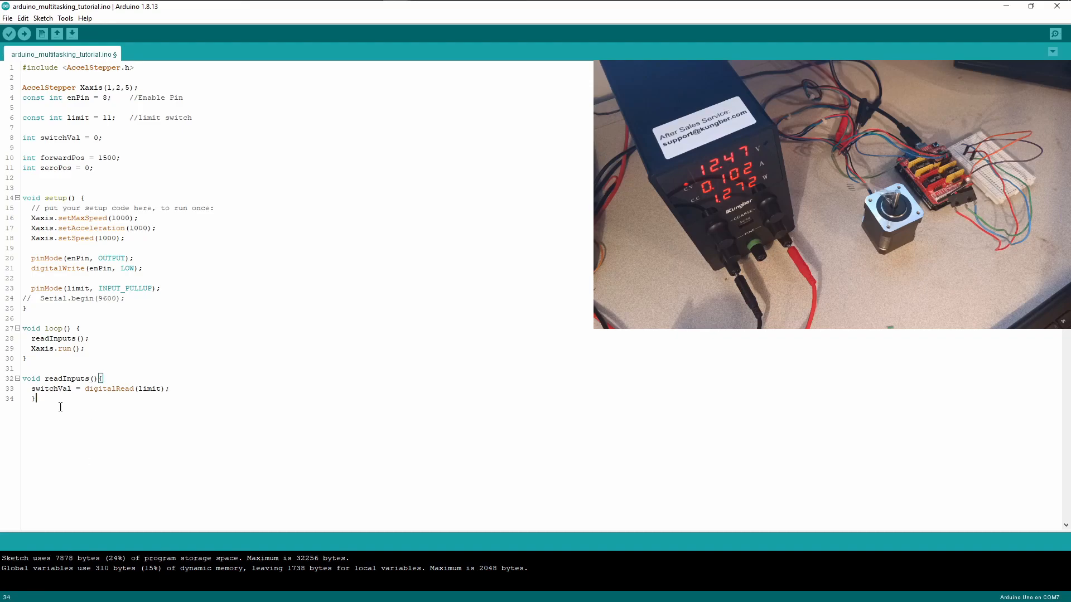
mouse_move(149, 357)
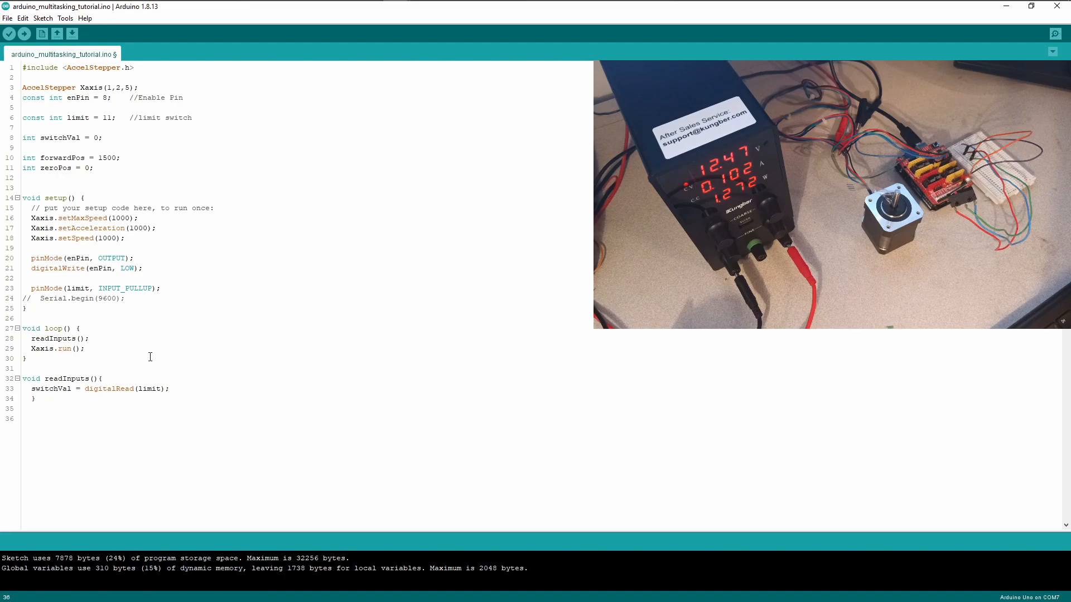
Declare void runMotor(int targetPos) below readInputs
text(void)
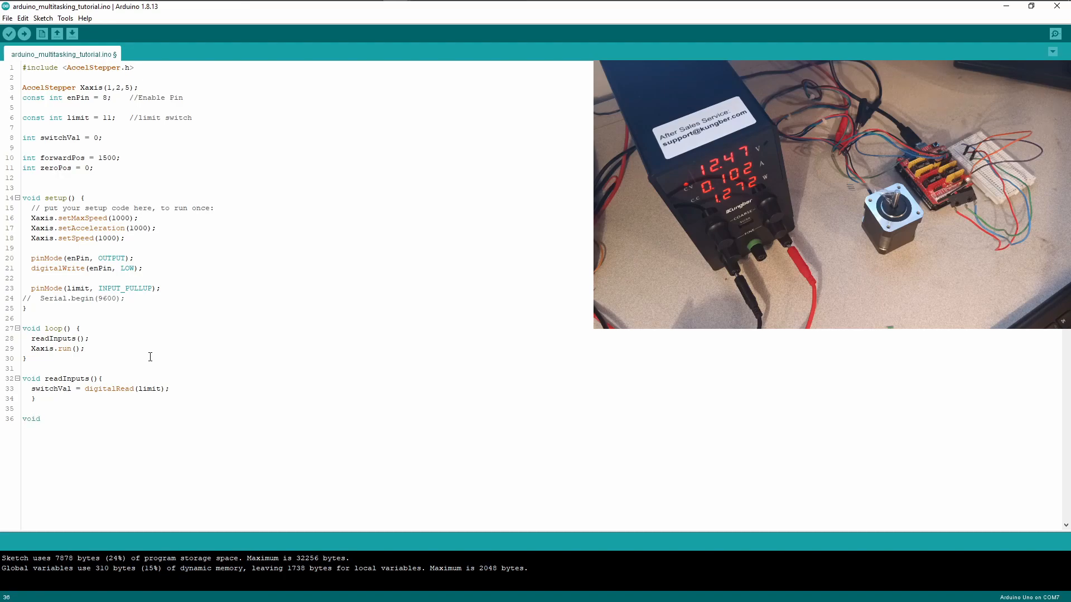
text(runM)
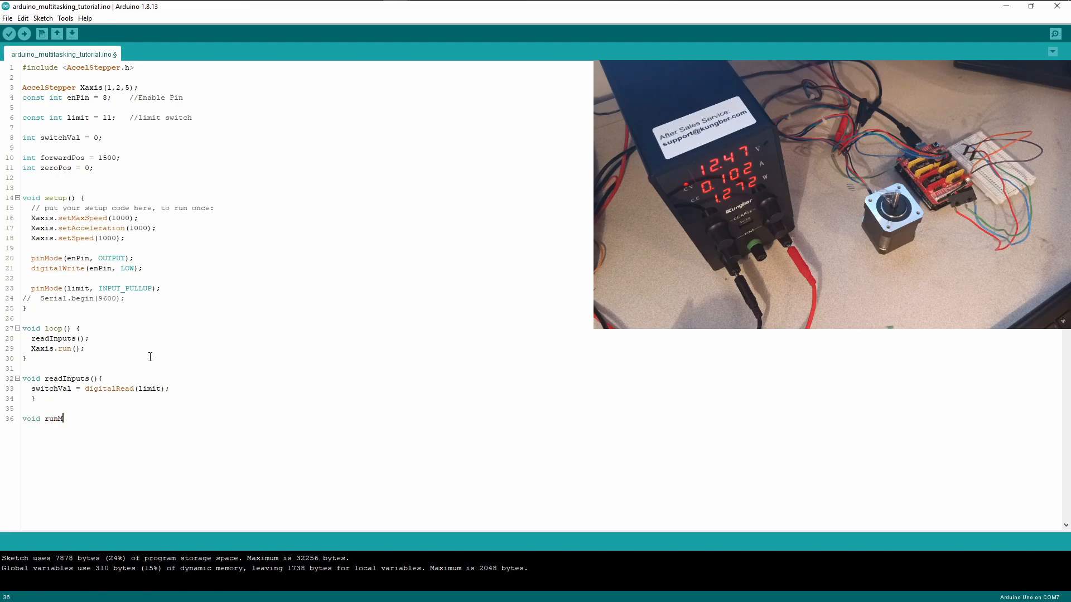
text(otor(){)
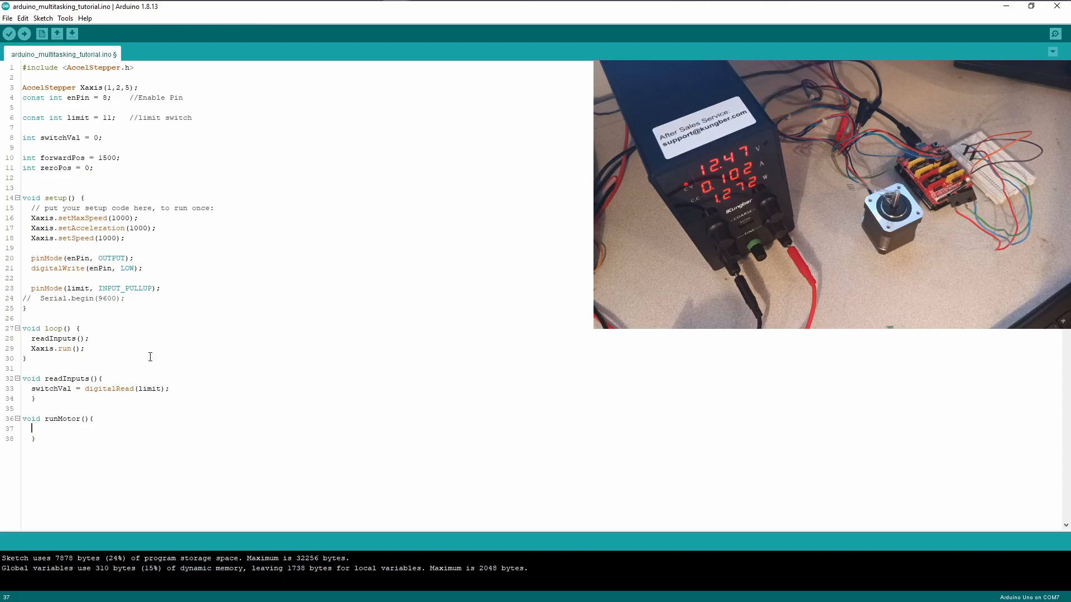
click(84, 418)
text(in)
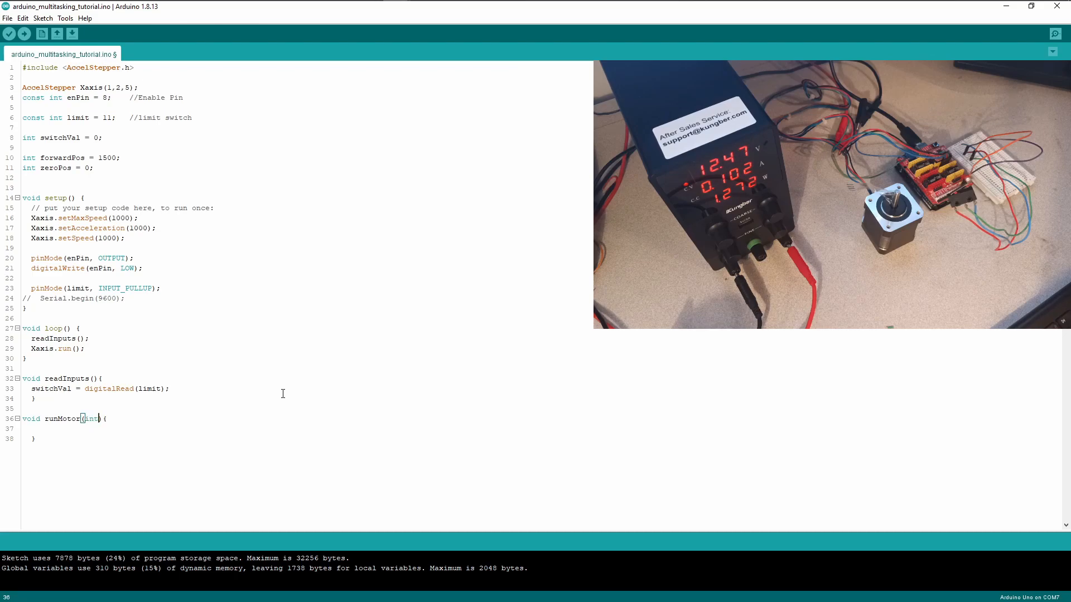
text(target)
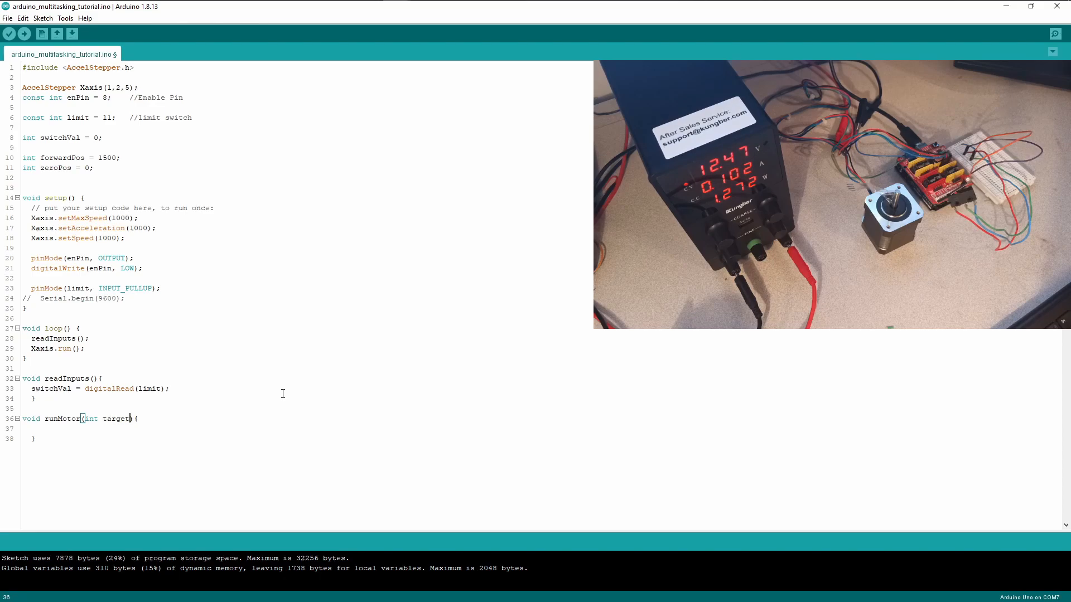
text(Pos)
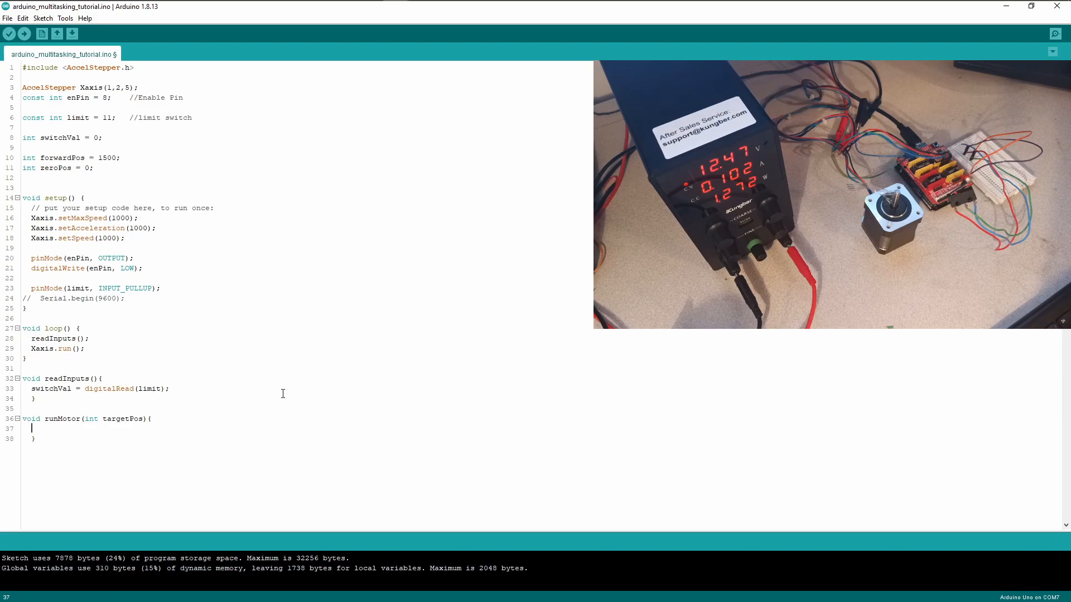
Give runMotor the body Xaxis.moveTo(targetPos); and return to loop
text(Xaxis.mo)
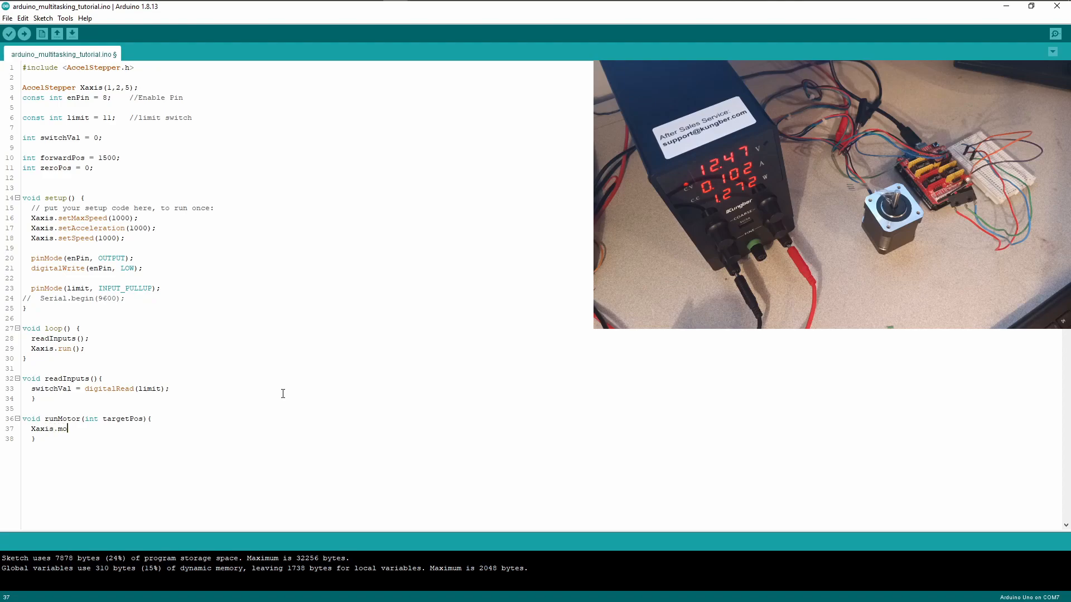
text(veTo)
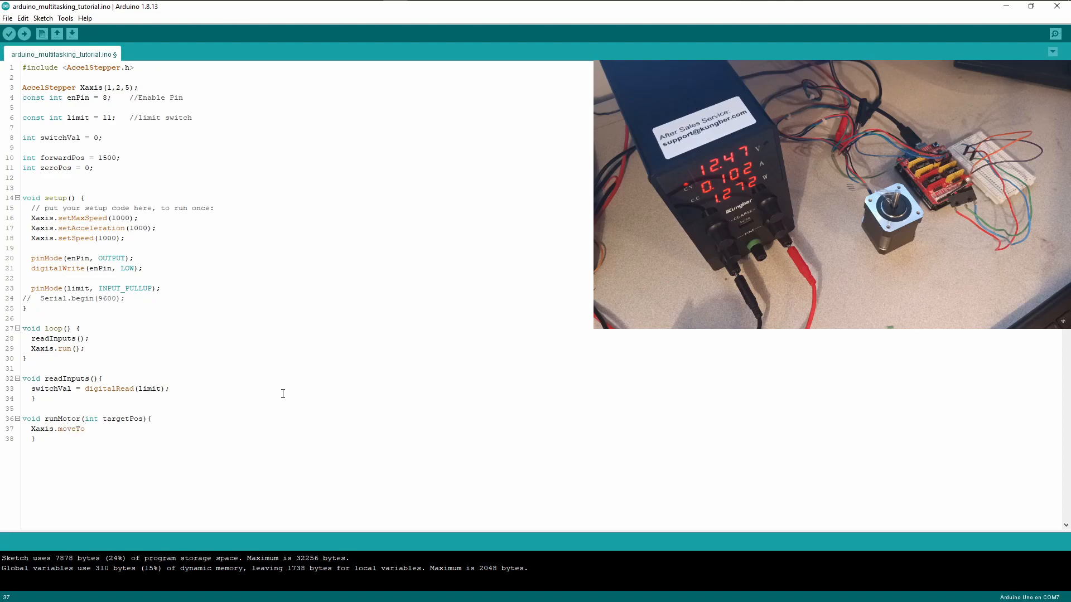
text((rar)
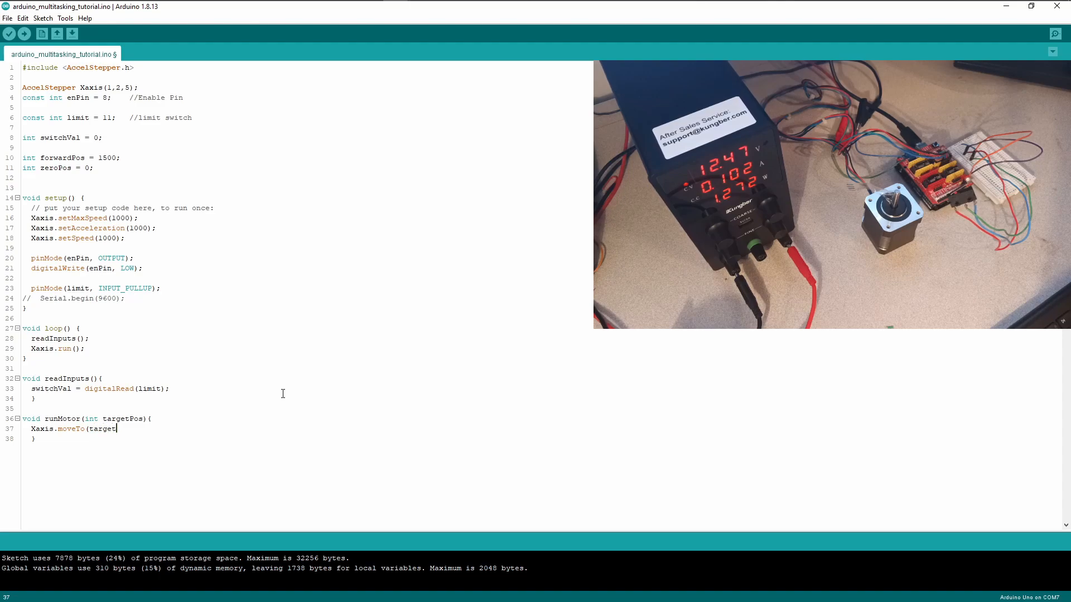
text(Pos)
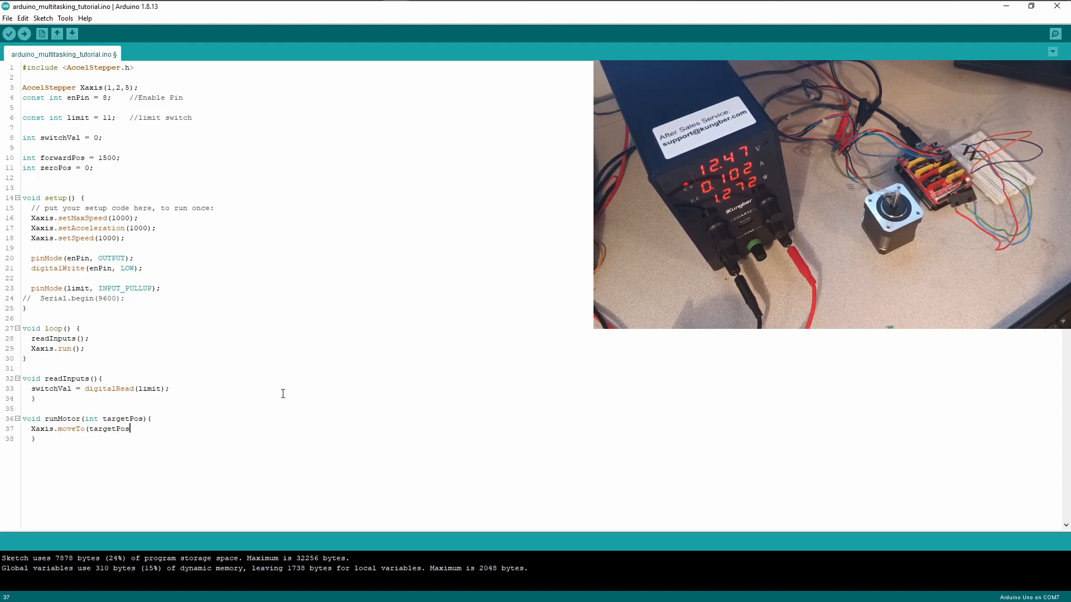
text();)
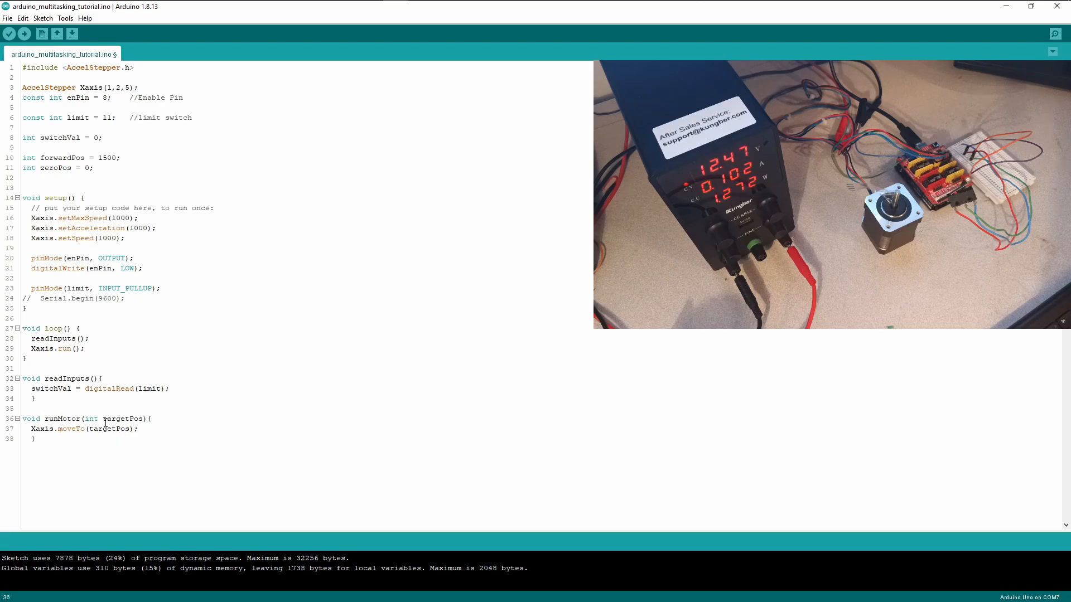
double_click(91, 419)
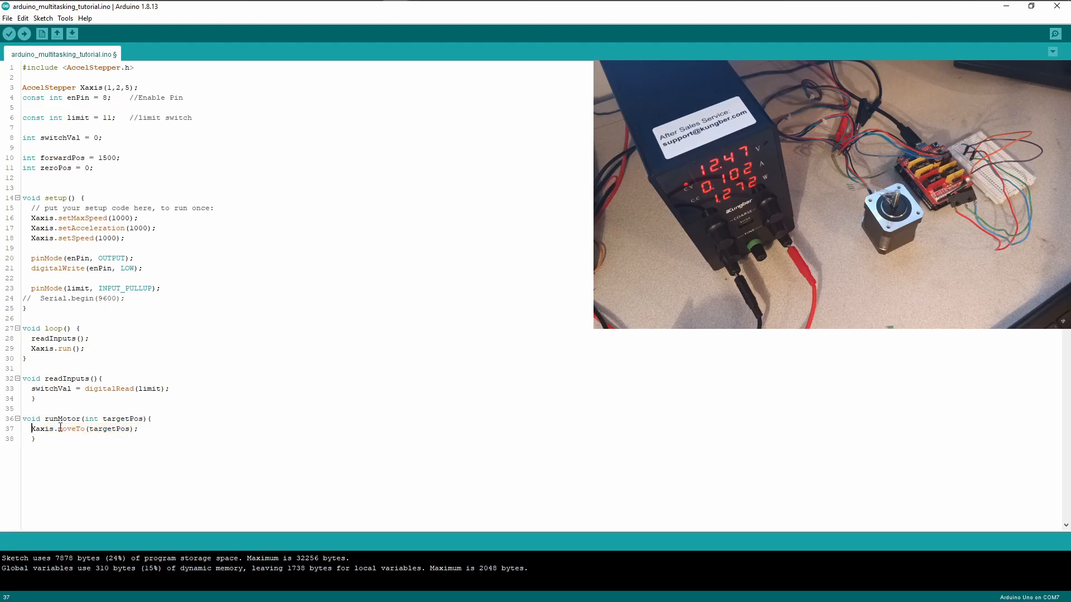
mouse_move(99, 398)
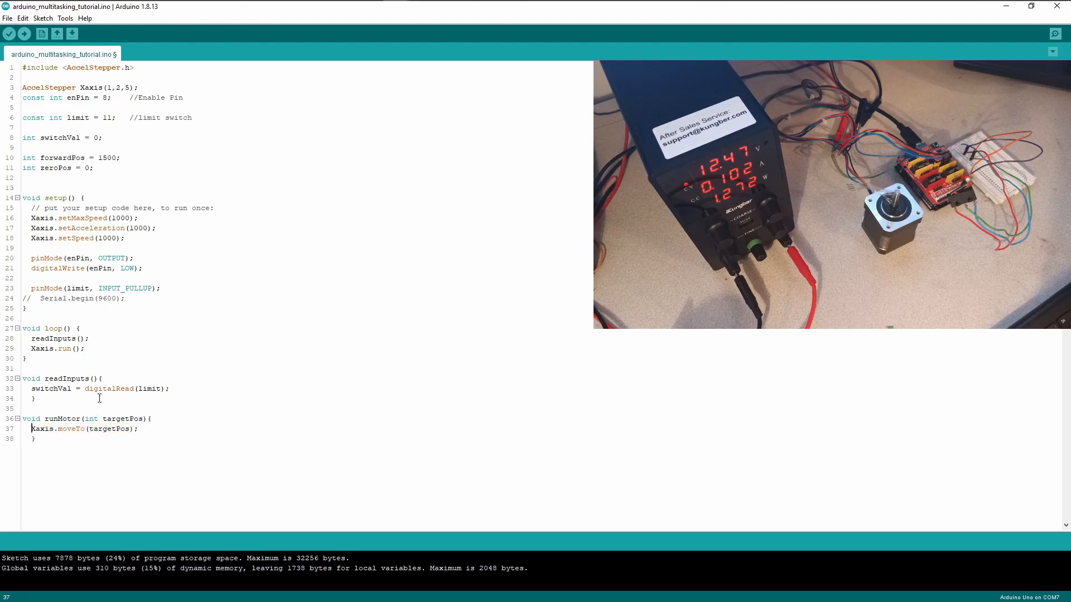
double_click(73, 418)
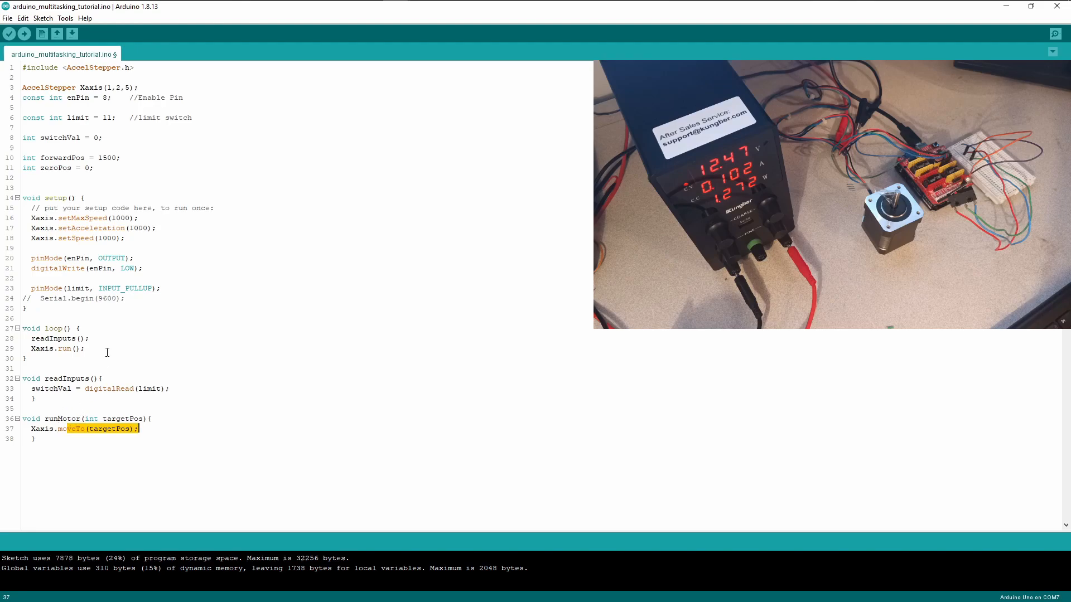
click(118, 345)
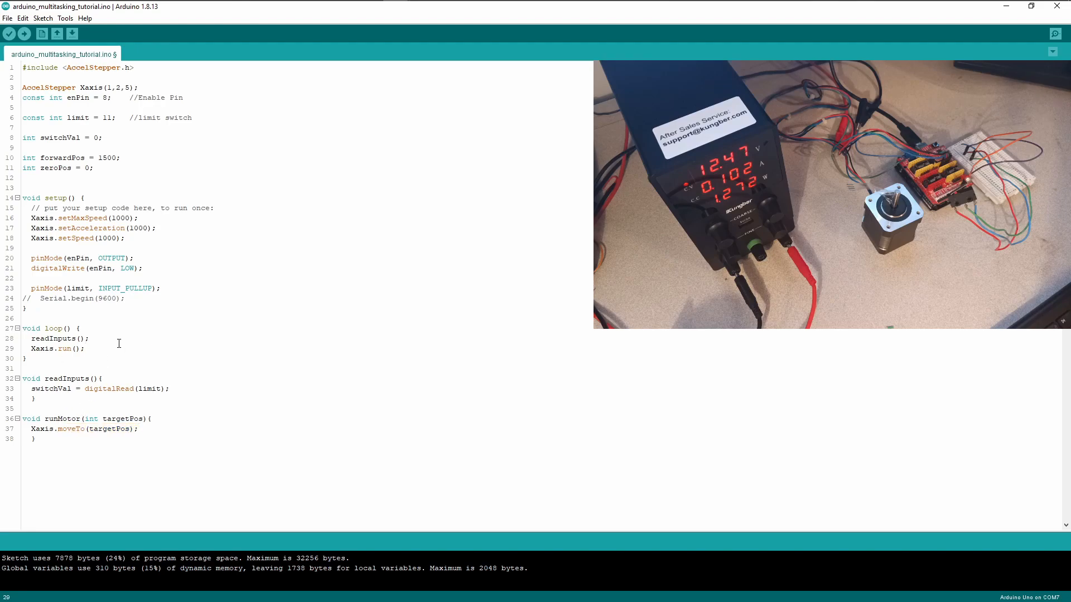
mouse_move(101, 358)
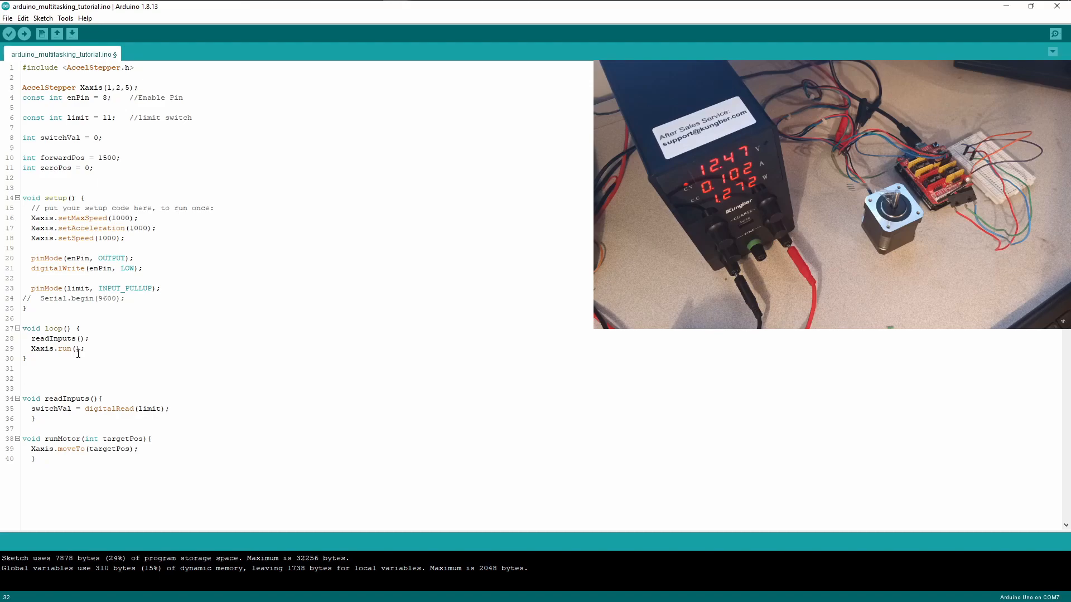
Declare an empty void multitasker(){ function below loop
text(void m)
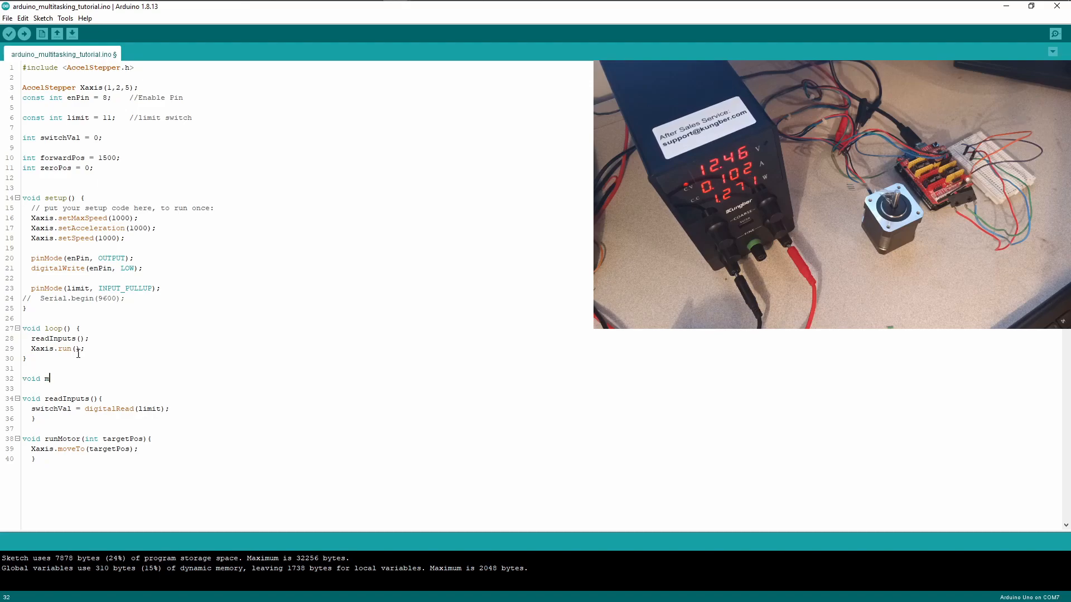
text(ultitas)
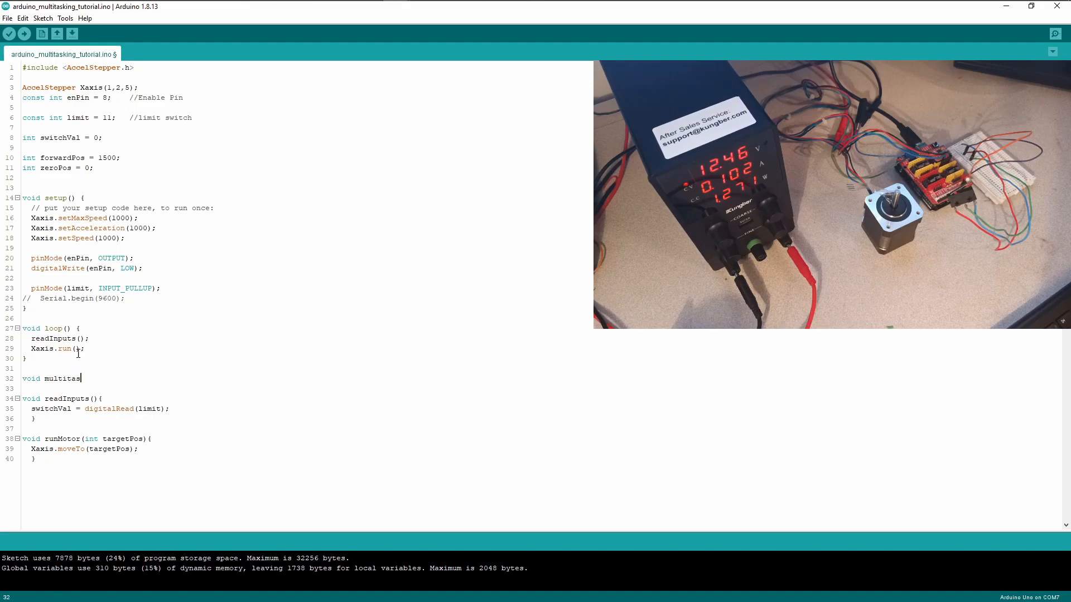
text(ker)
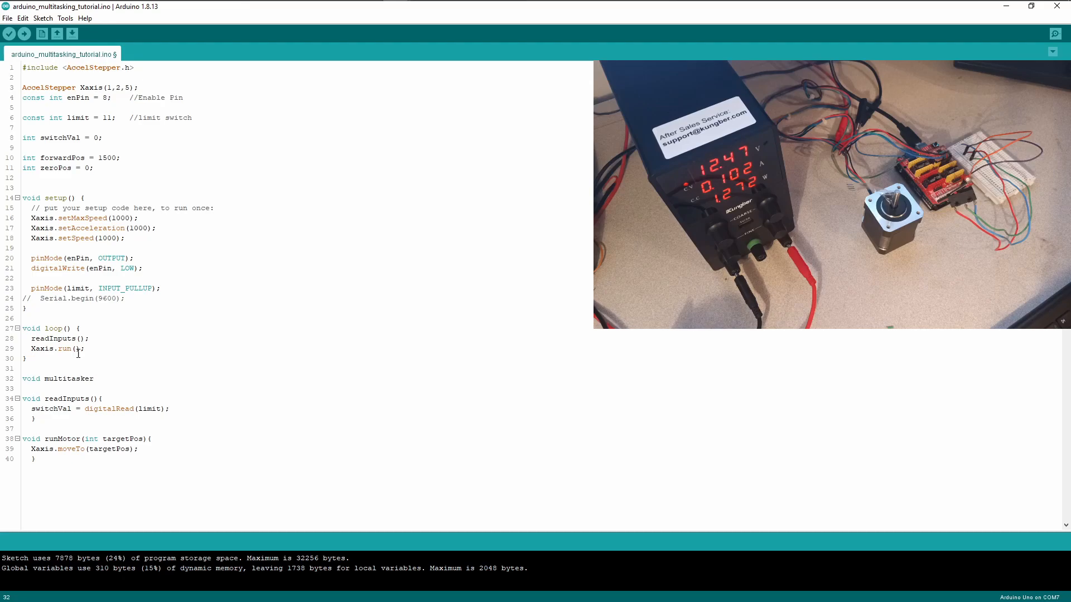
text((){)
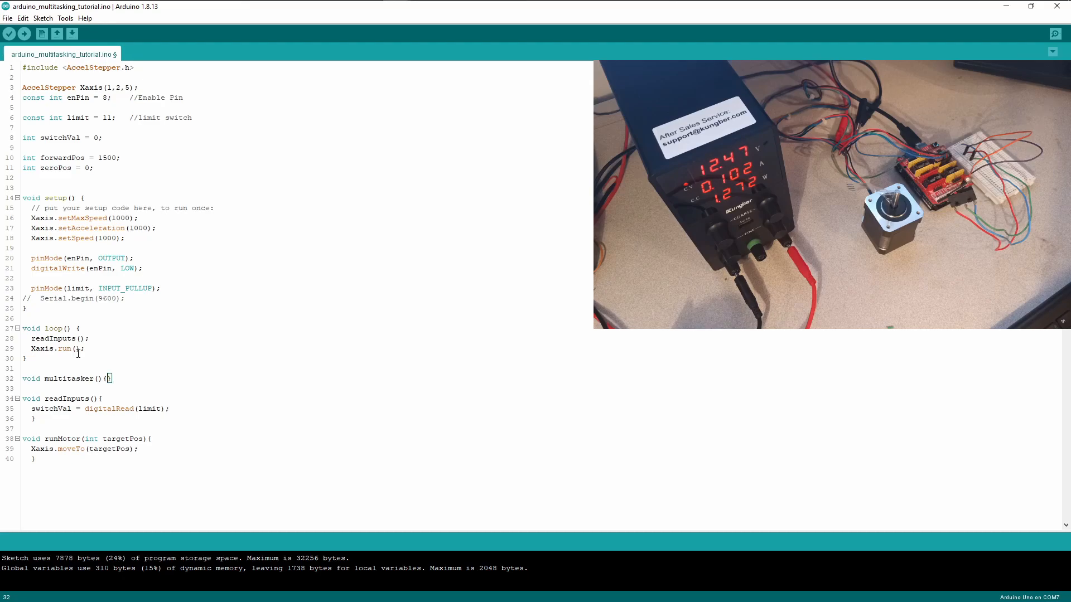
key(Return)
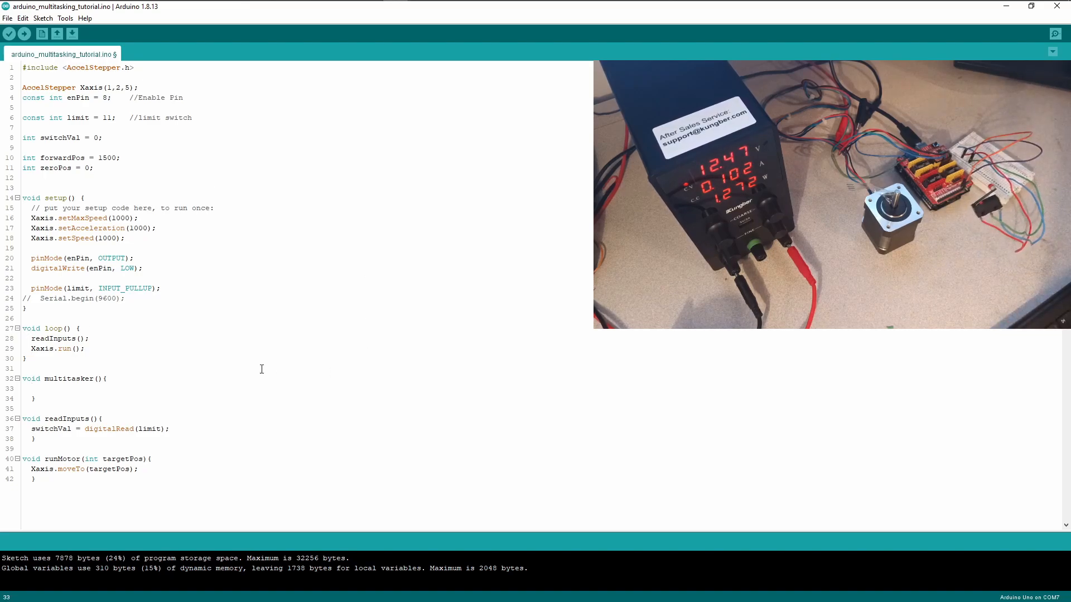
click(32, 388)
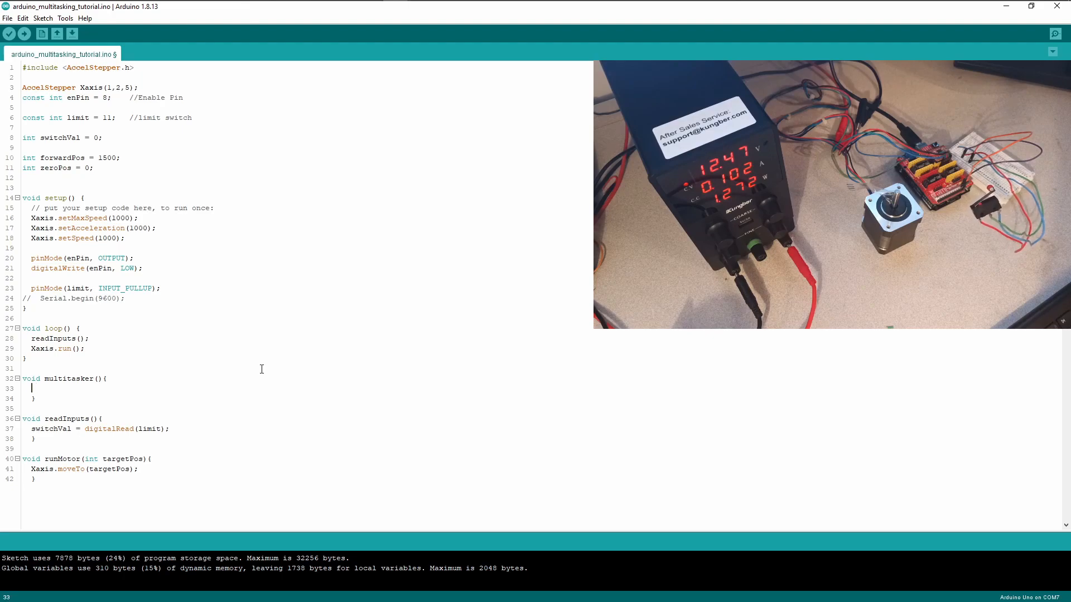
Inside multitasker, call runMotor(forwardPos) when switVal == 1
text(if()
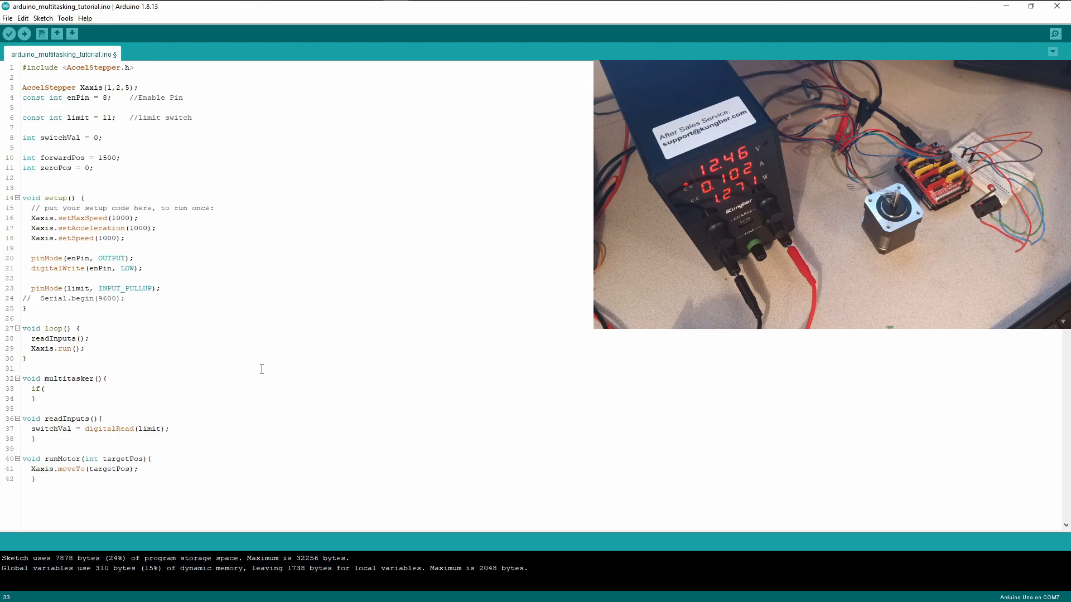
text(switVal)
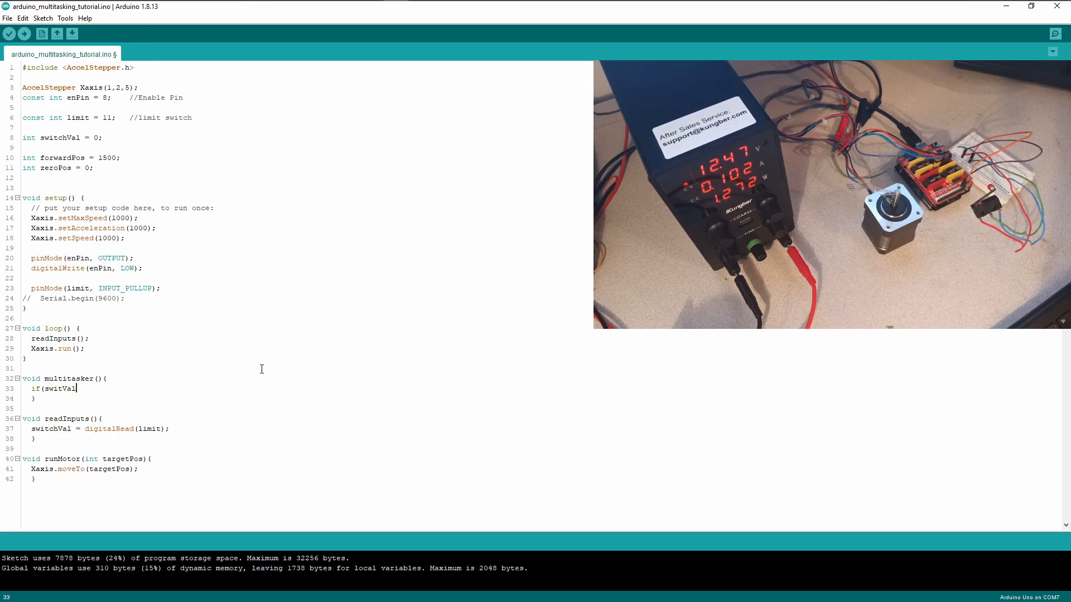
mouse_move(74, 434)
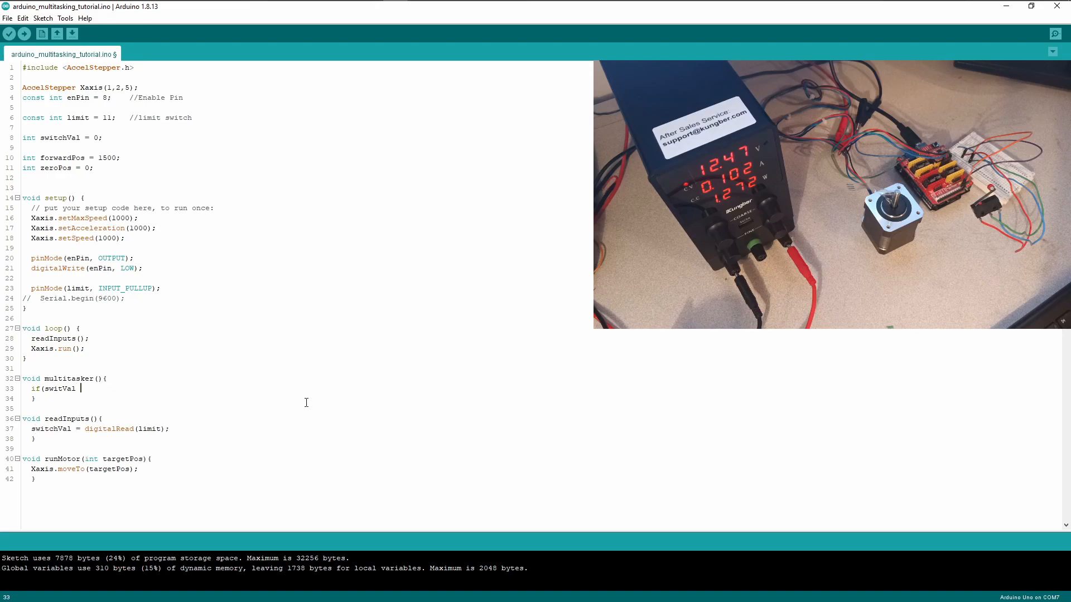
text(==)
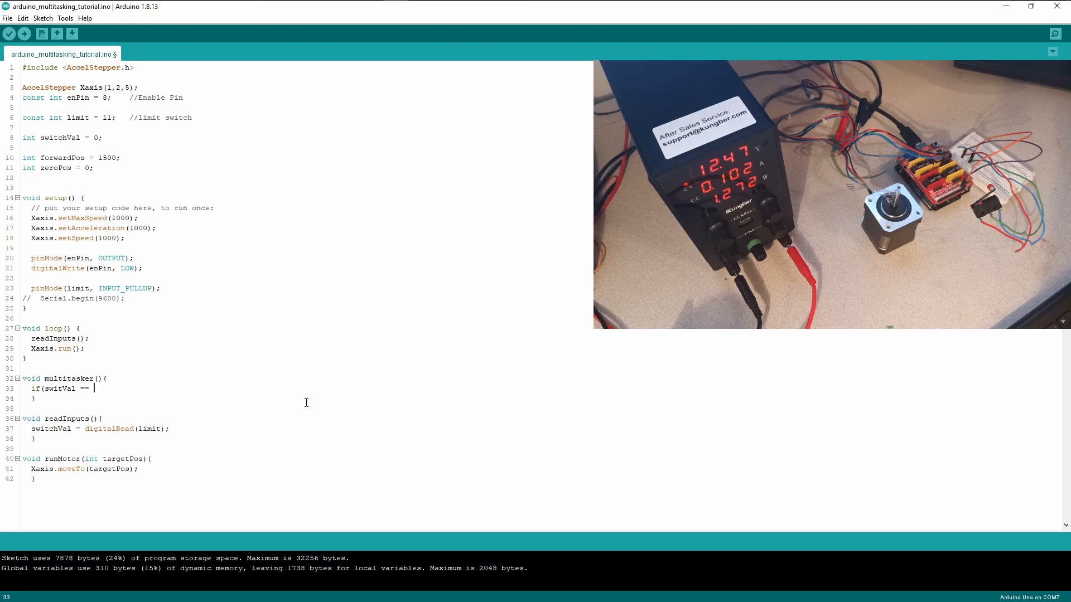
text(1){)
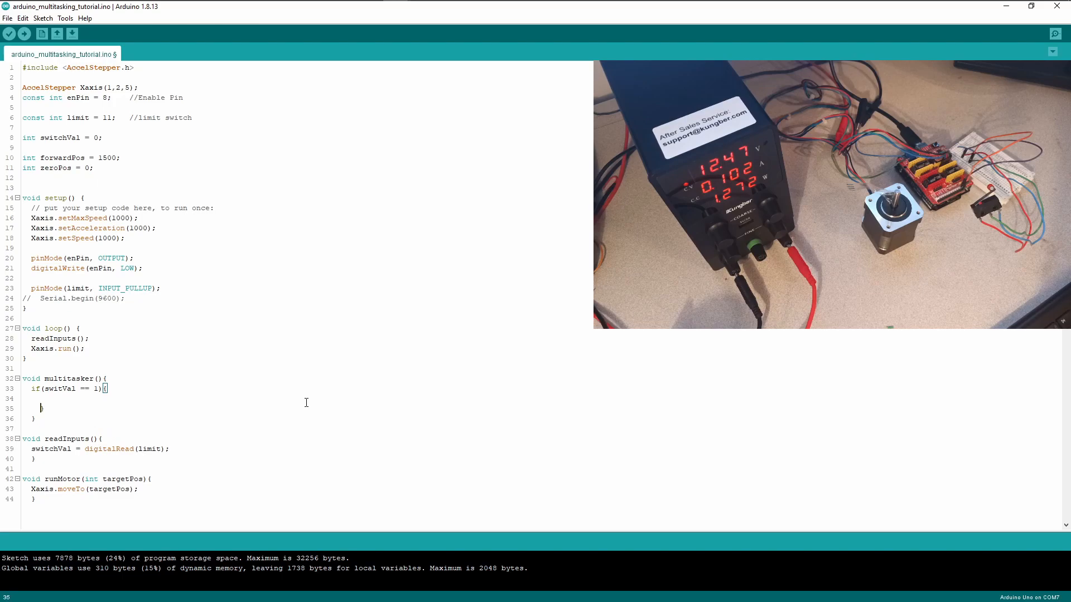
text(ru)
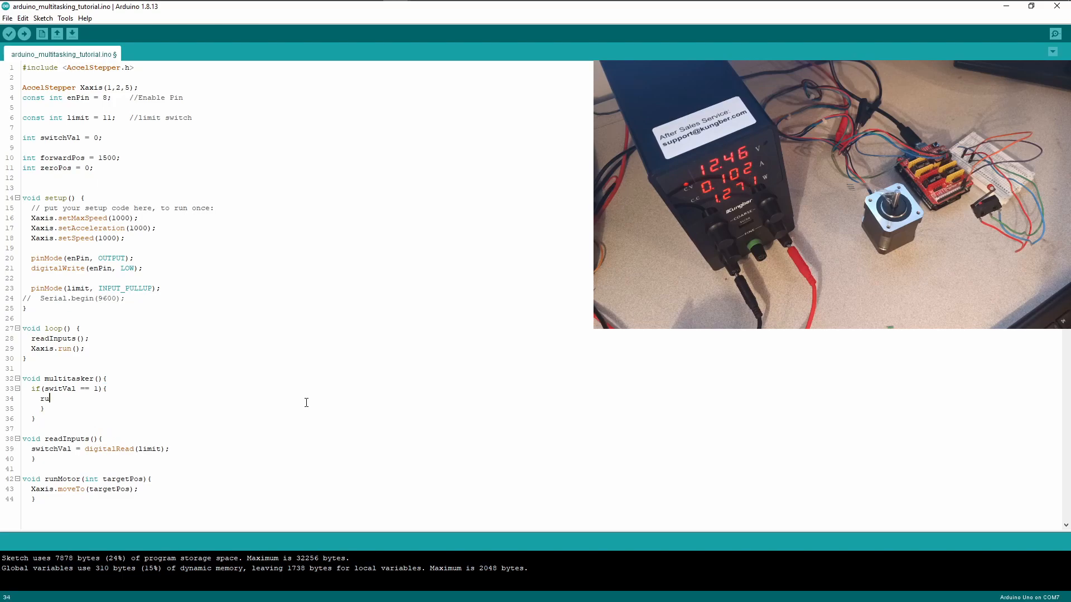
text(nMo)
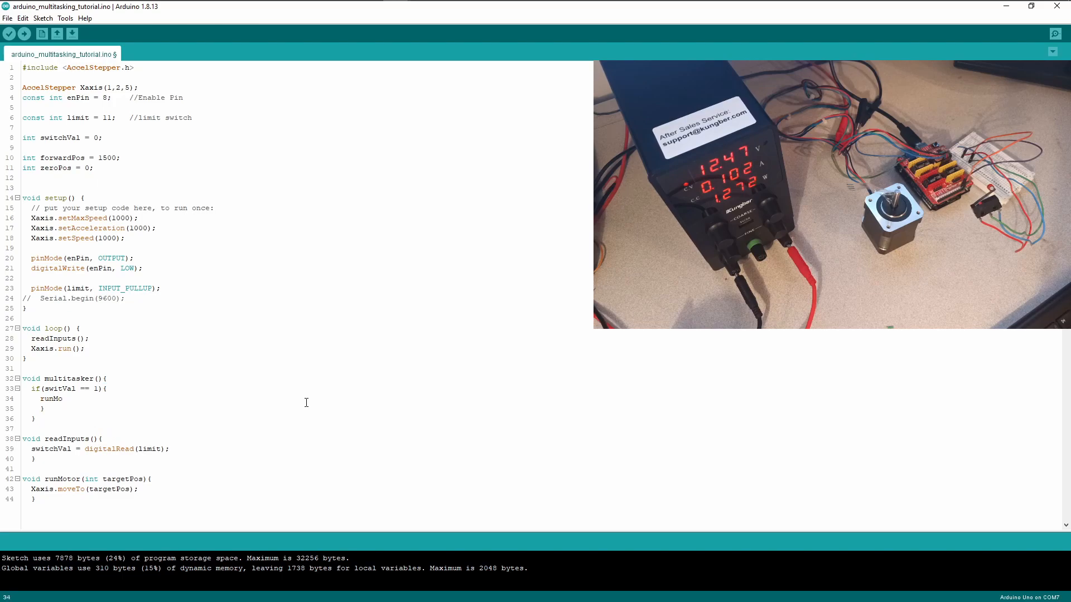
text(tor()
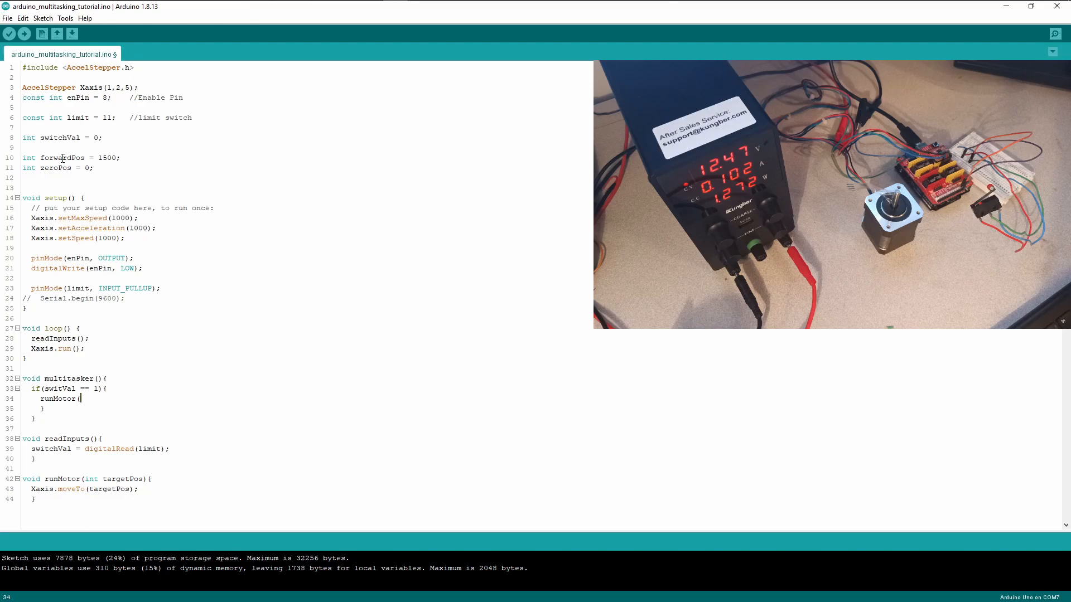
double_click(90, 157)
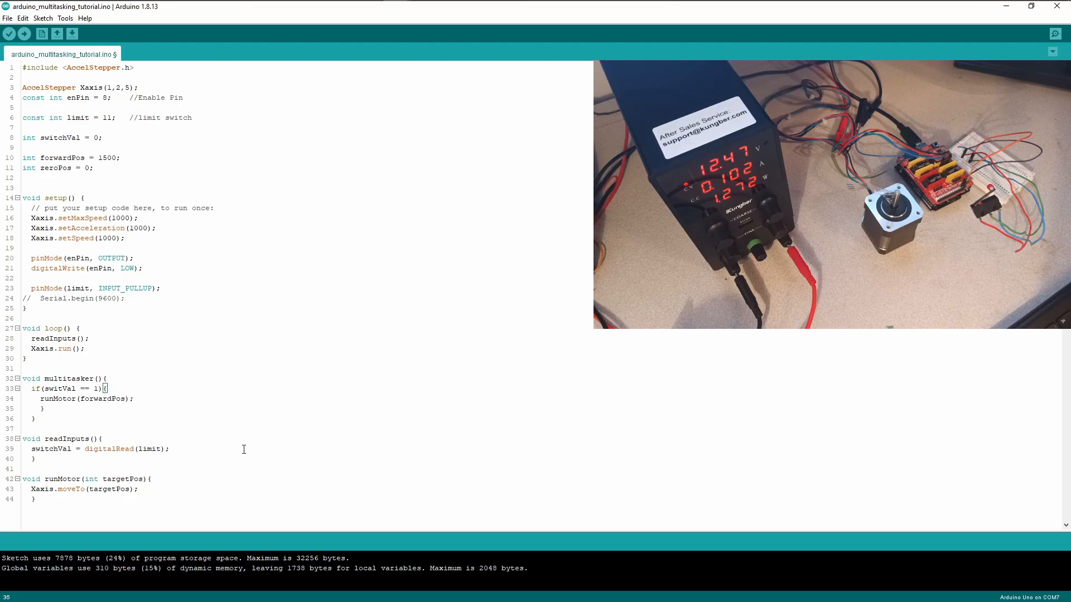
Add an else branch to multitasker containing runMotor(zeroPos);
text(else{)
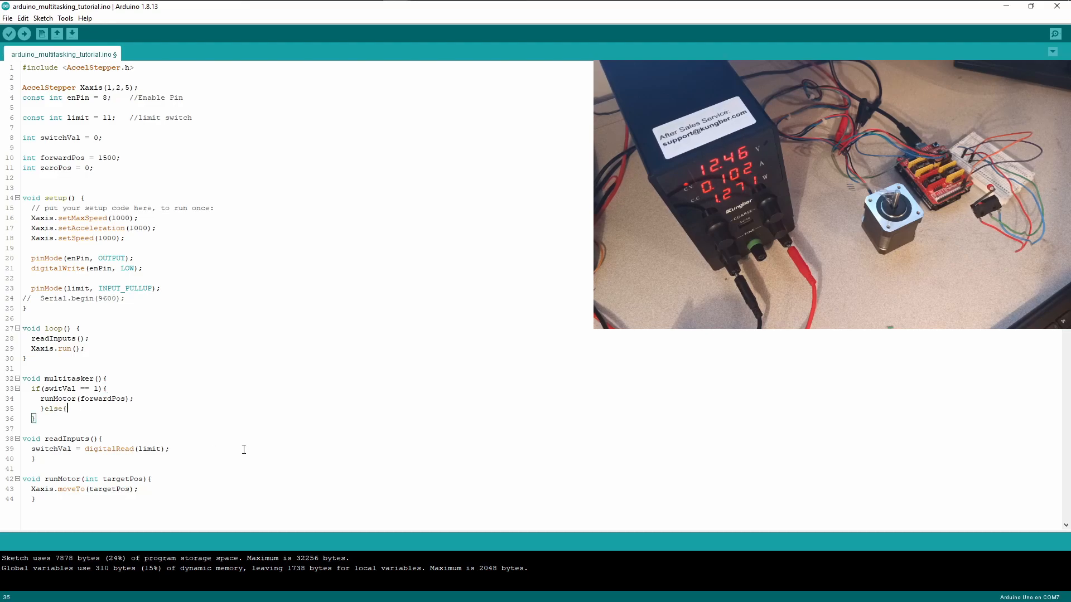
key(enter)
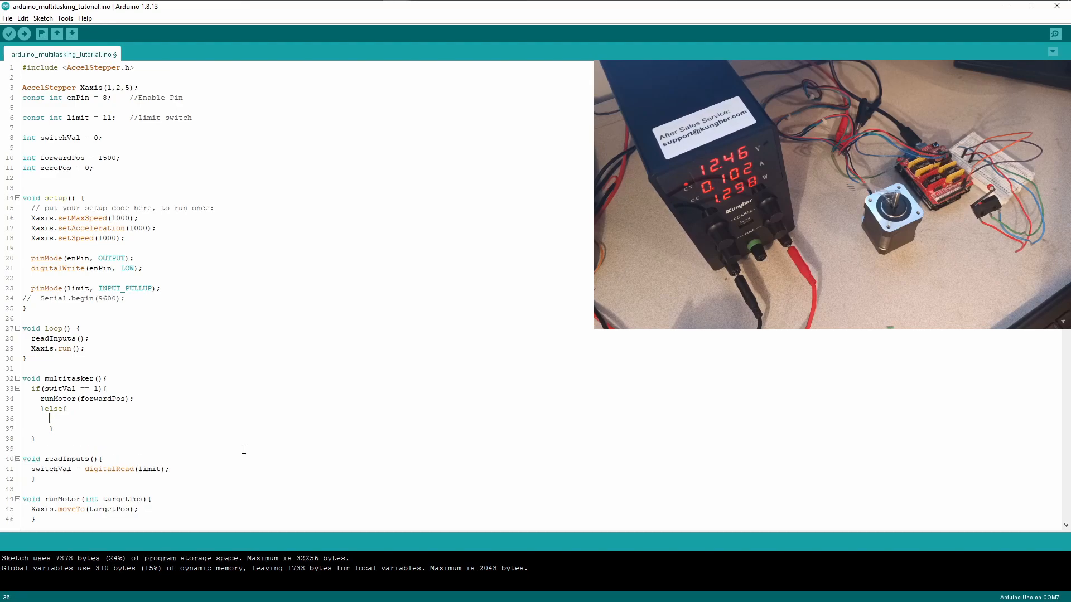
text(runMo)
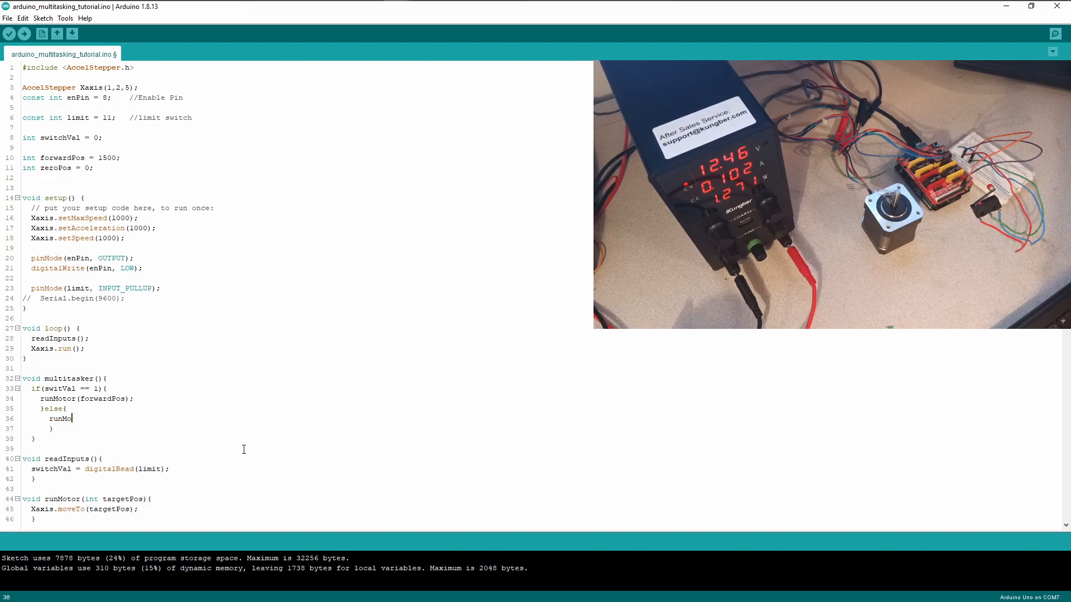
text(tor()
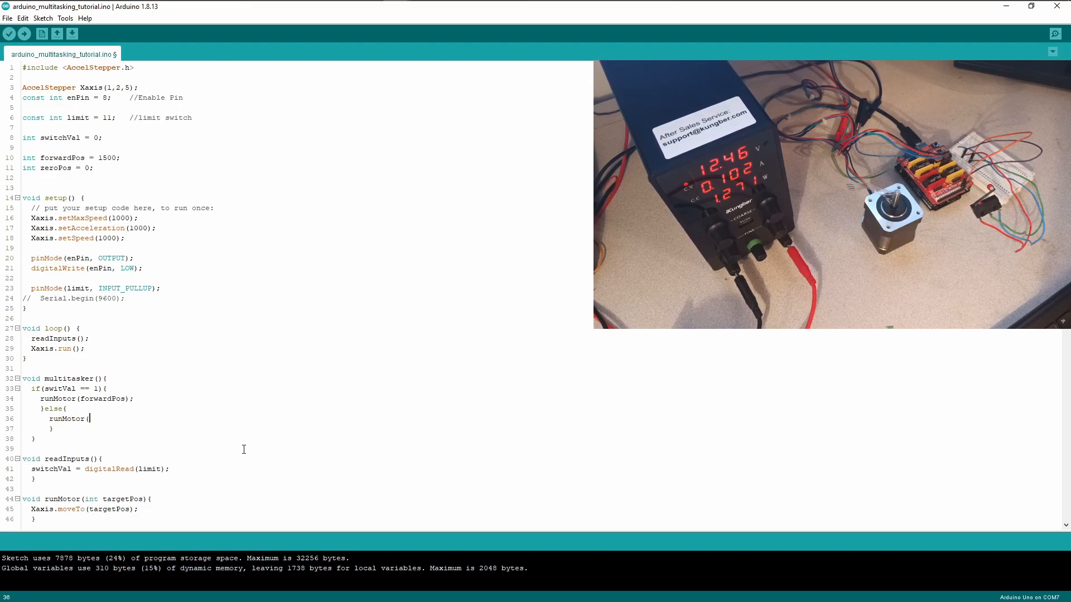
text(zeroPos)
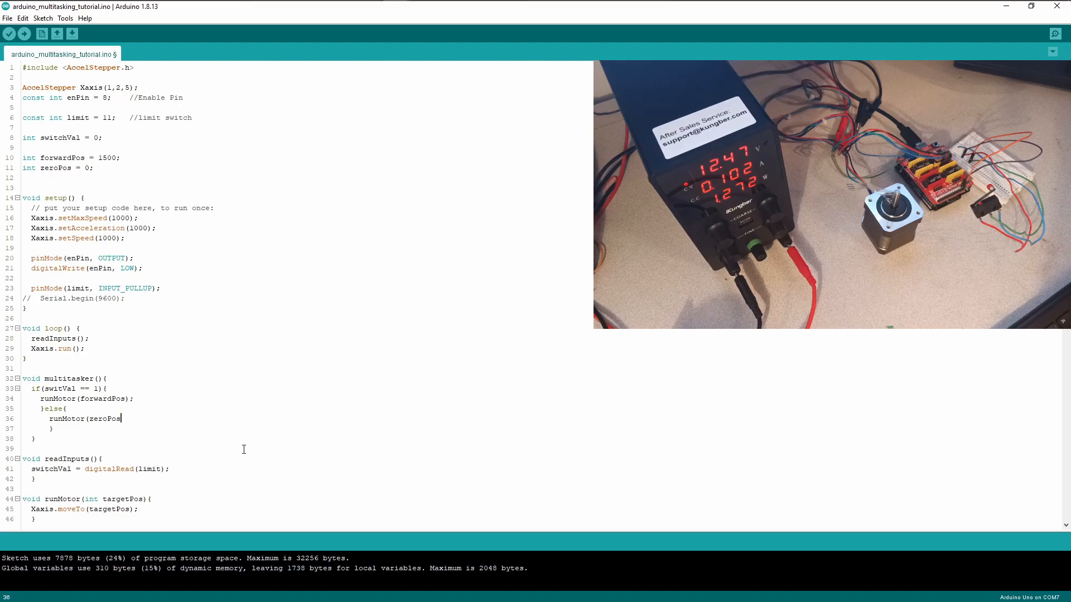
text())
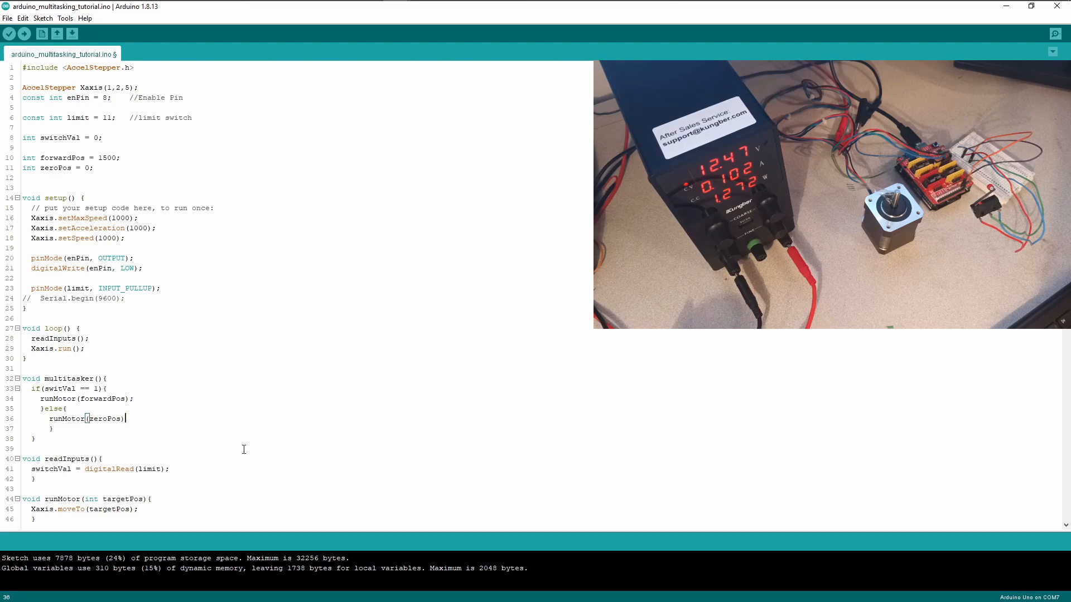
text(;)
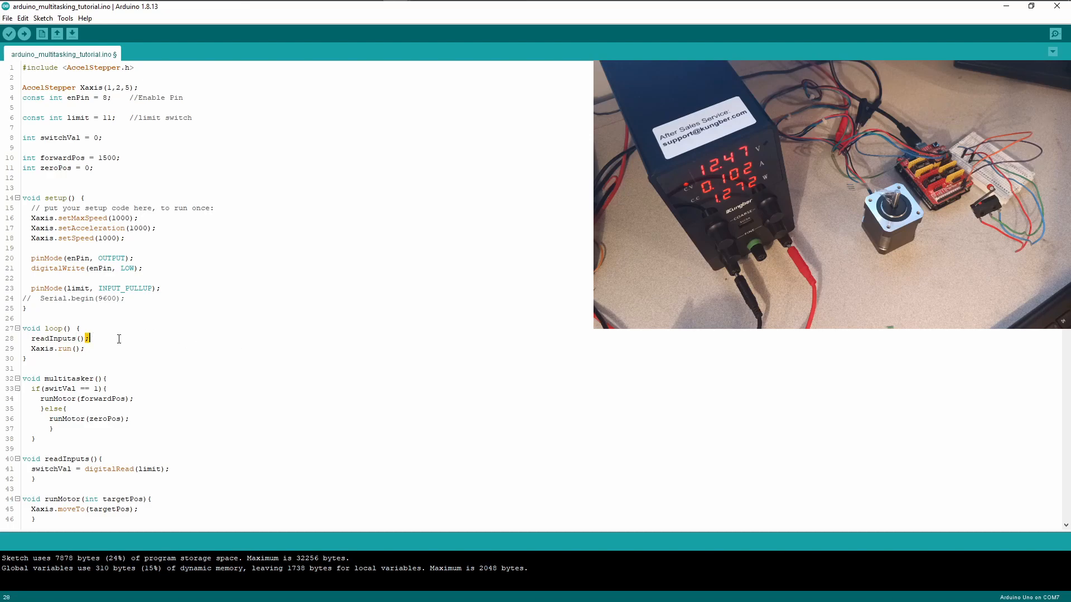
Insert a multitasker(); call in loop after readInputs()
key(Return)
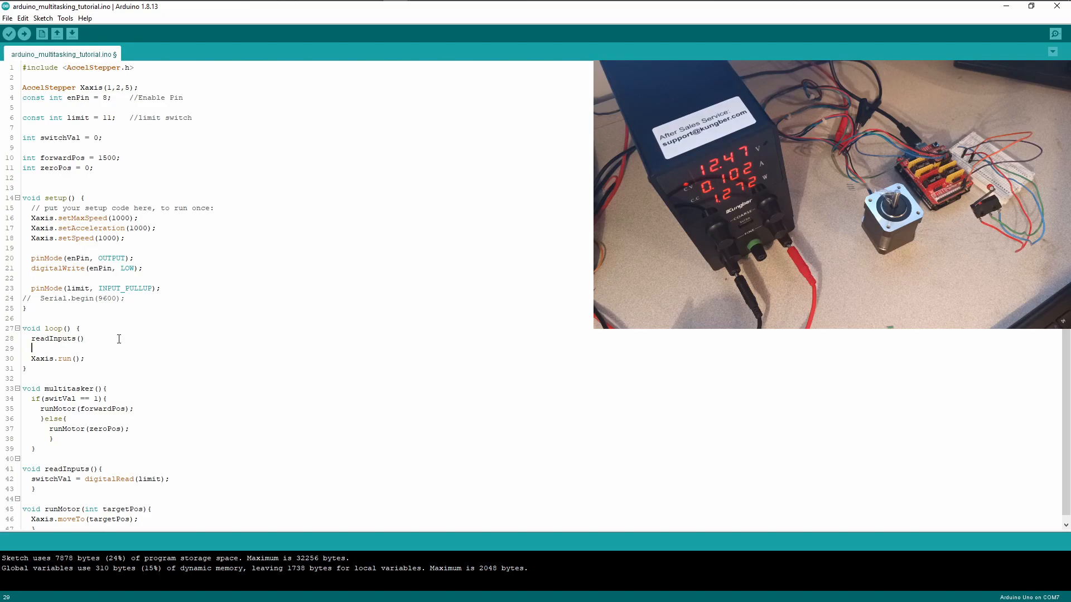
text(multitasker();)
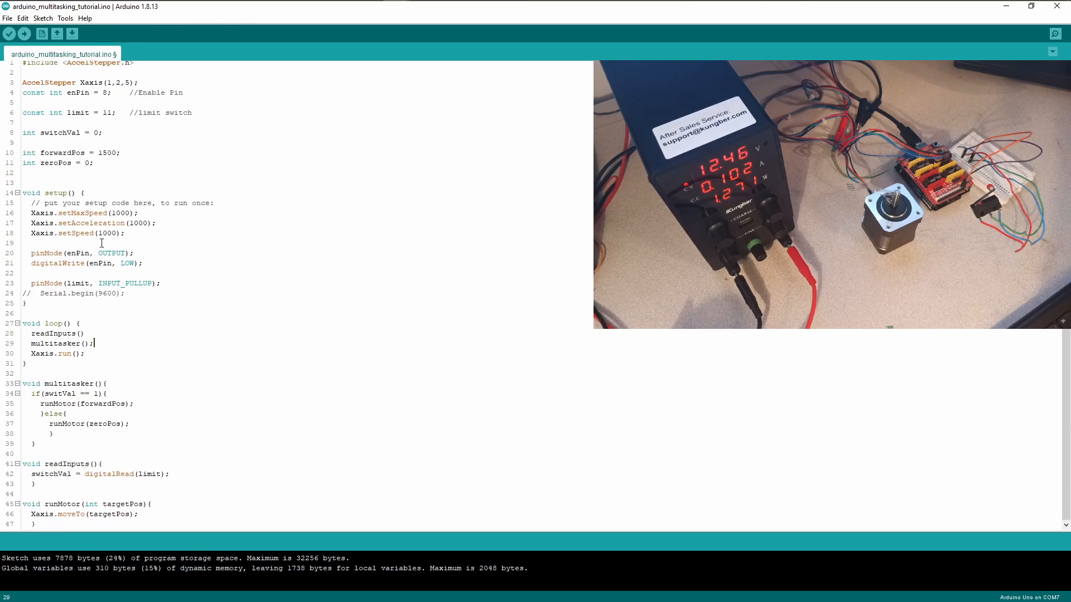
mouse_move(24, 35)
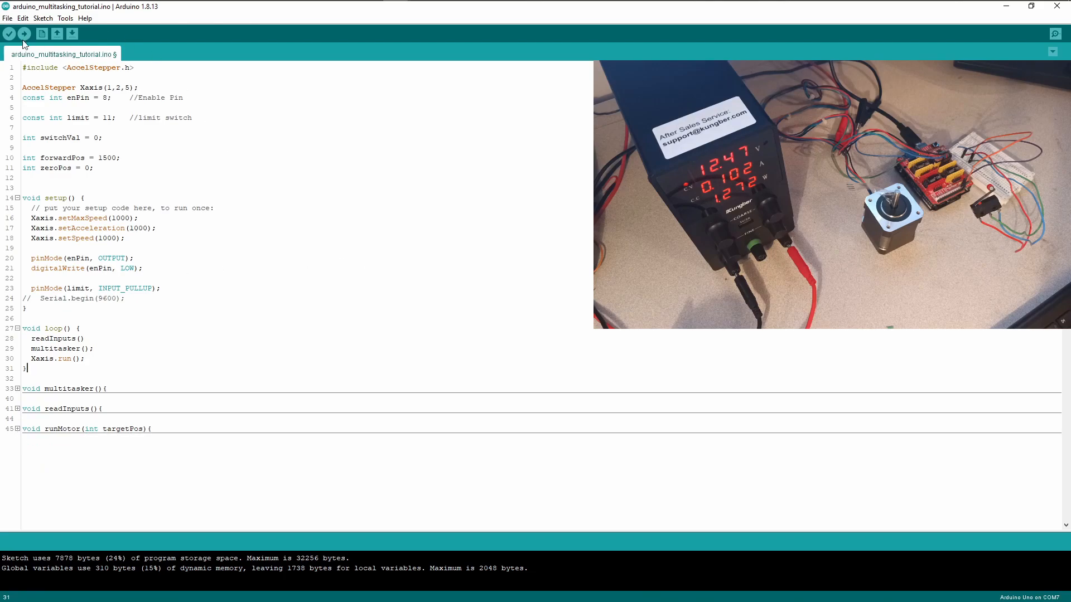
Upload, fix the missing semicolon after readInputs() and the switVal typo, and upload again
click(23, 33)
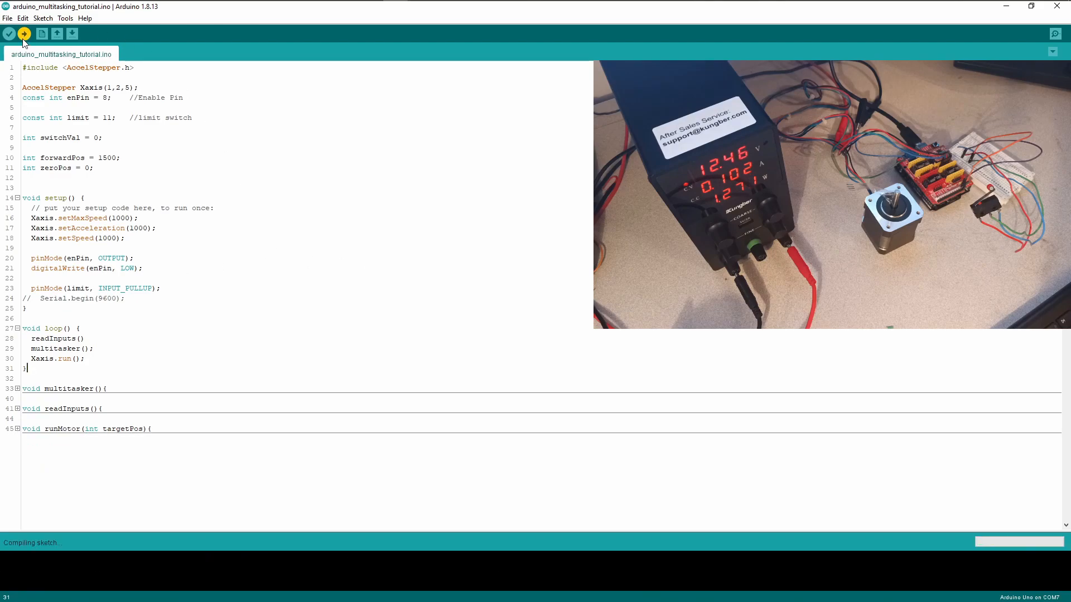
click(9, 33)
text(;)
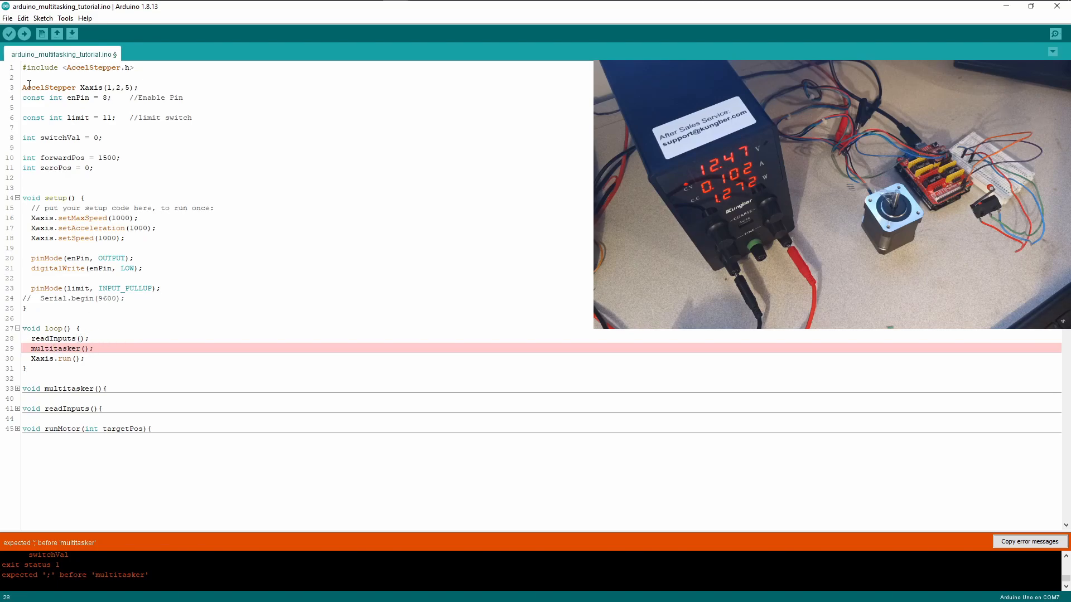
click(9, 33)
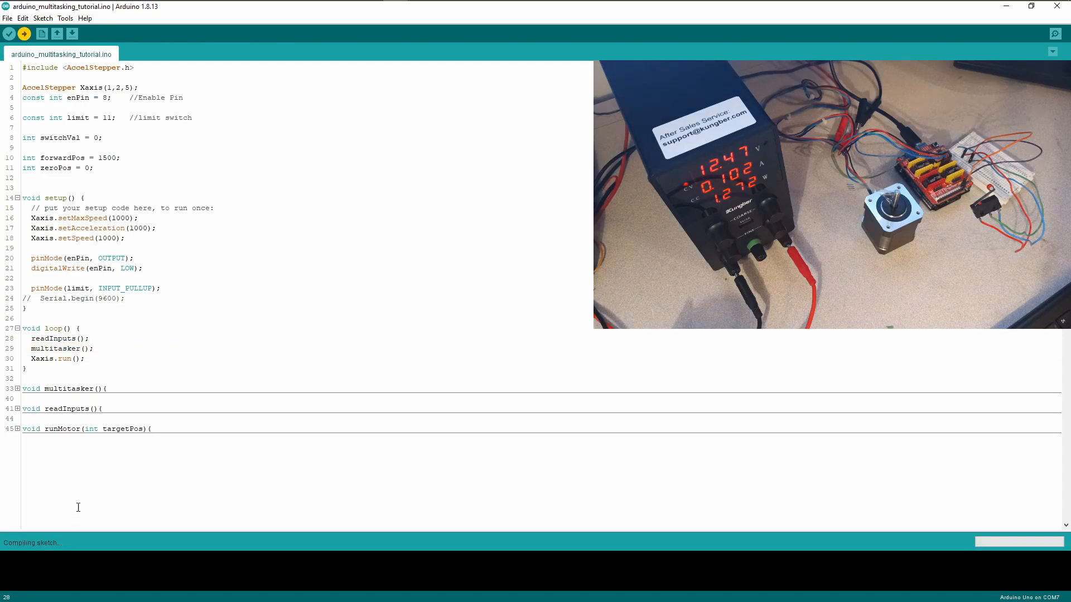
click(9, 33)
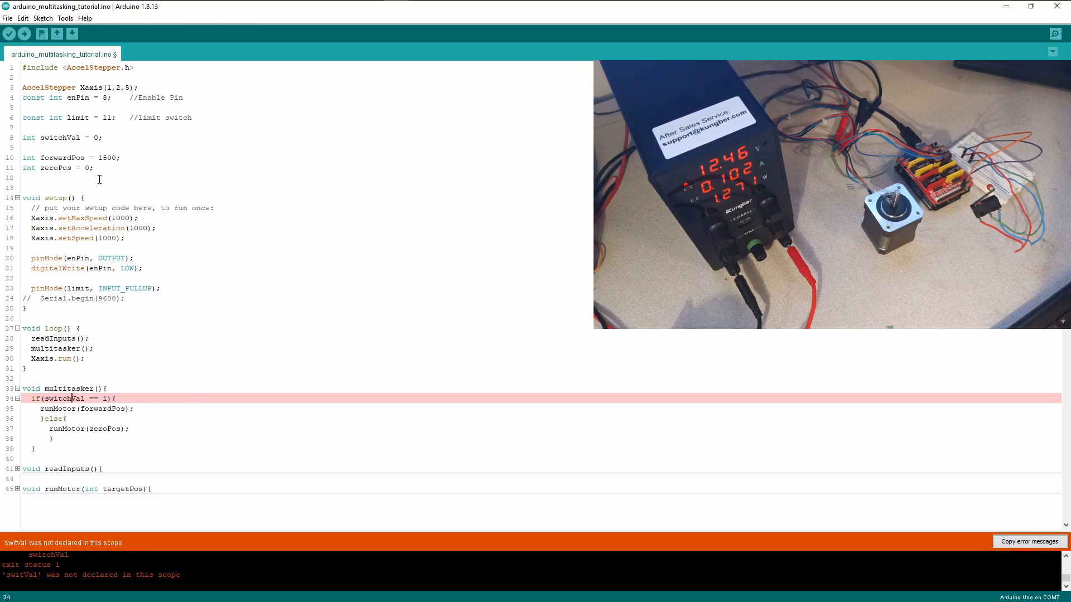
click(23, 35)
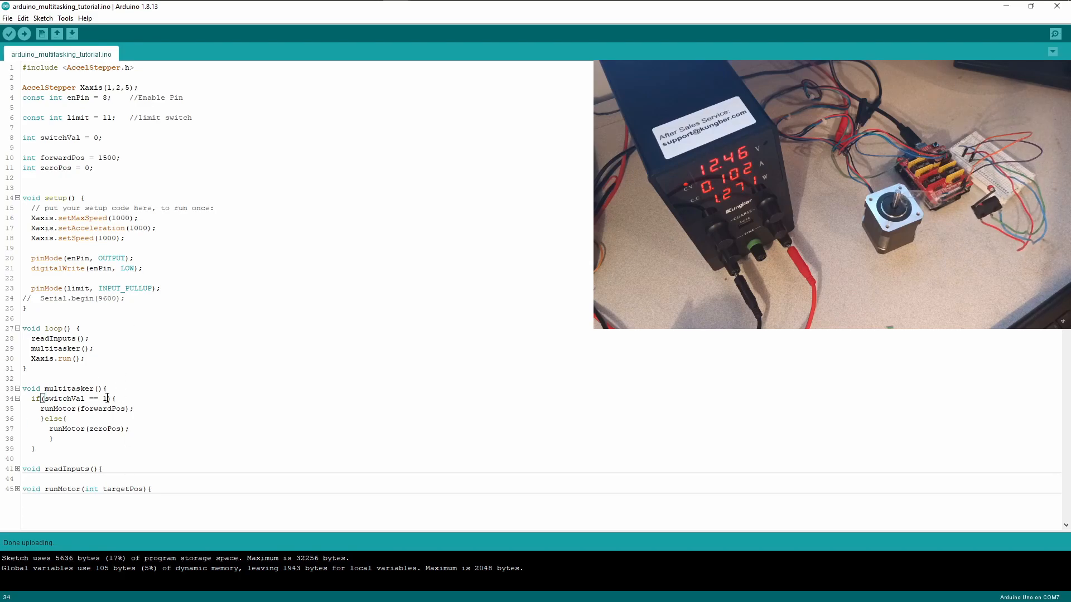
Change multitasker's condition to switchVal == LOW and upload the sketch
text(0)
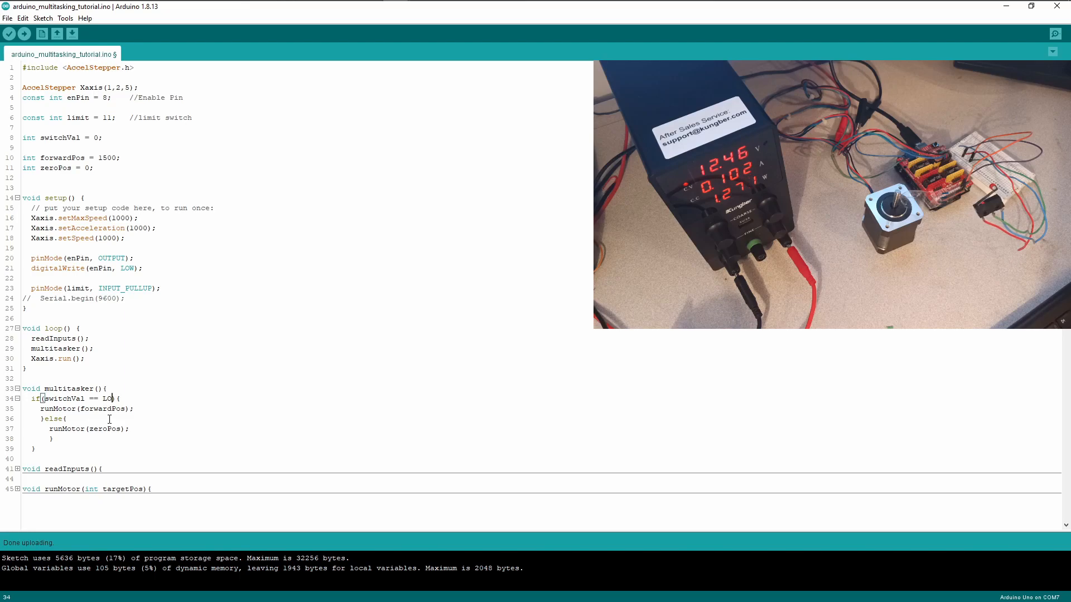
mouse_move(42, 34)
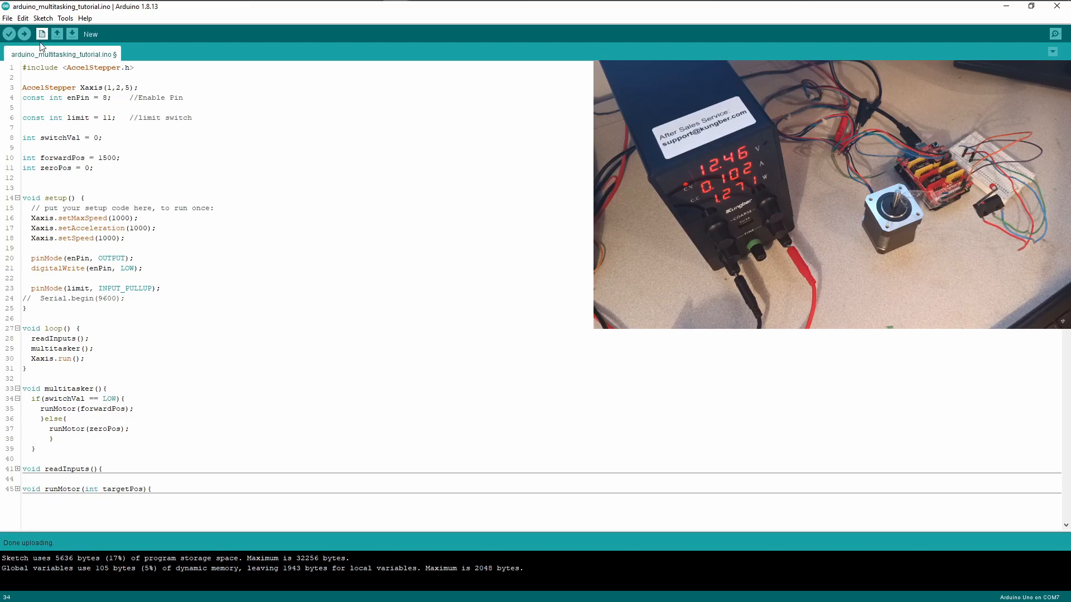
click(23, 34)
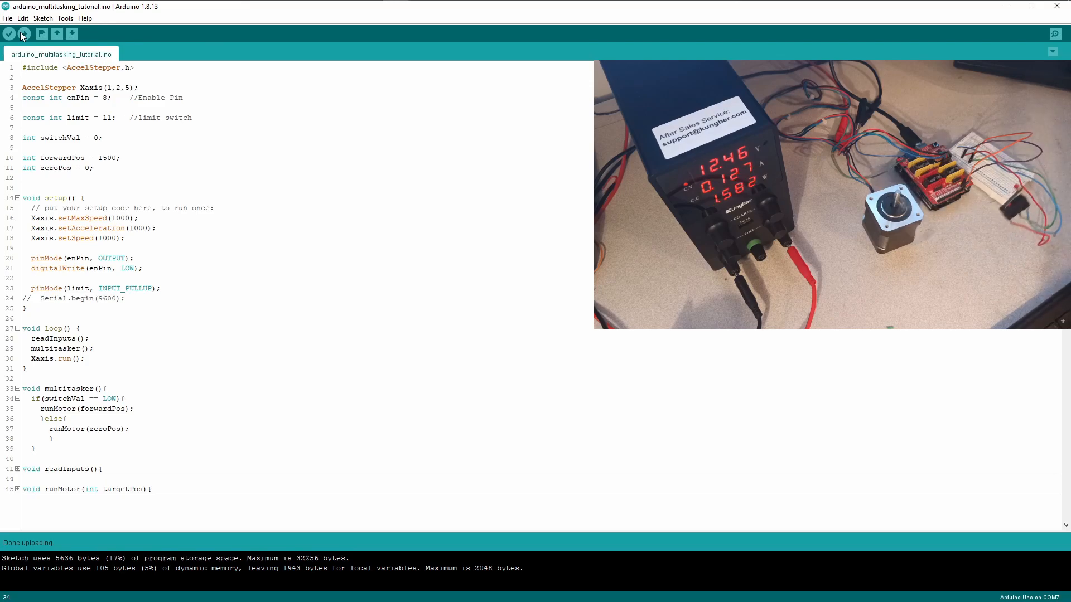
mouse_move(115, 192)
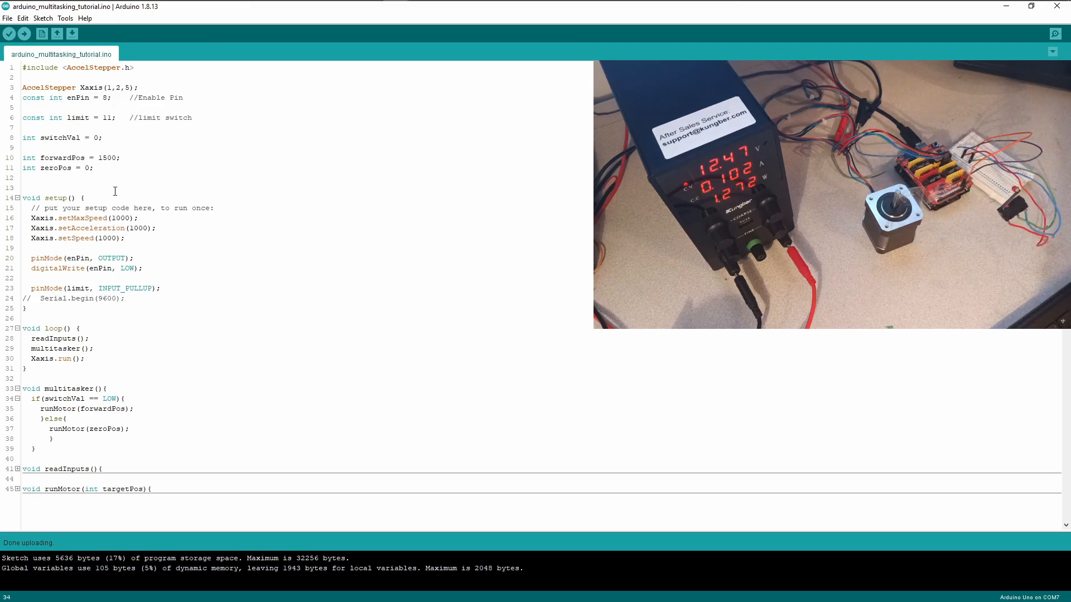
Set forwardPos to 3500 instead of 1500 and upload the sketch
click(101, 157)
text(3)
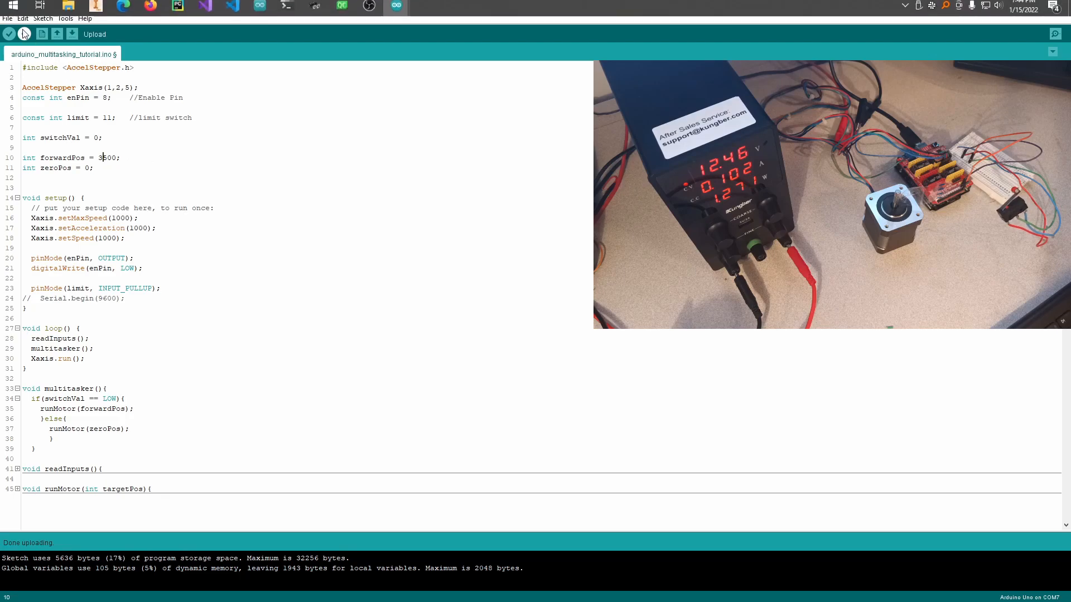
click(9, 33)
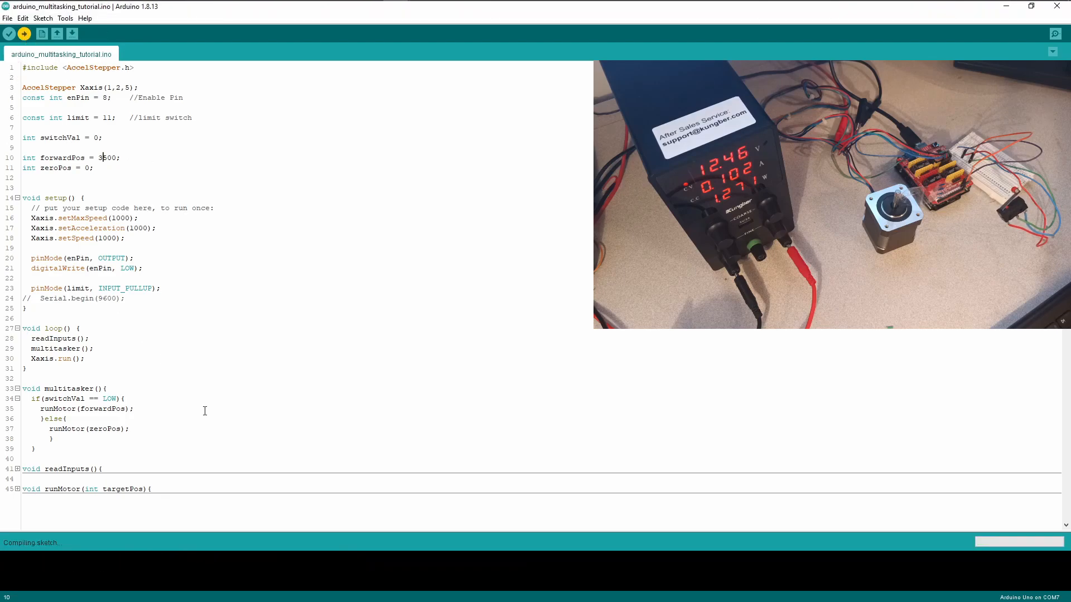
click(24, 34)
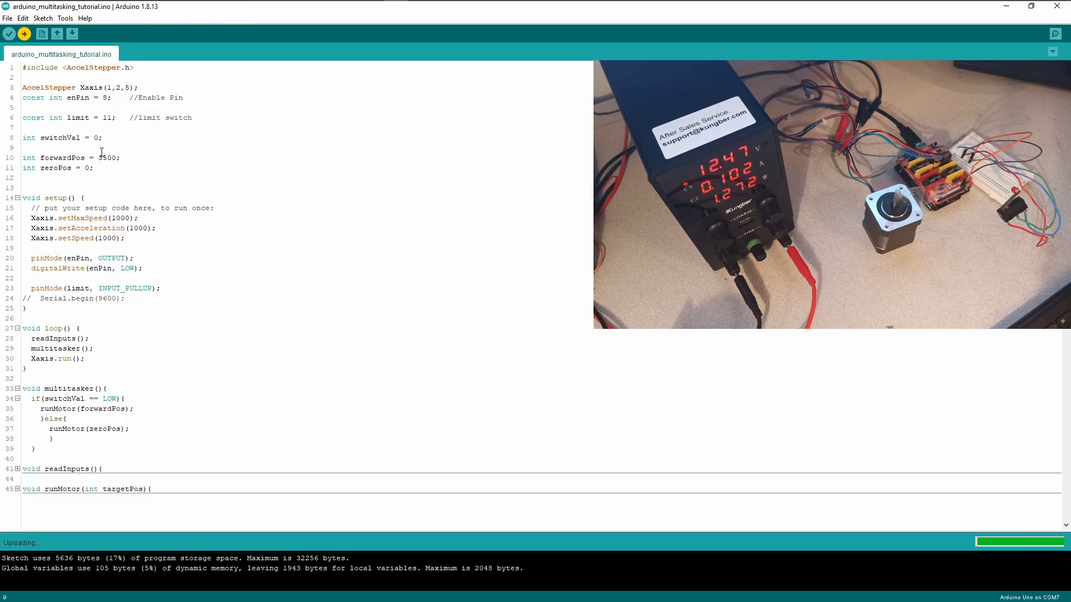
mouse_move(111, 402)
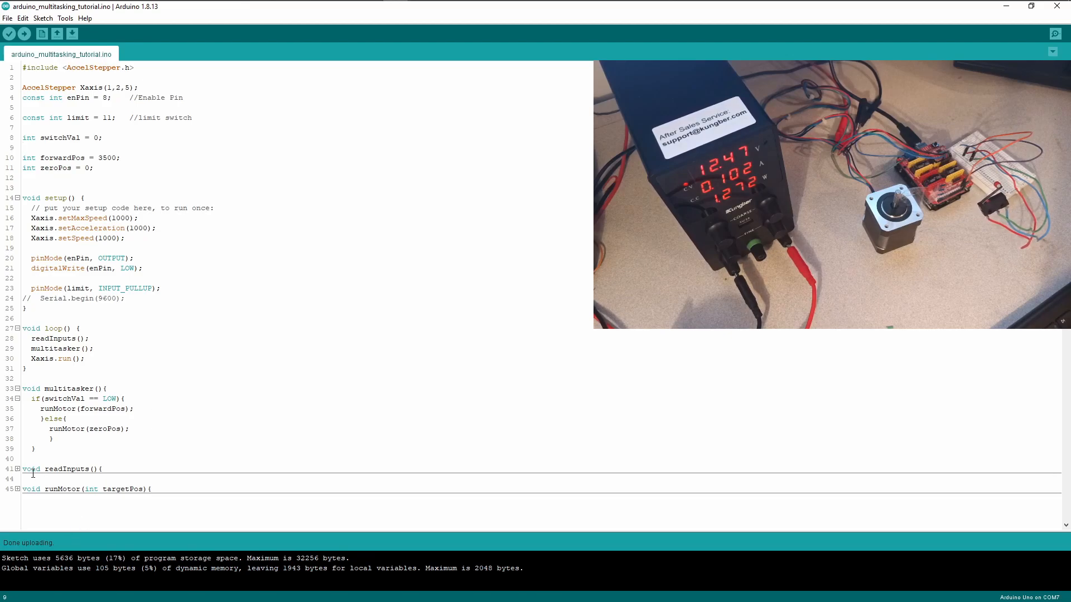
Expand readInputs() showing switchVal = digitalRead(limit); and runMotor() so the whole sketch is visible
text(switchVal = digitalRead(limit);)
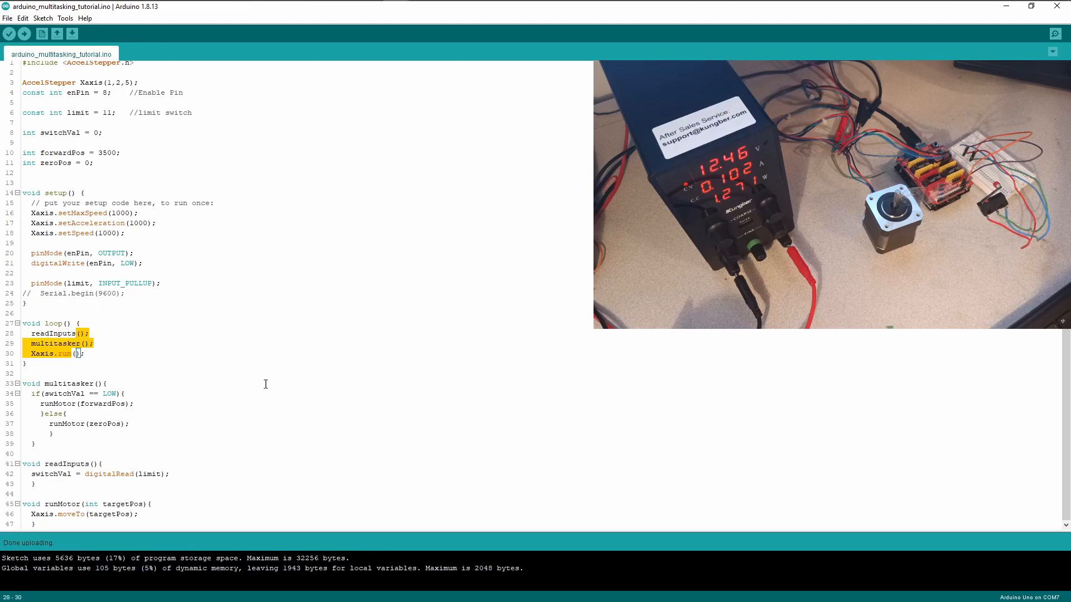
mouse_move(93, 441)
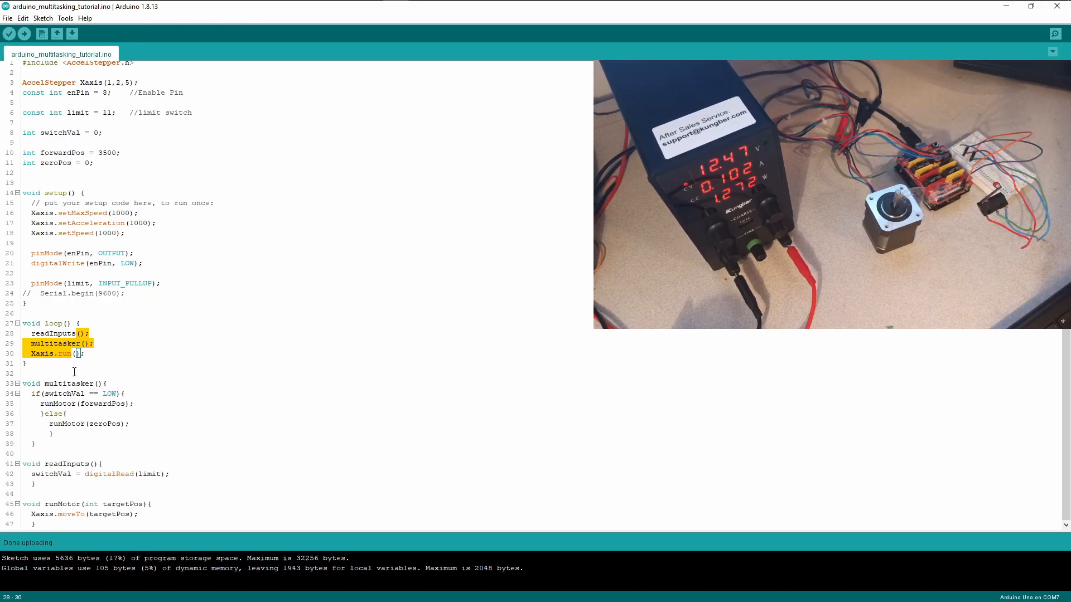
click(52, 334)
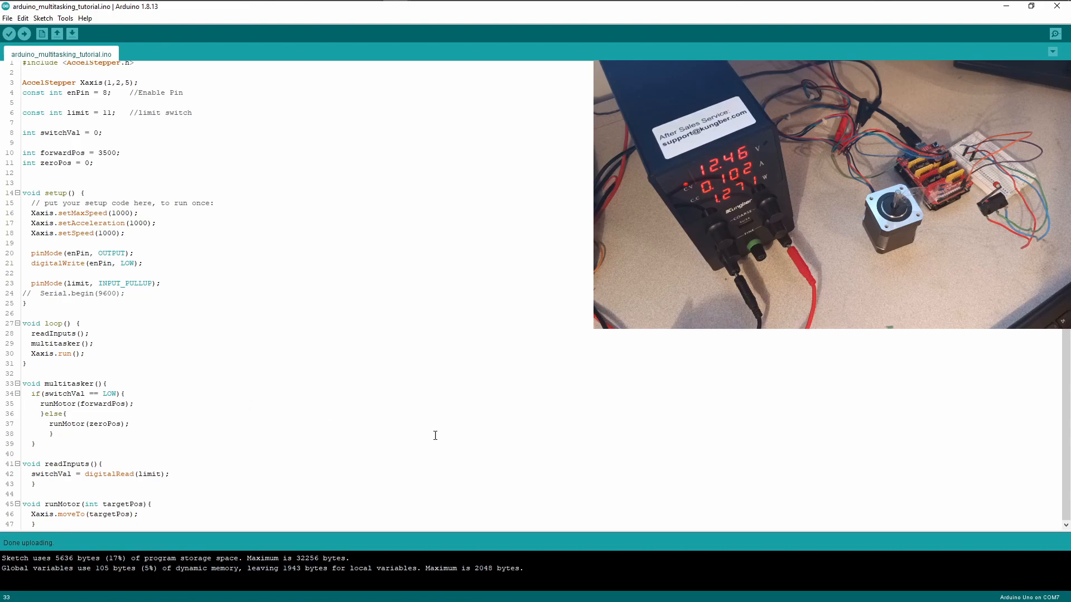
mouse_move(224, 444)
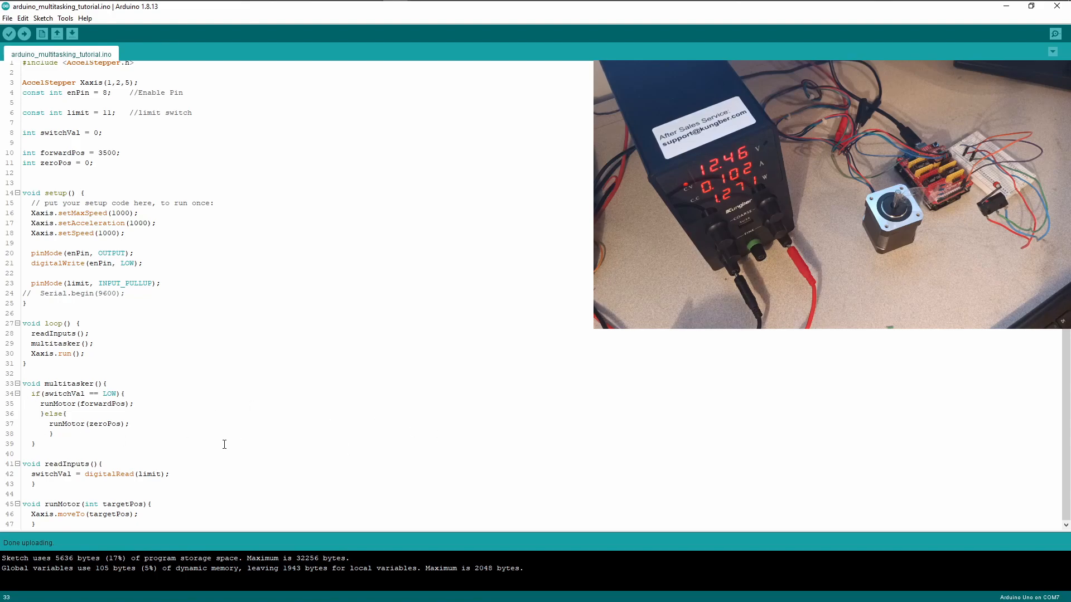